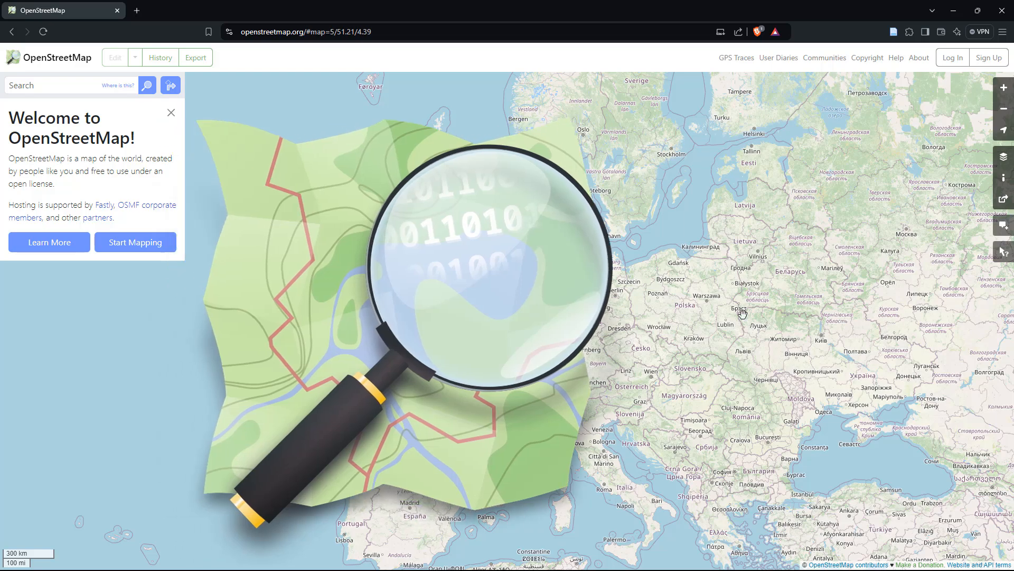
- Drag the world map until Western and Central Europe sit centred in the view
left_click_drag(742, 312, 690, 295)
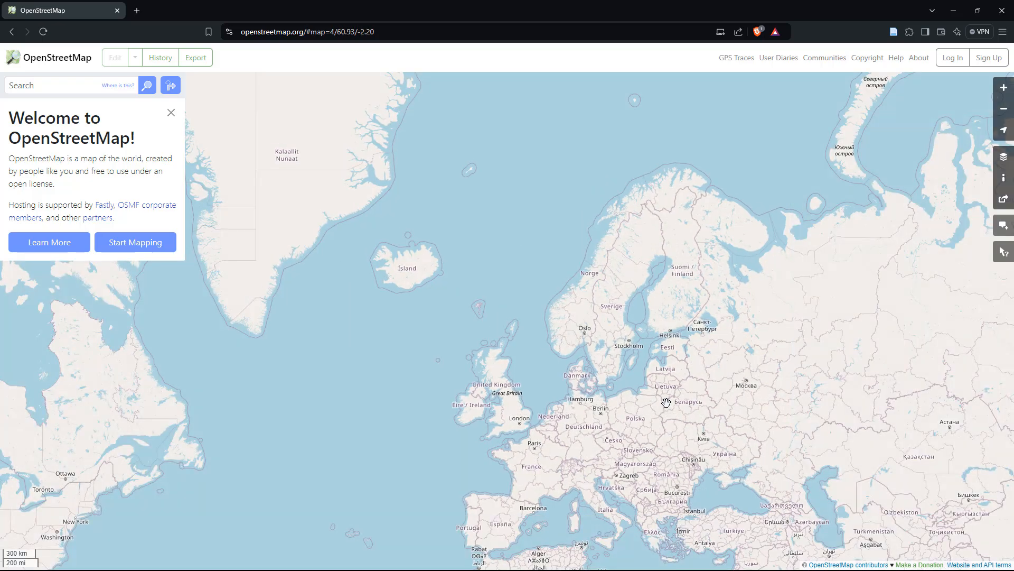
mouse_move(688, 422)
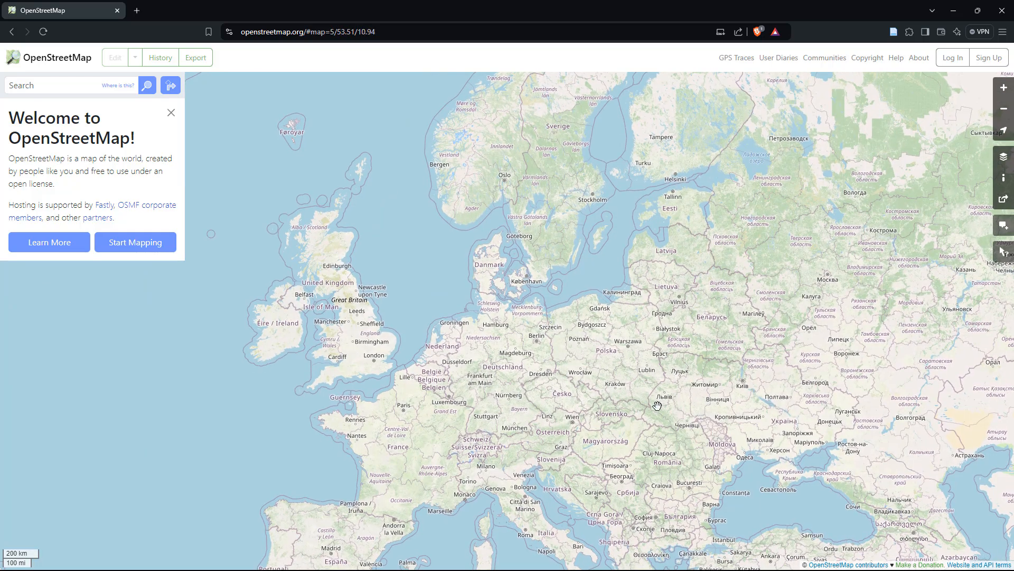
left_click_drag(658, 406, 587, 373)
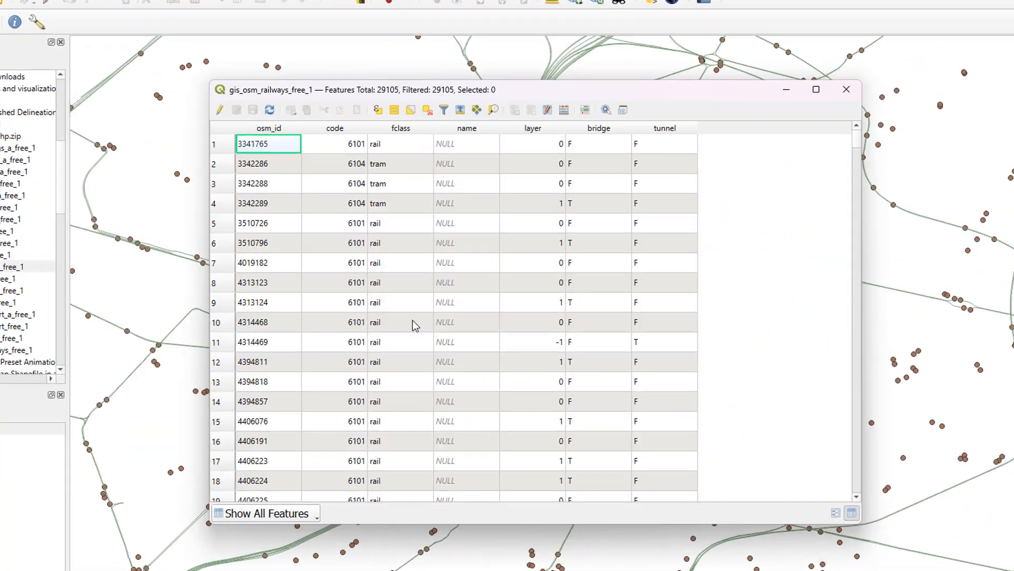
left_click(846, 89)
type("geofabrik.de")
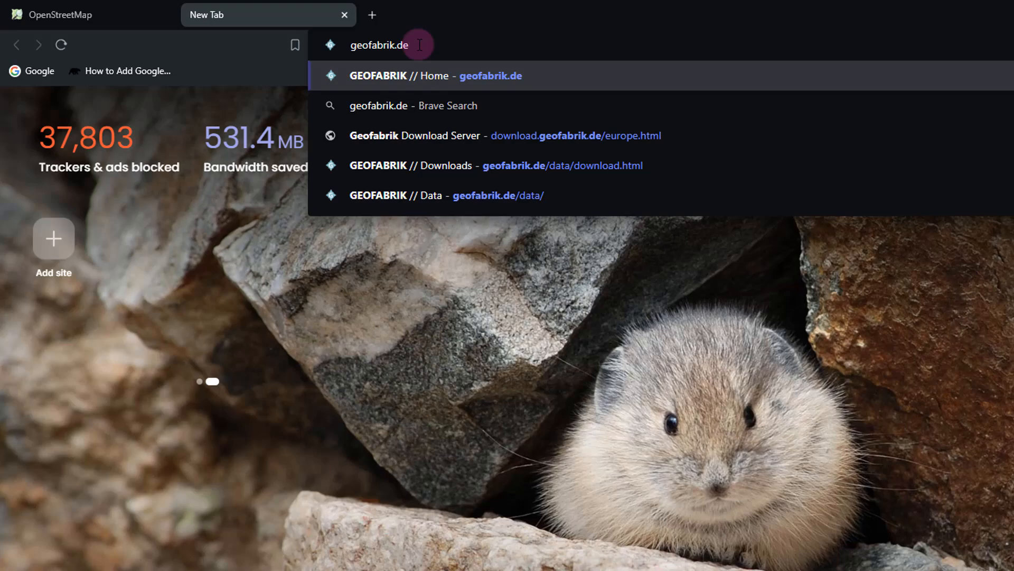
- Go from the geofabrik.de home page via Data to the Downloads page of extracts
left_click(428, 75)
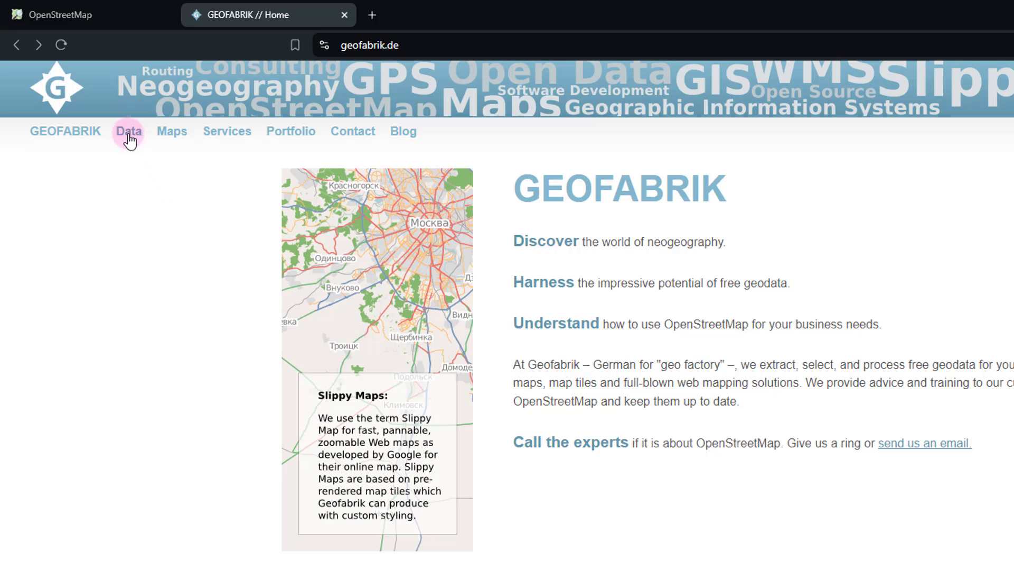
left_click(128, 131)
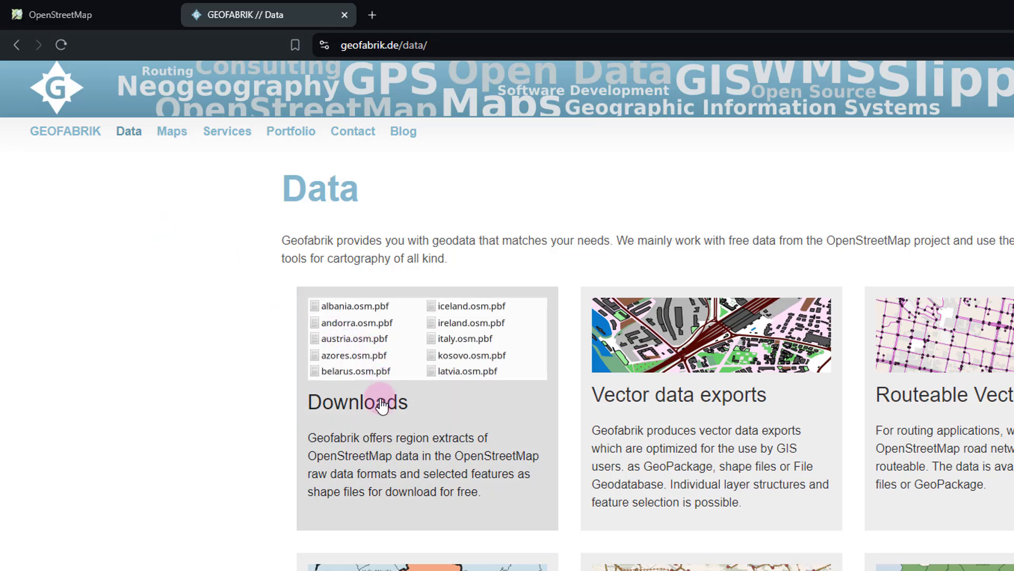
left_click(357, 402)
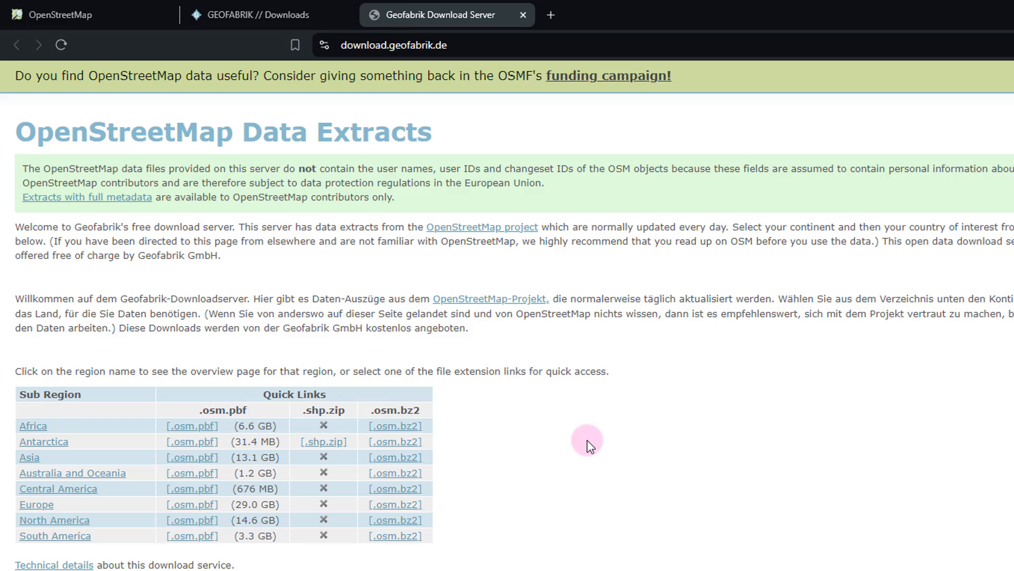
mouse_move(64, 411)
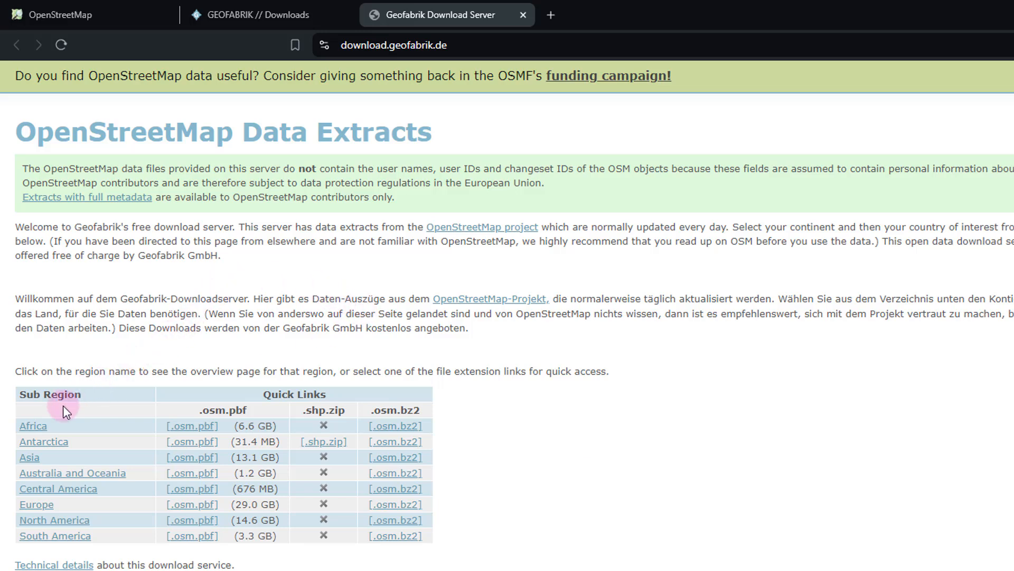
mouse_move(39, 448)
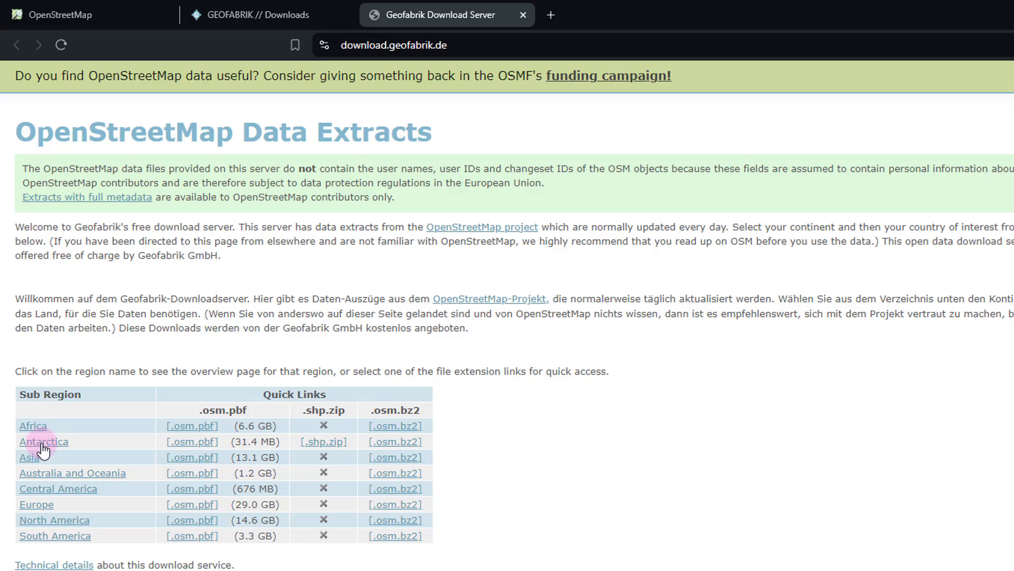
mouse_move(37, 479)
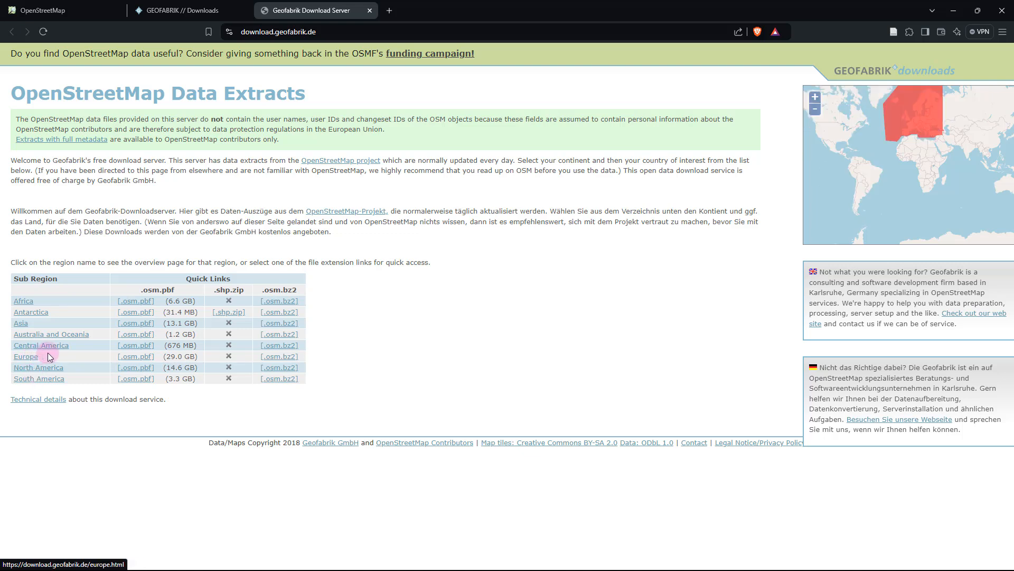
mouse_move(82, 356)
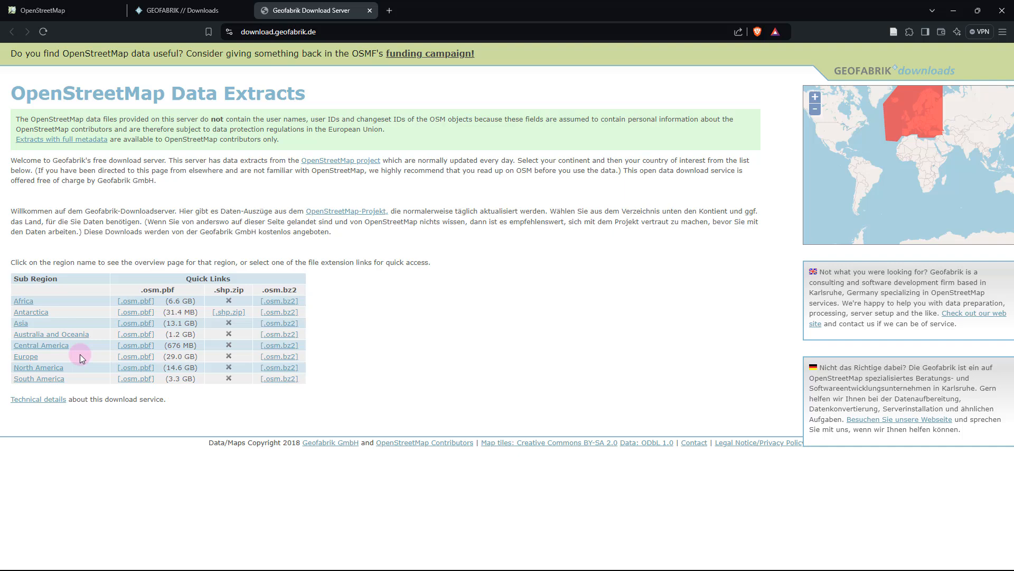
mouse_move(32, 357)
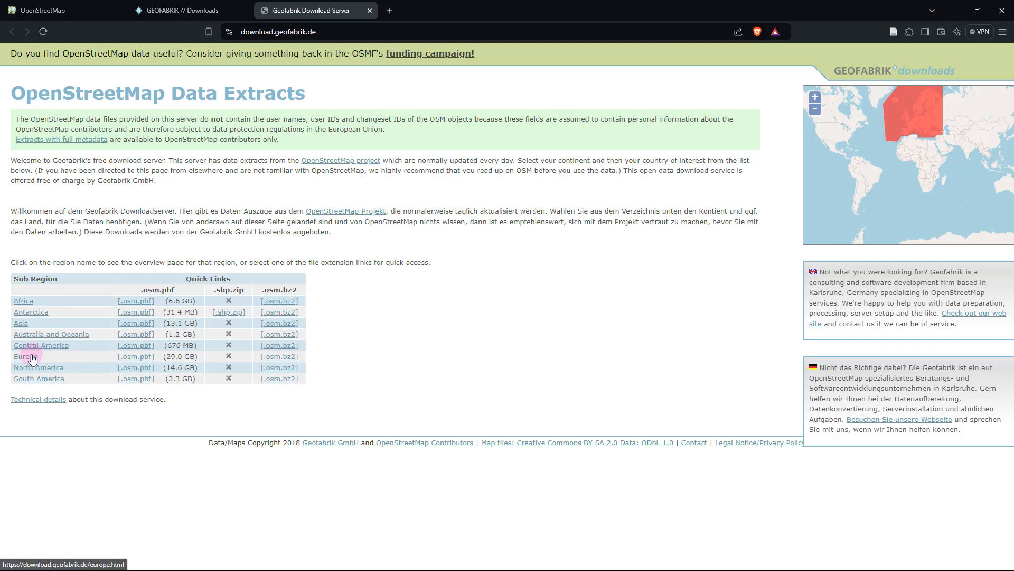
- Open the Europe extracts page and scroll down to its country Sub Regions table
left_click(23, 356)
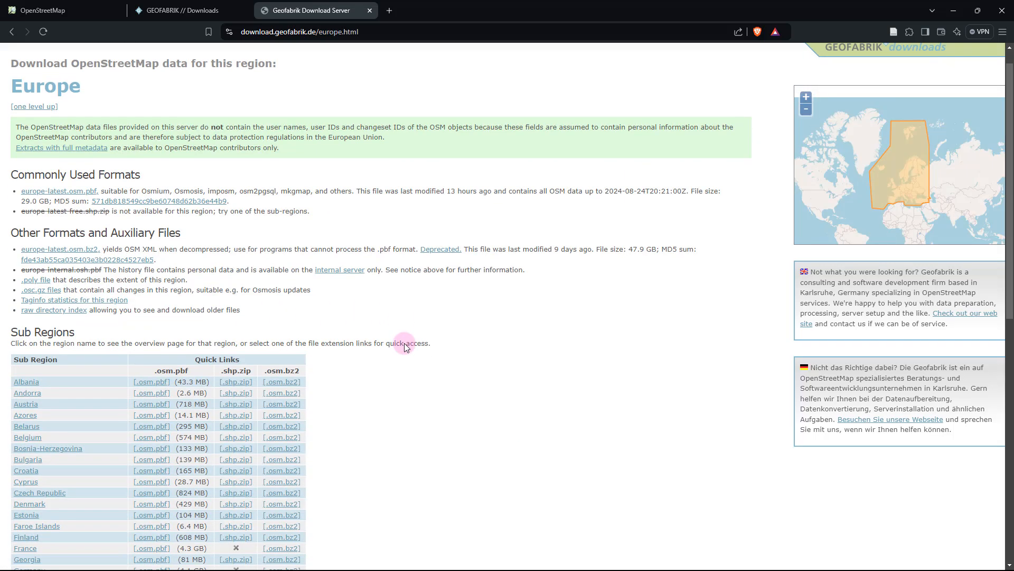
scroll("down", 3)
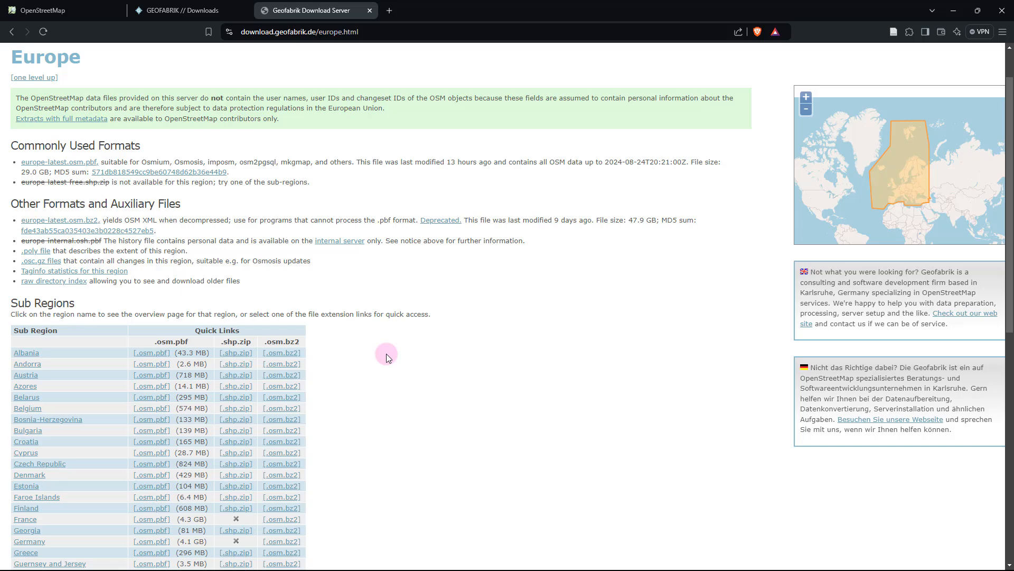
mouse_move(393, 353)
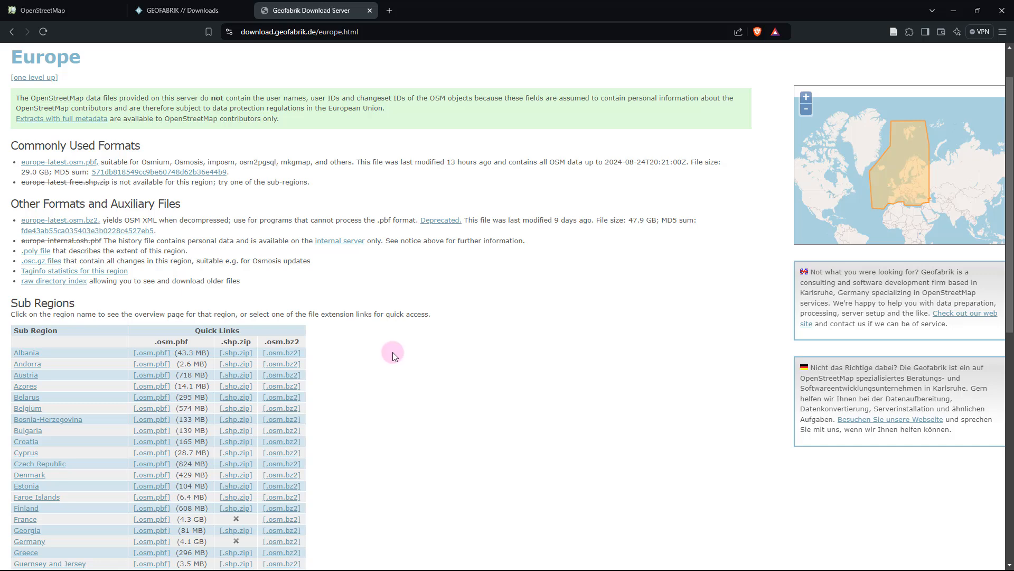
scroll("down", 3)
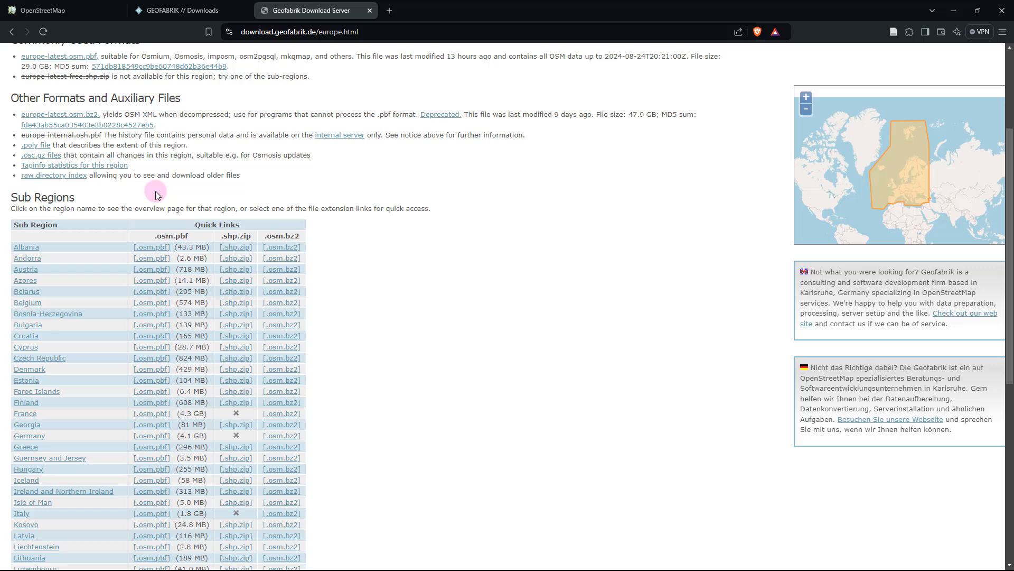
scroll("down", 3)
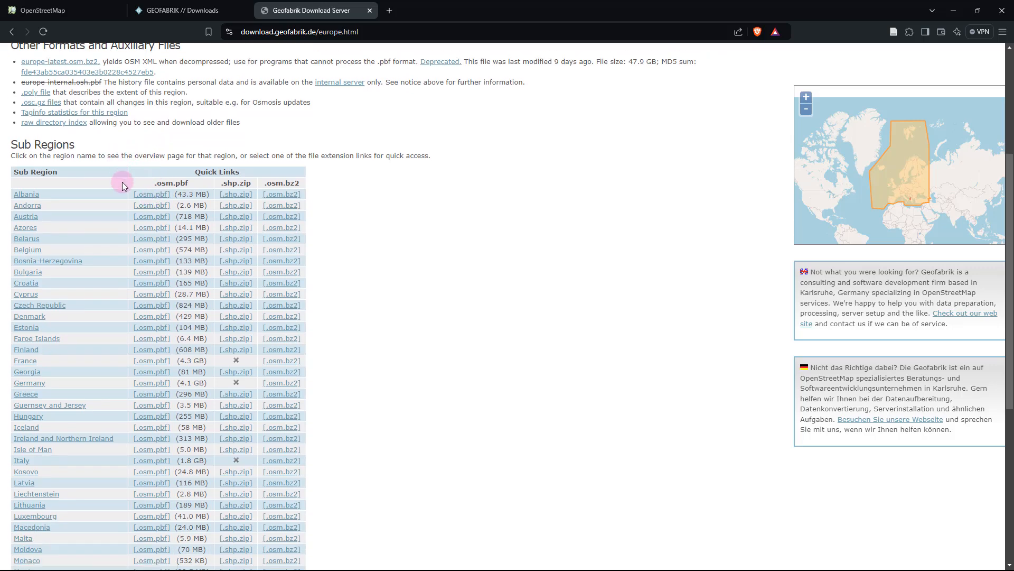
scroll("down", 3)
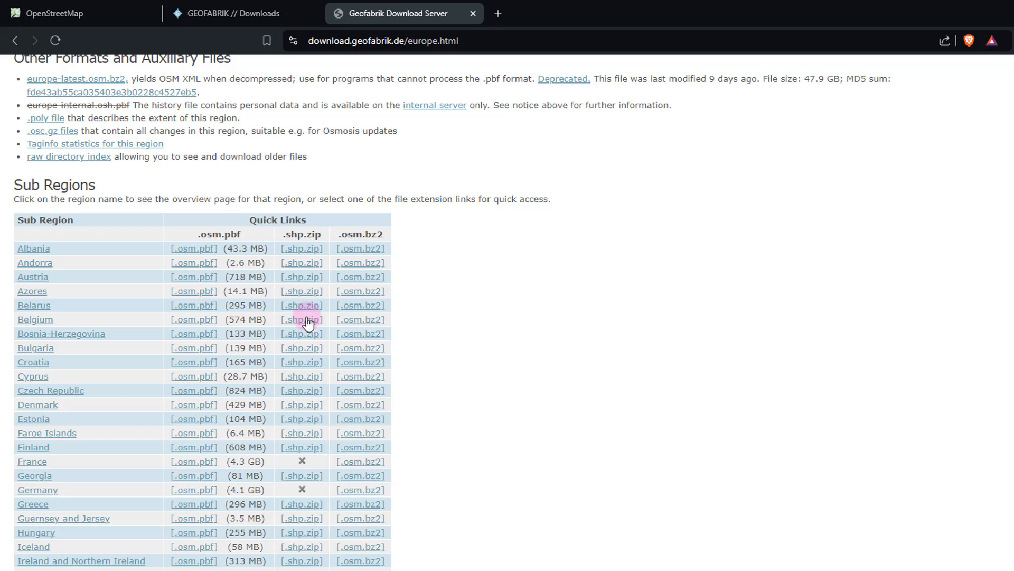
- Save Belgium's .shp.zip archive from the Europe page into the OSM Data Download folder
left_click(302, 319)
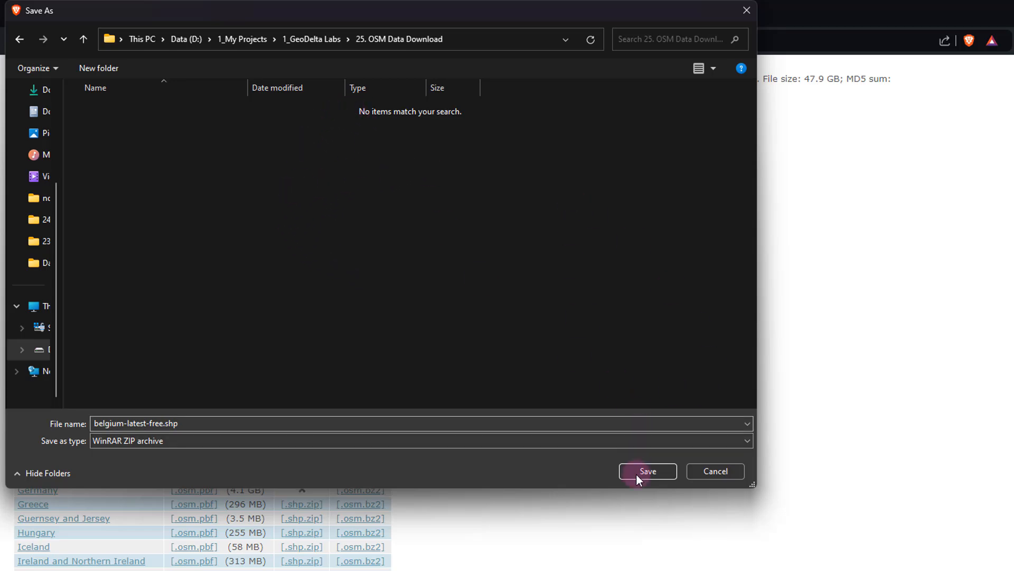
left_click(648, 471)
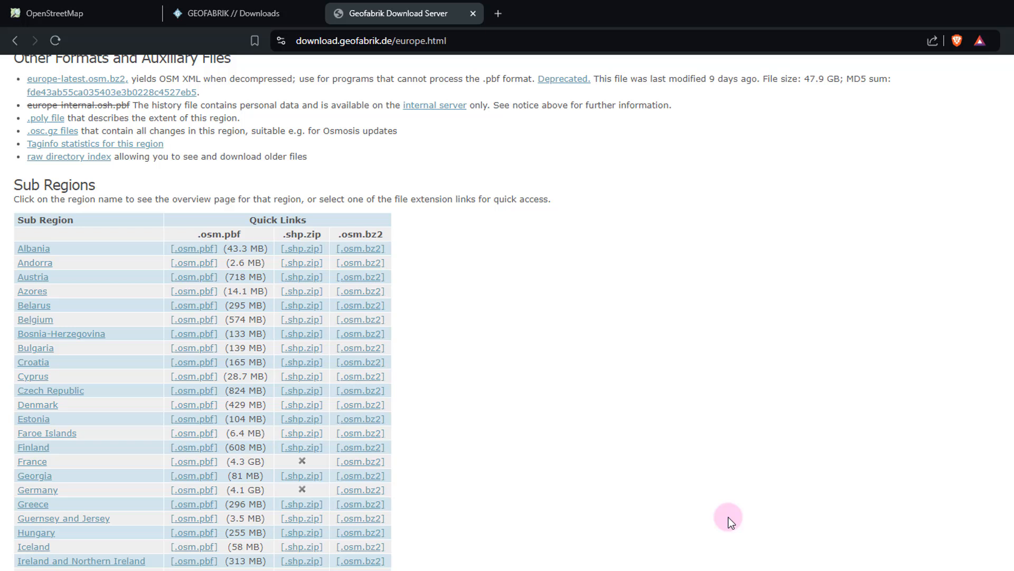
mouse_move(276, 322)
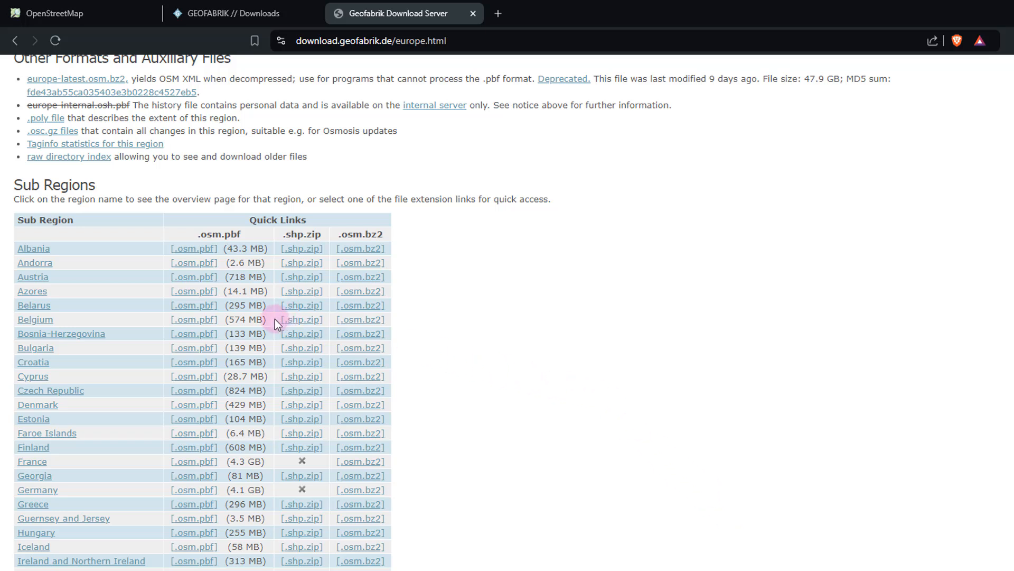
mouse_move(223, 323)
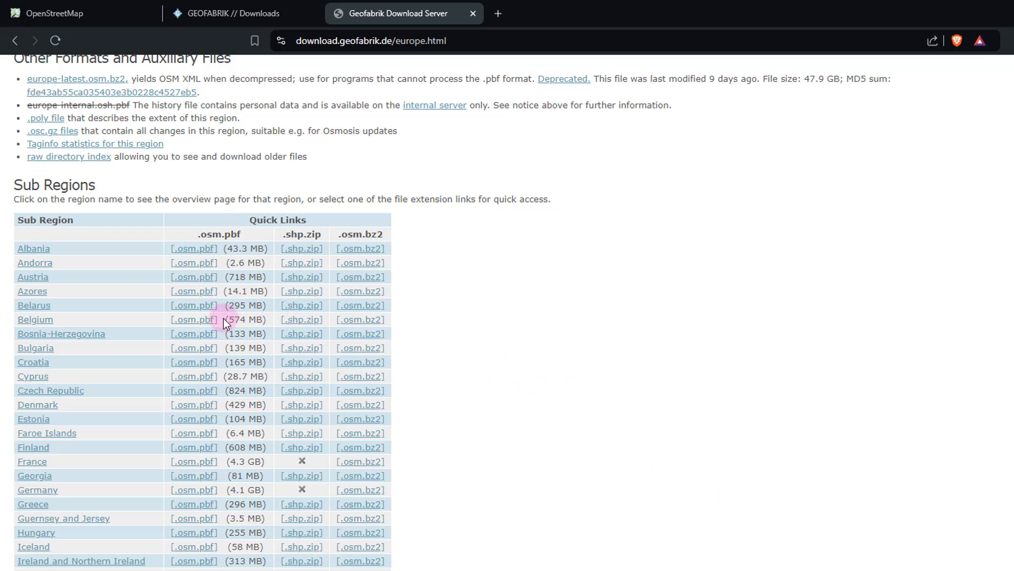
double_click(245, 320)
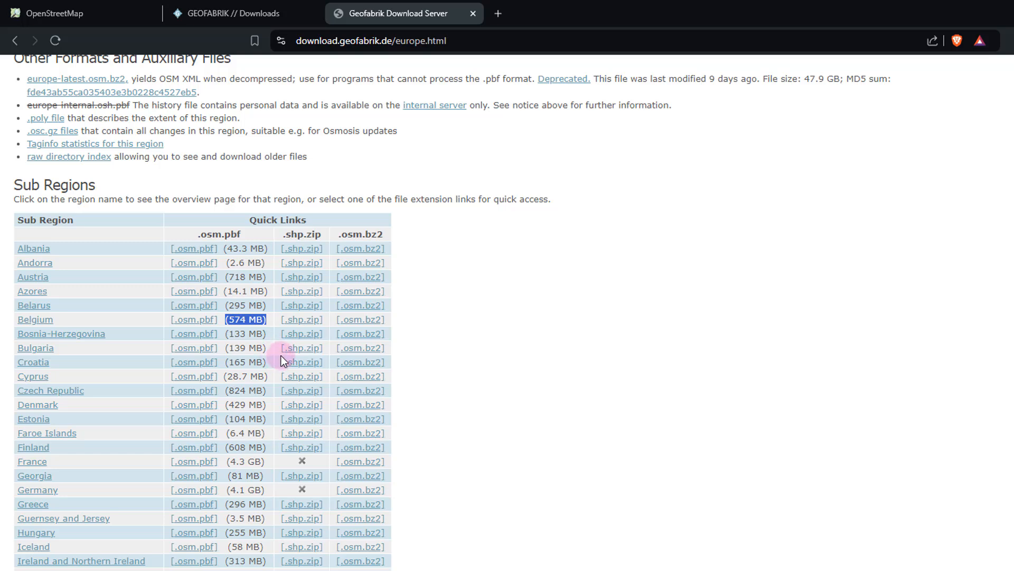
scroll("down", 3)
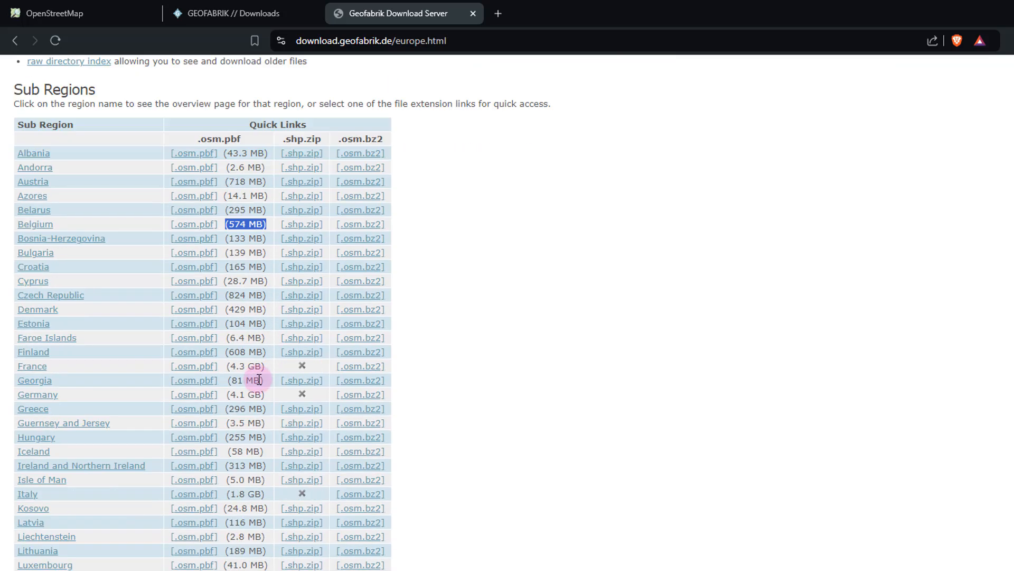
scroll("down", 3)
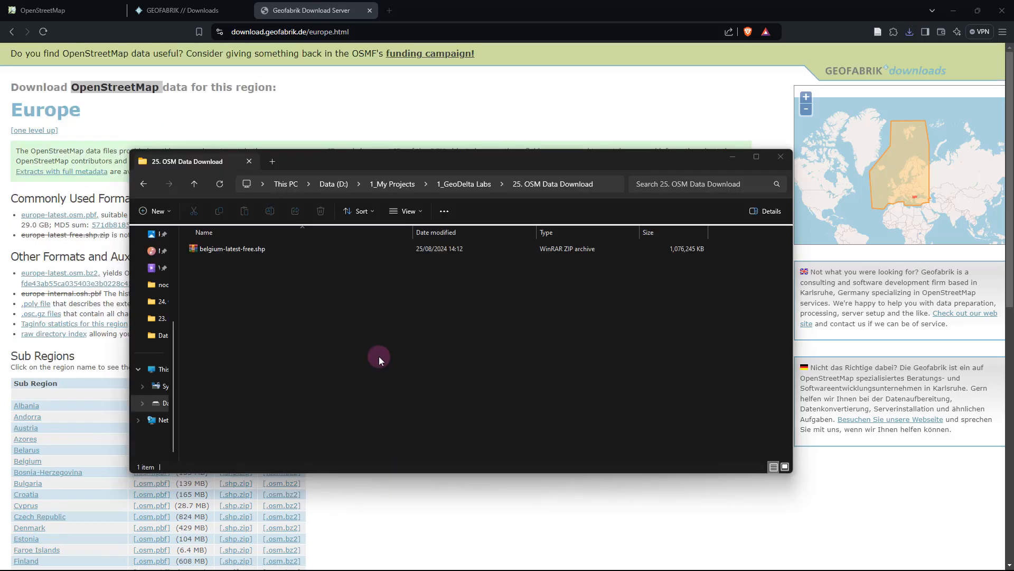
mouse_move(362, 353)
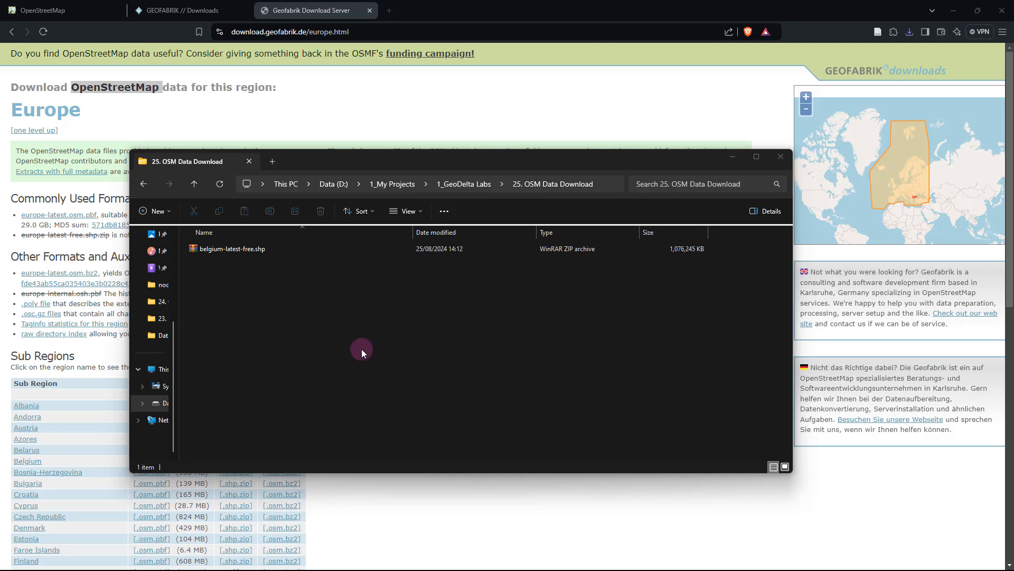
left_click(232, 249)
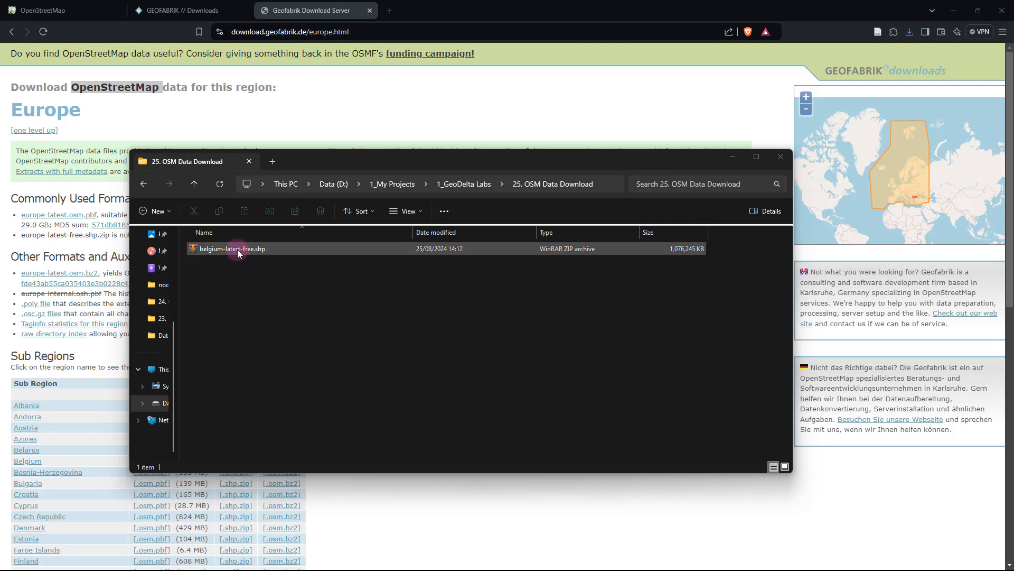
left_click(231, 249)
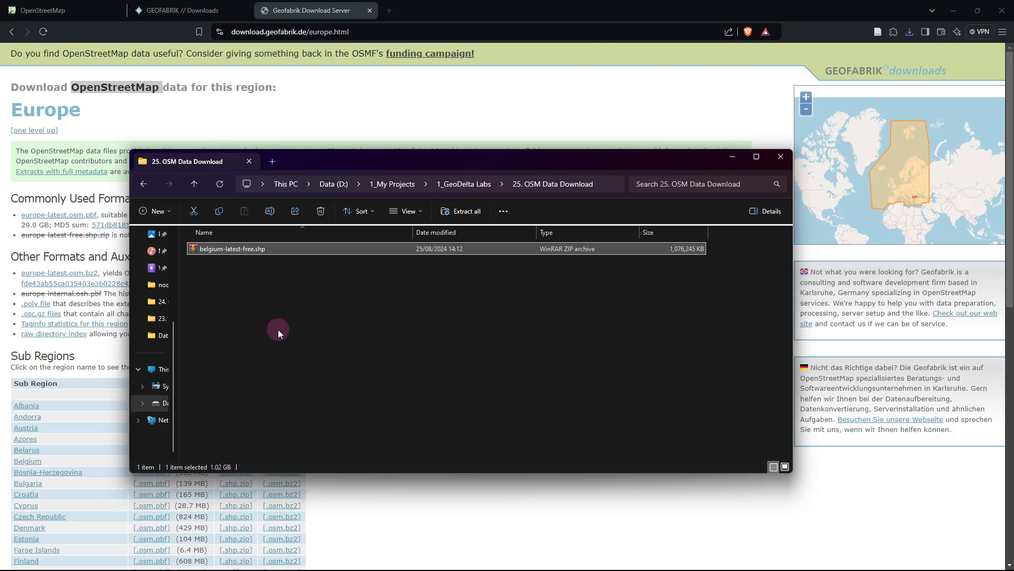
mouse_move(243, 251)
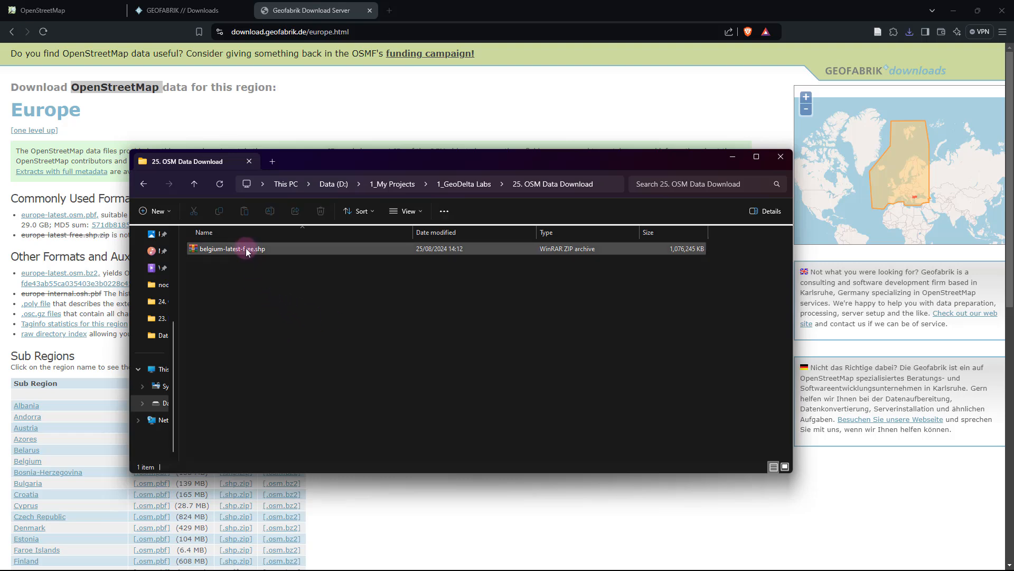
- Open belgium-latest-free.shp.zip in WinRAR and scroll through its 91 shapefile layer files
double_click(231, 249)
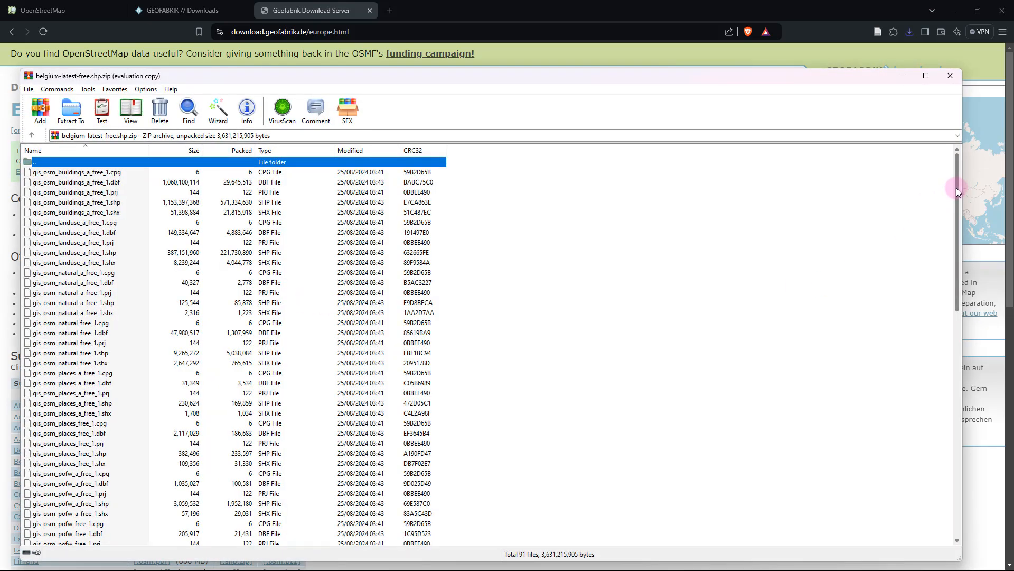
scroll("down", 3)
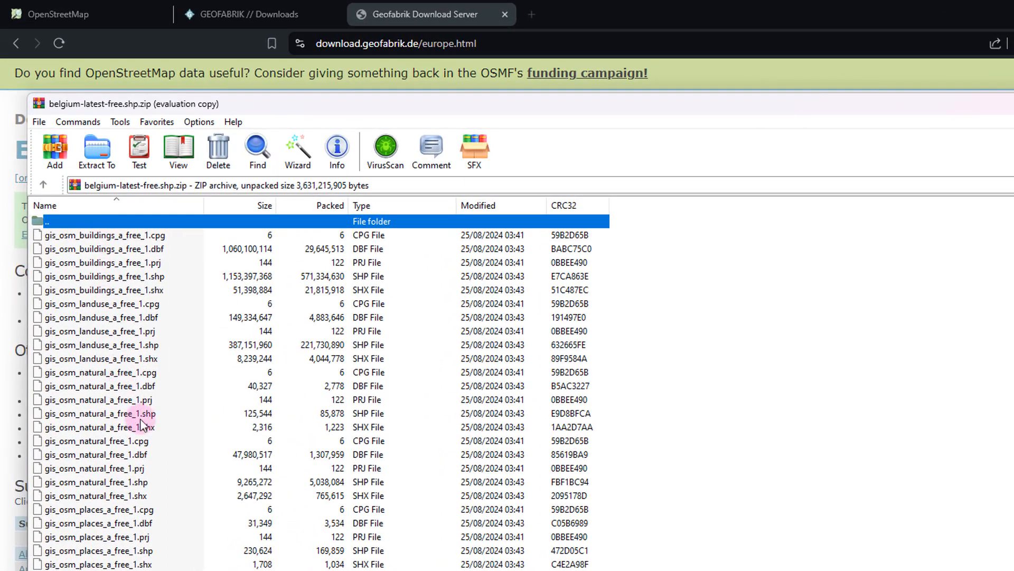
scroll("down", 3)
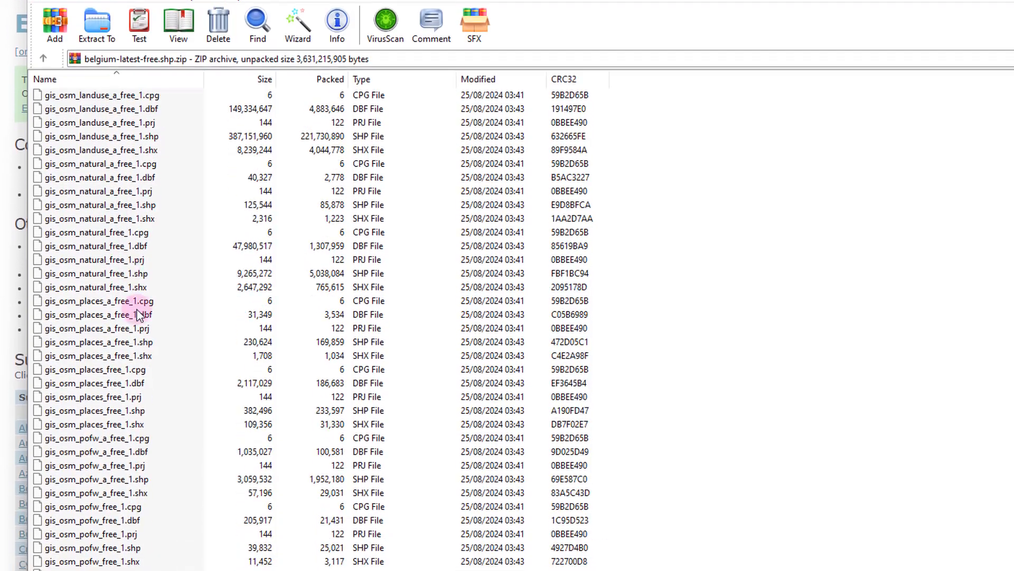
scroll("down", 3)
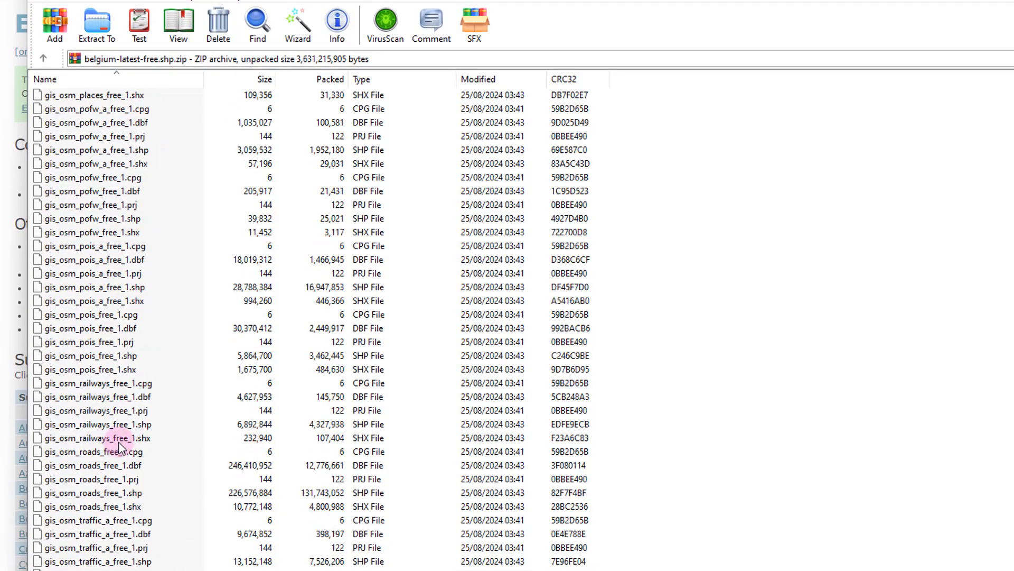
scroll("down", 3)
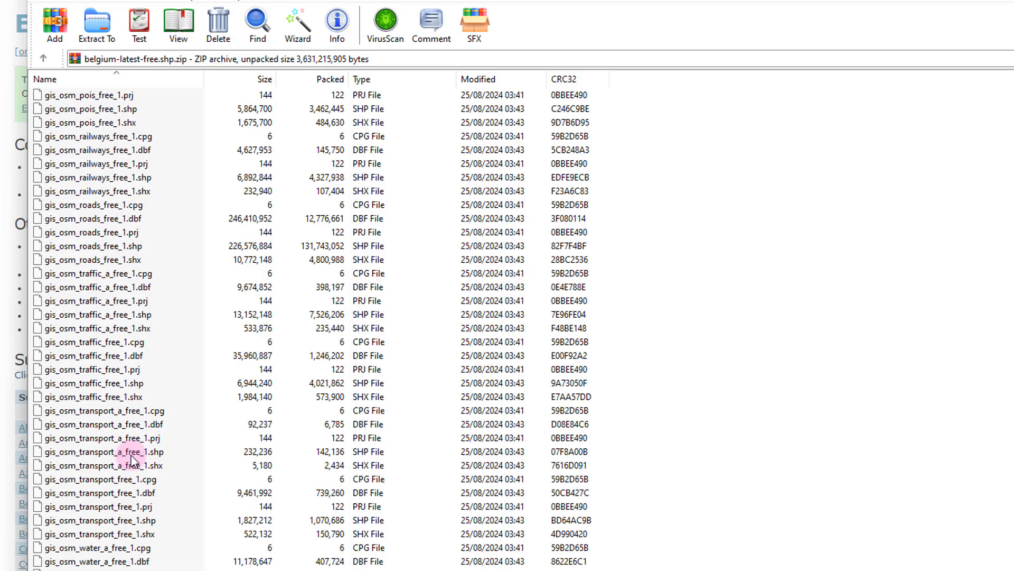
scroll("down", 3)
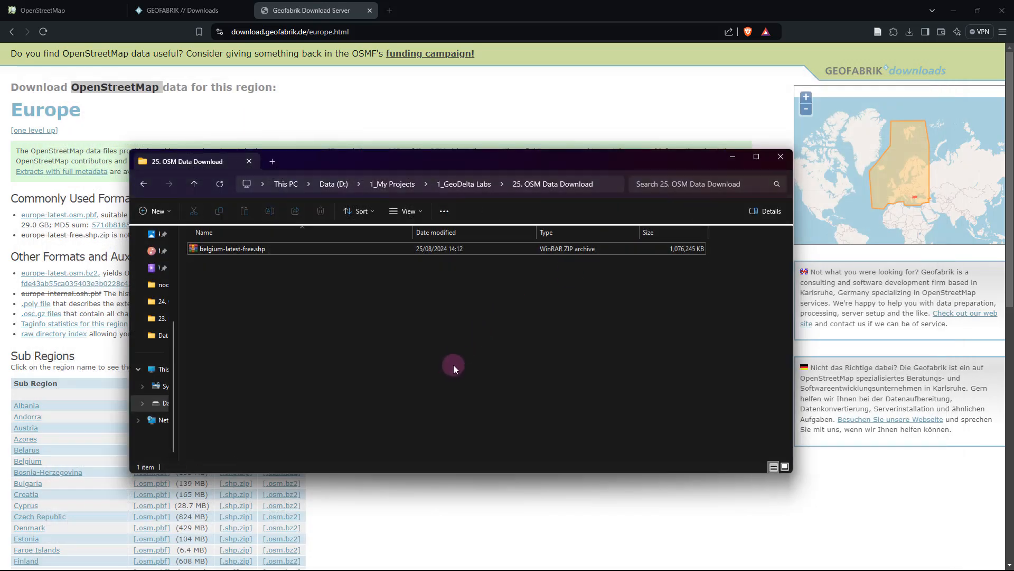
left_click(232, 249)
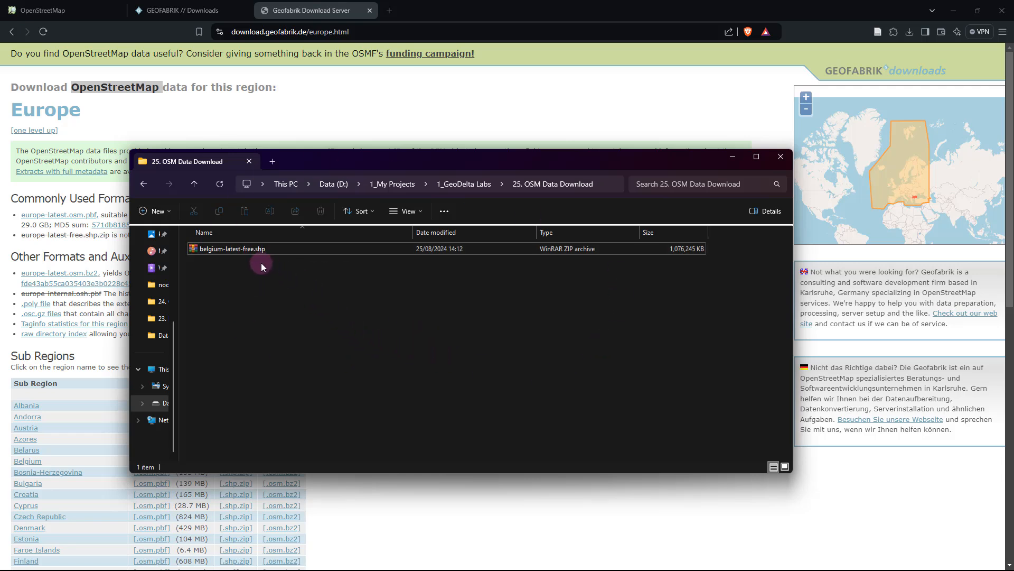
mouse_move(270, 279)
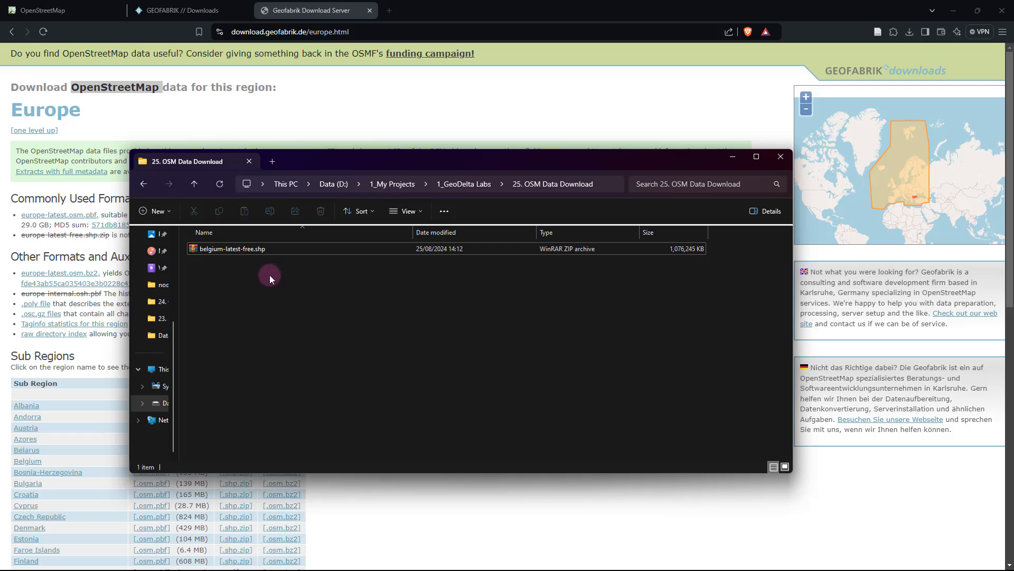
mouse_move(251, 342)
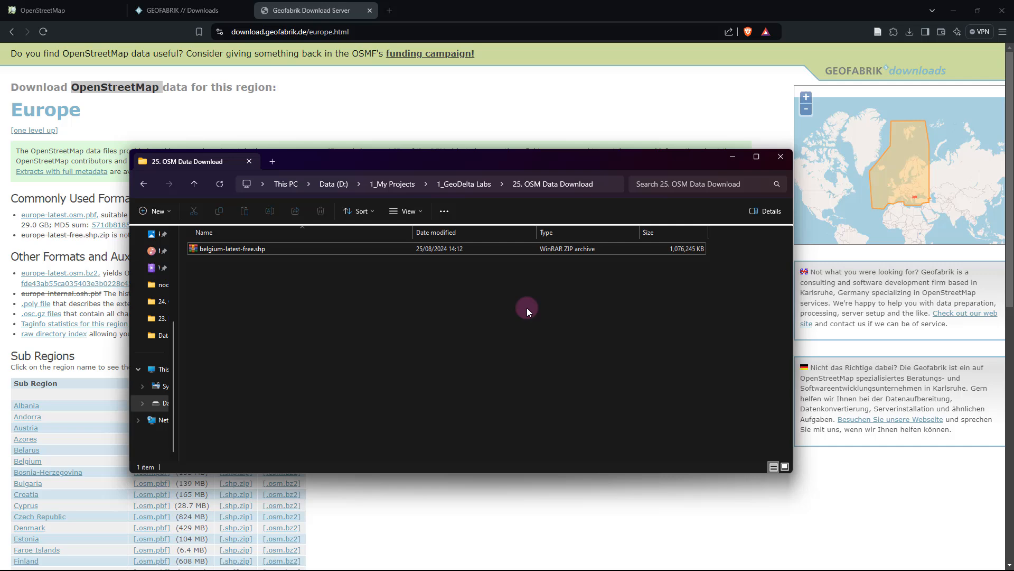
mouse_move(425, 333)
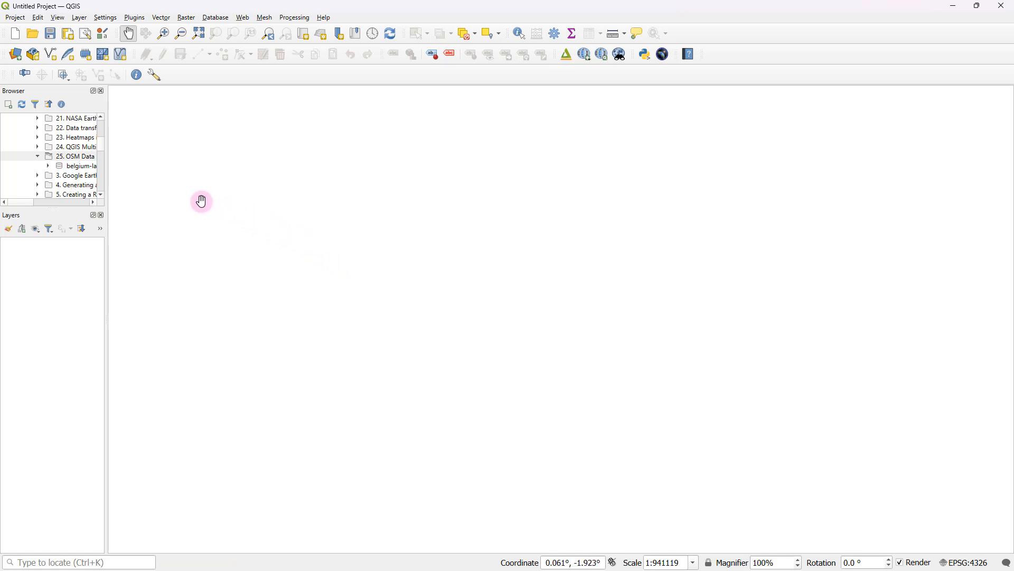
- Expand 25. OSM Data Download and the Belgium archive, selecting gis_osm_buildings_a_free_1
right_click(68, 156)
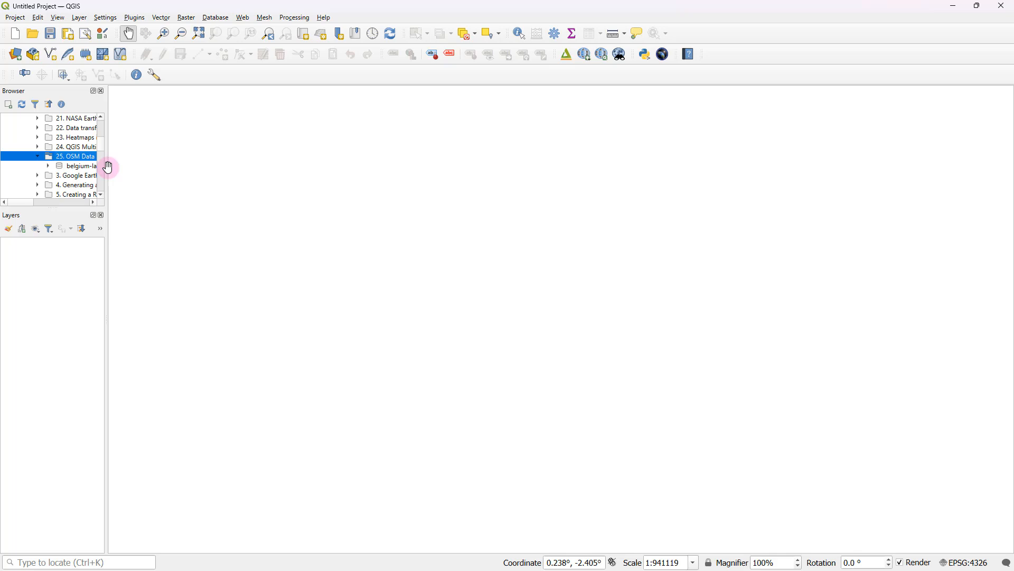
left_click(85, 165)
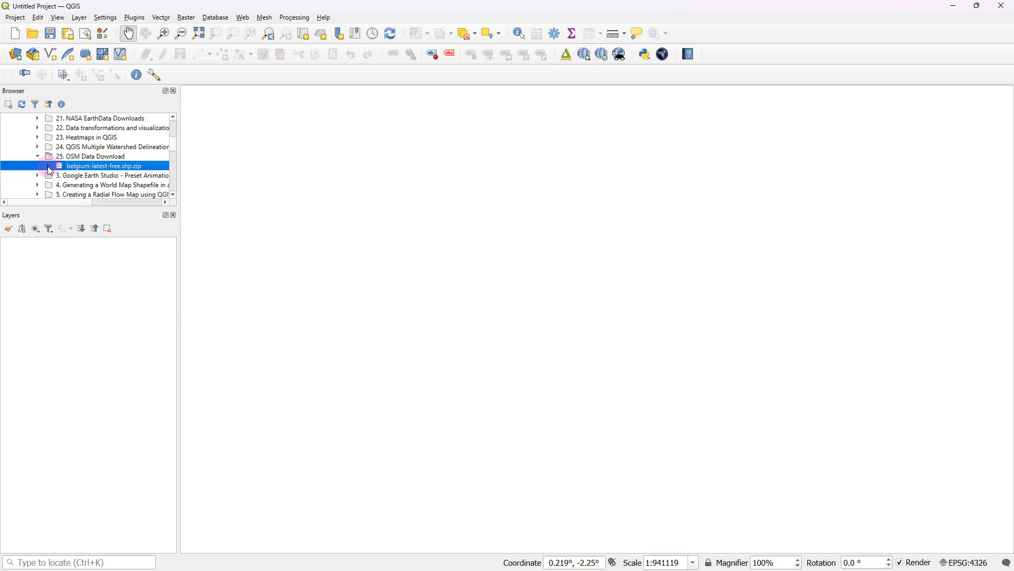
left_click(39, 165)
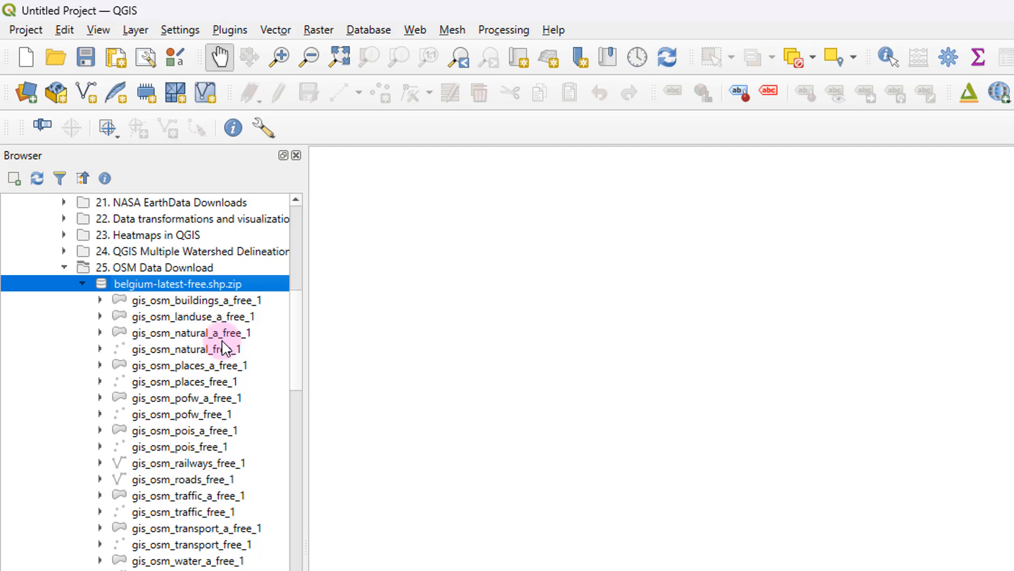
mouse_move(212, 390)
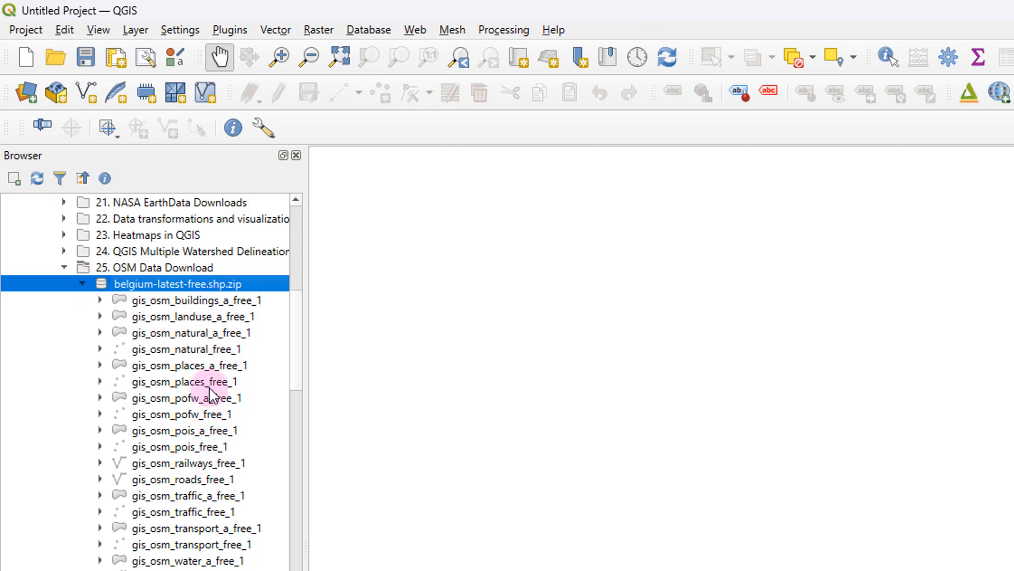
mouse_move(233, 431)
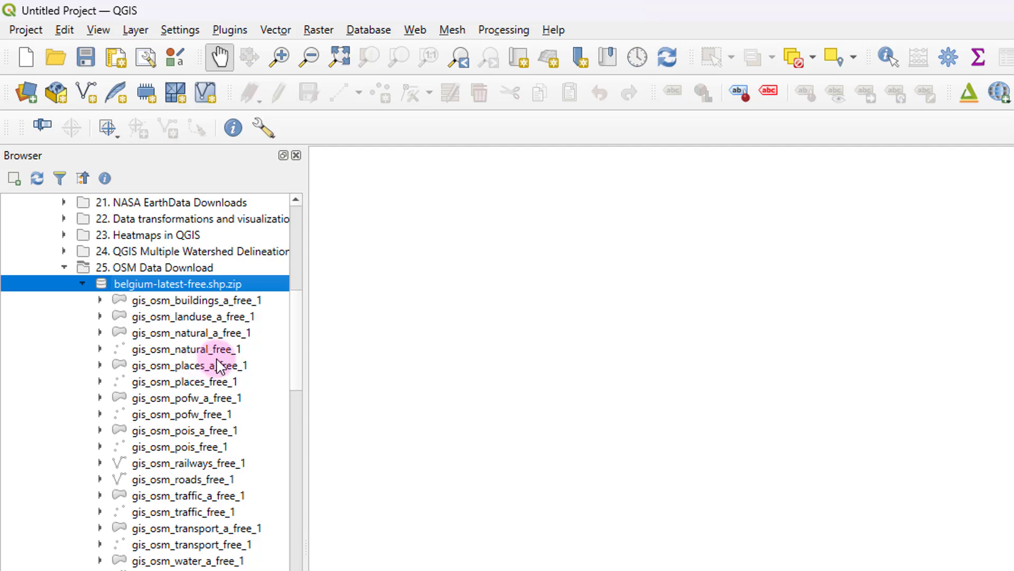
left_click(175, 300)
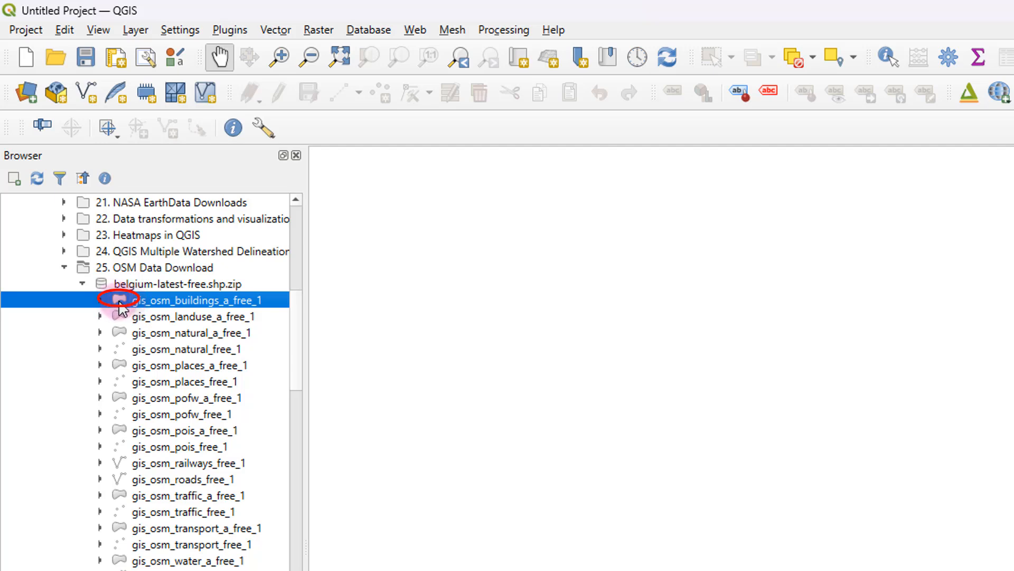
mouse_move(136, 336)
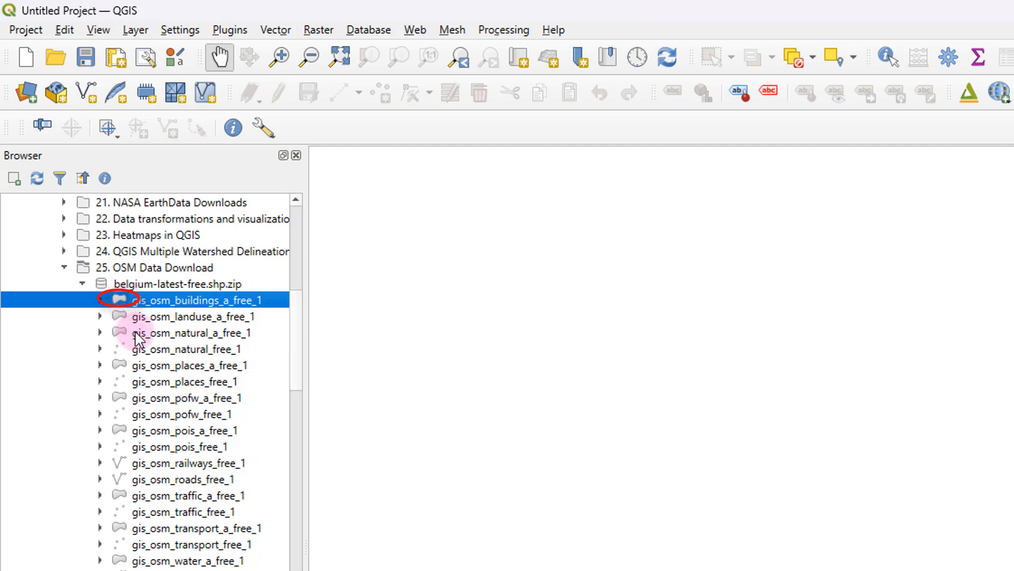
mouse_move(122, 352)
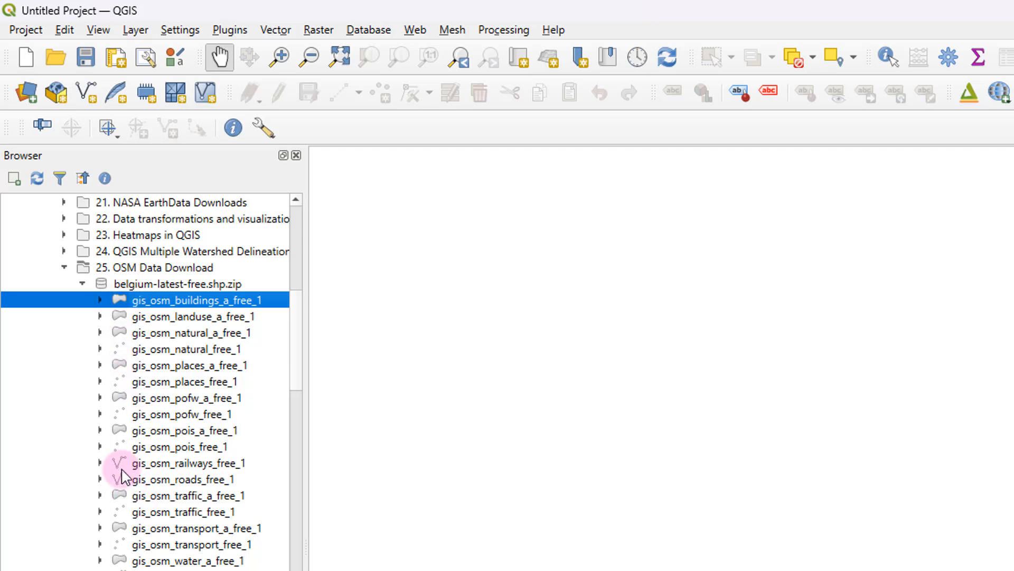
mouse_move(132, 495)
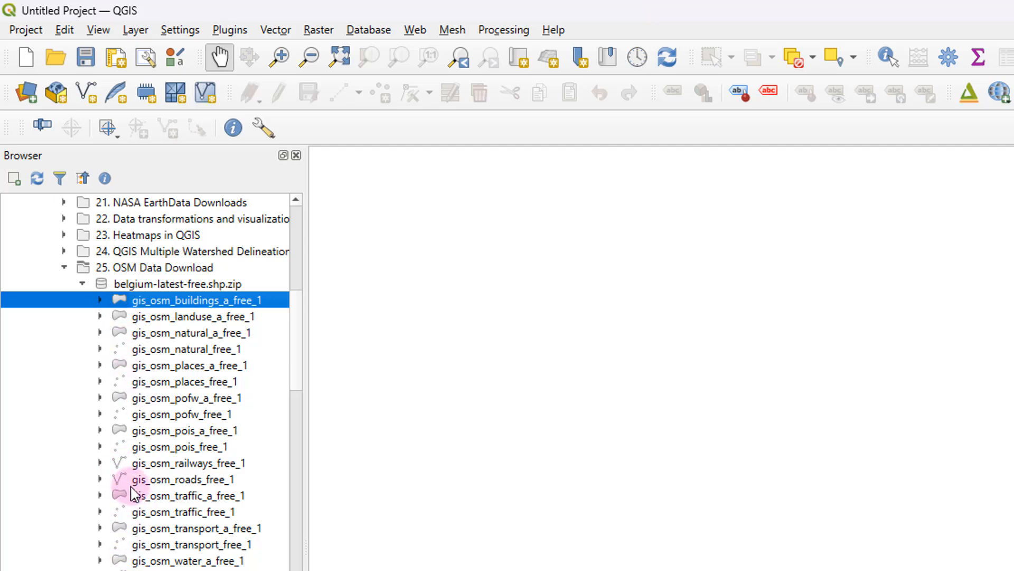
mouse_move(146, 452)
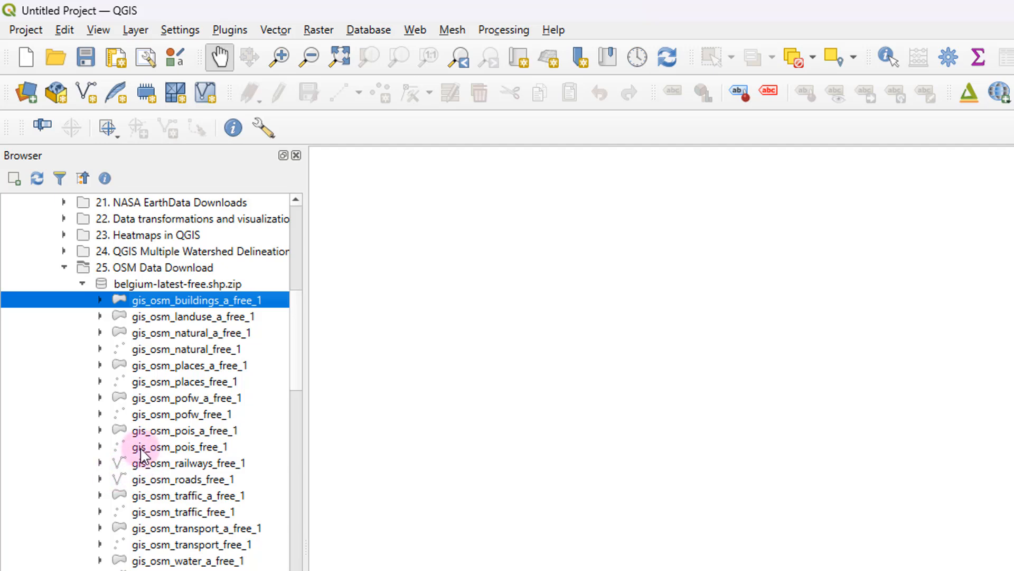
mouse_move(156, 307)
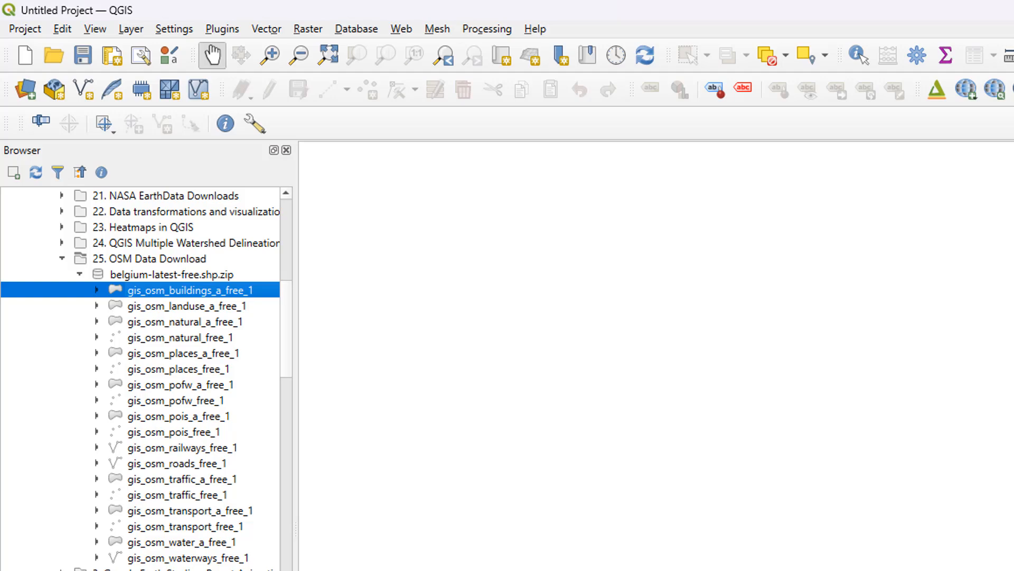
- Add gis_osm_buildings_a_free_1 to the map and pan into Brussels at city-block detail
double_click(190, 290)
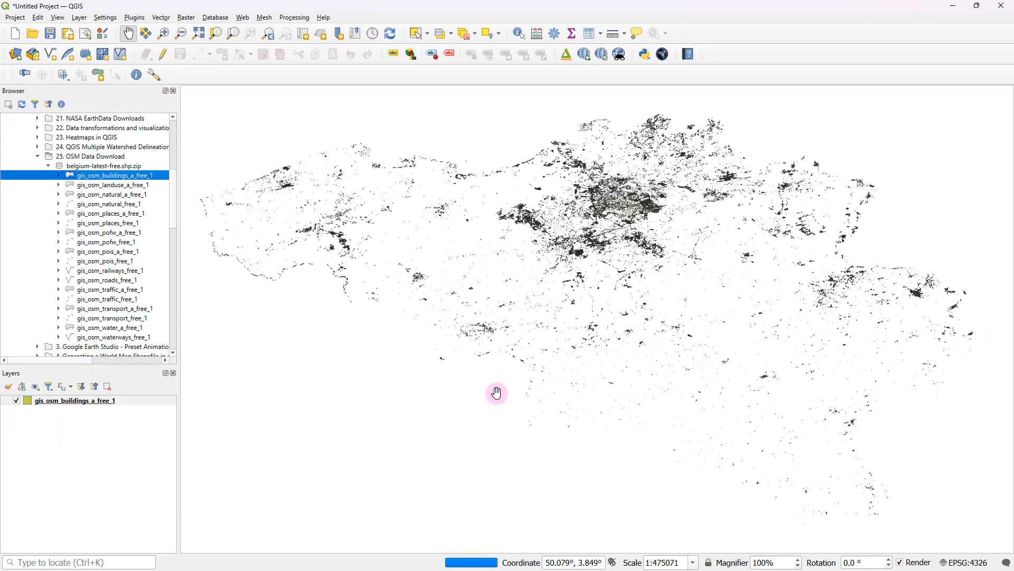
left_click_drag(496, 392, 655, 288)
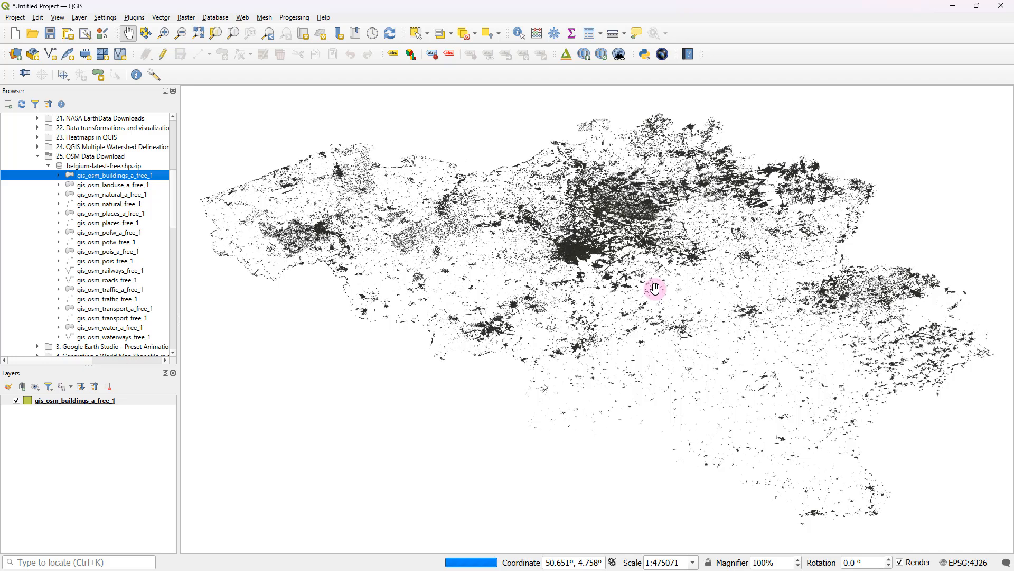
left_click_drag(655, 287, 654, 274)
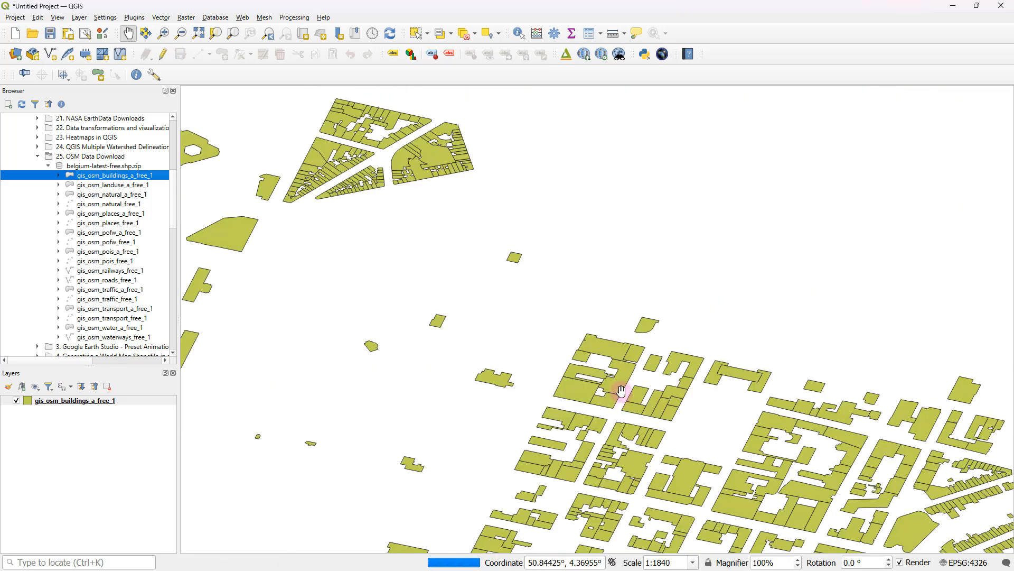
left_click_drag(622, 390, 645, 380)
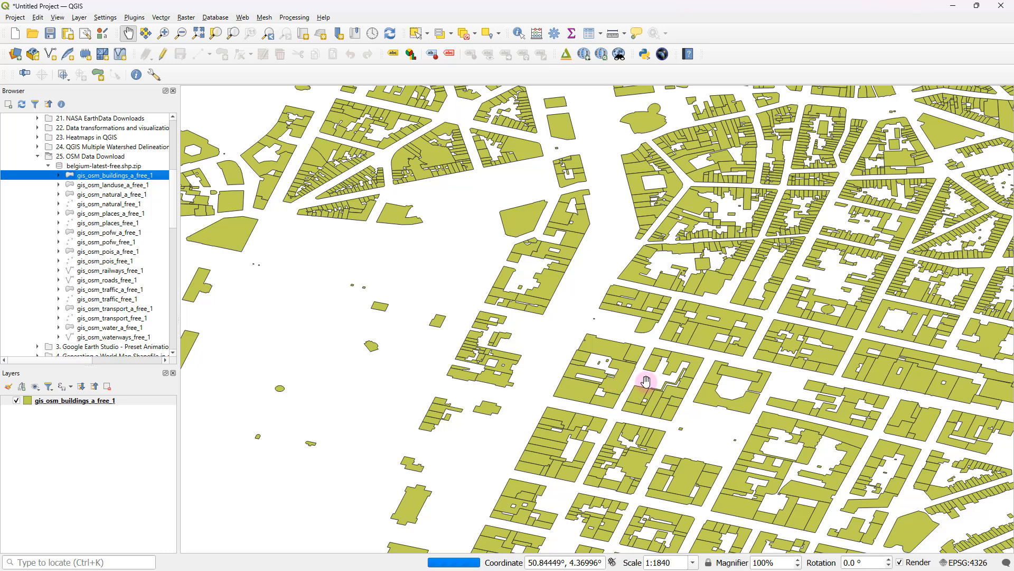
left_click_drag(647, 380, 551, 312)
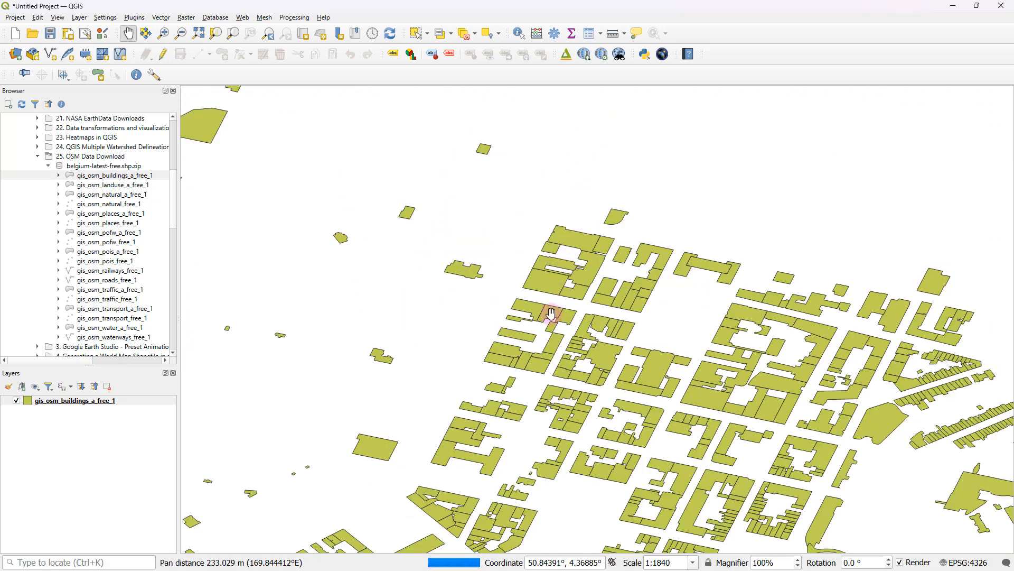
left_click_drag(549, 312, 563, 374)
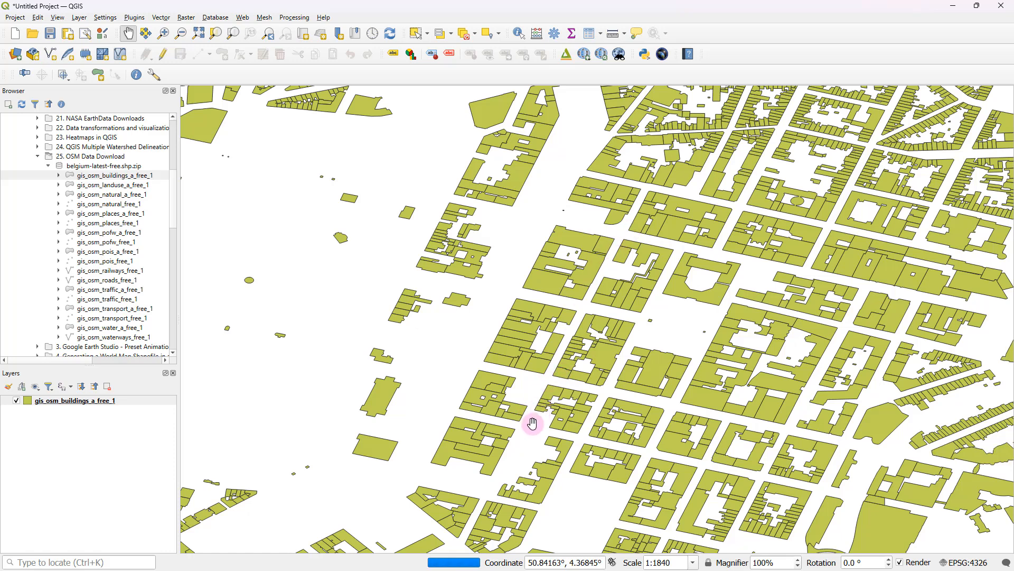
left_click_drag(533, 423, 508, 342)
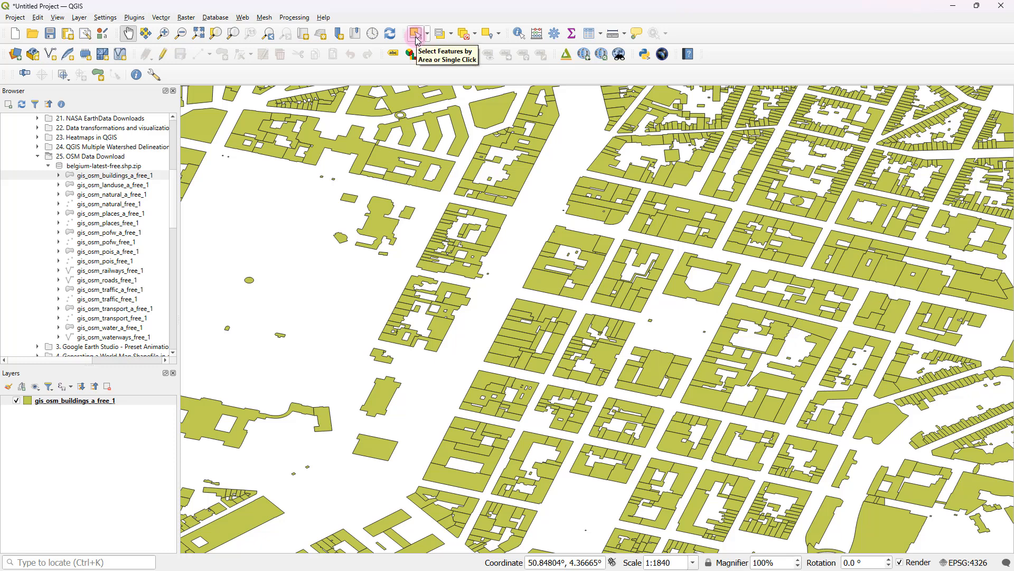
- Select a single building footprint with the selection tool, then zoom out over Brussels
left_click(518, 355)
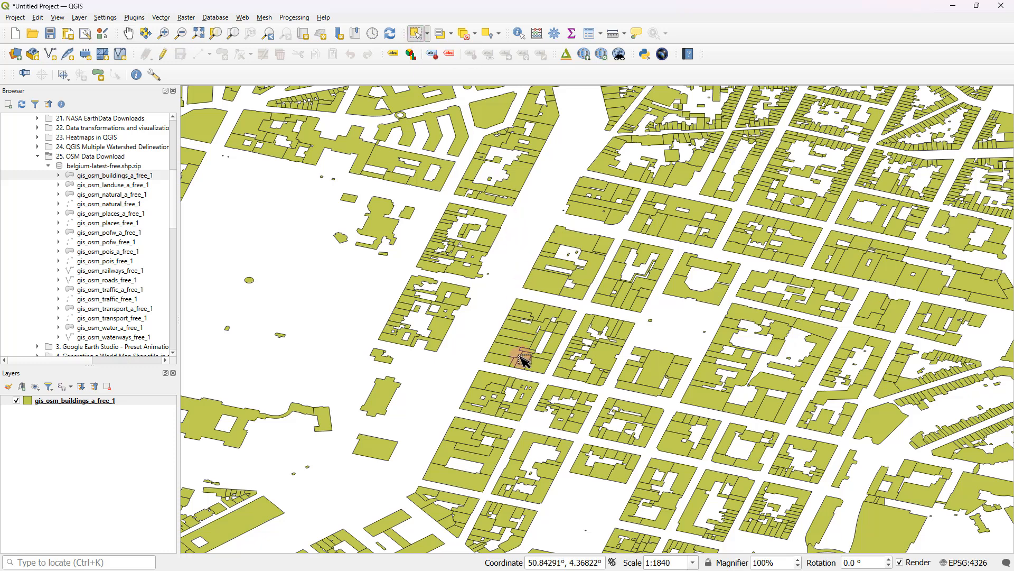
left_click(501, 362)
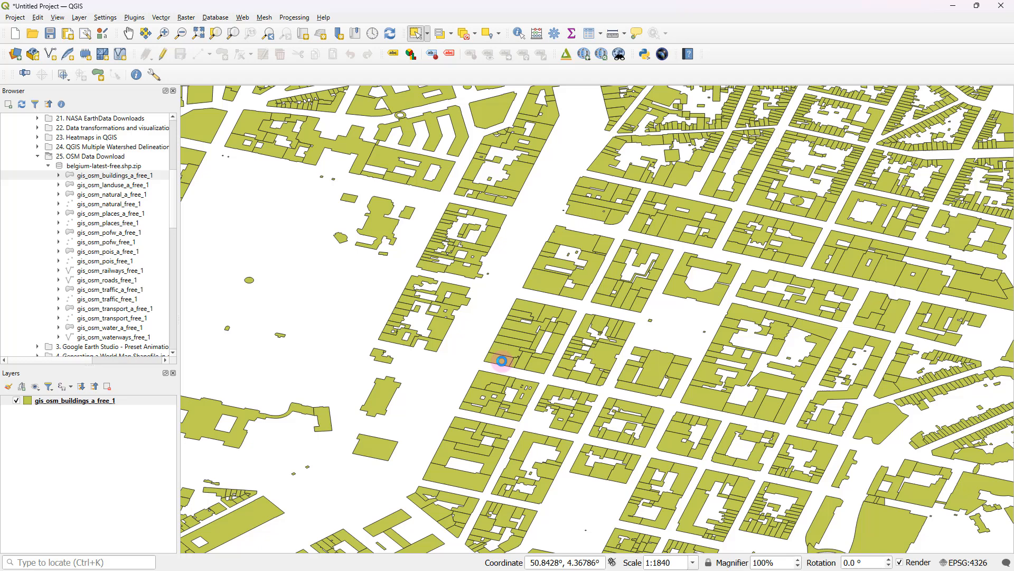
left_click(508, 361)
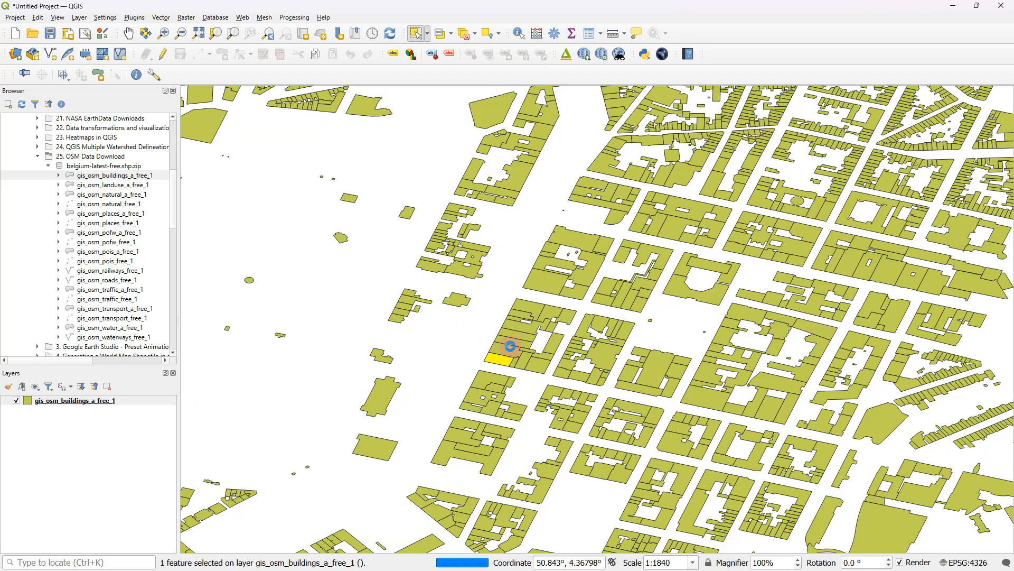
scroll("down", 3)
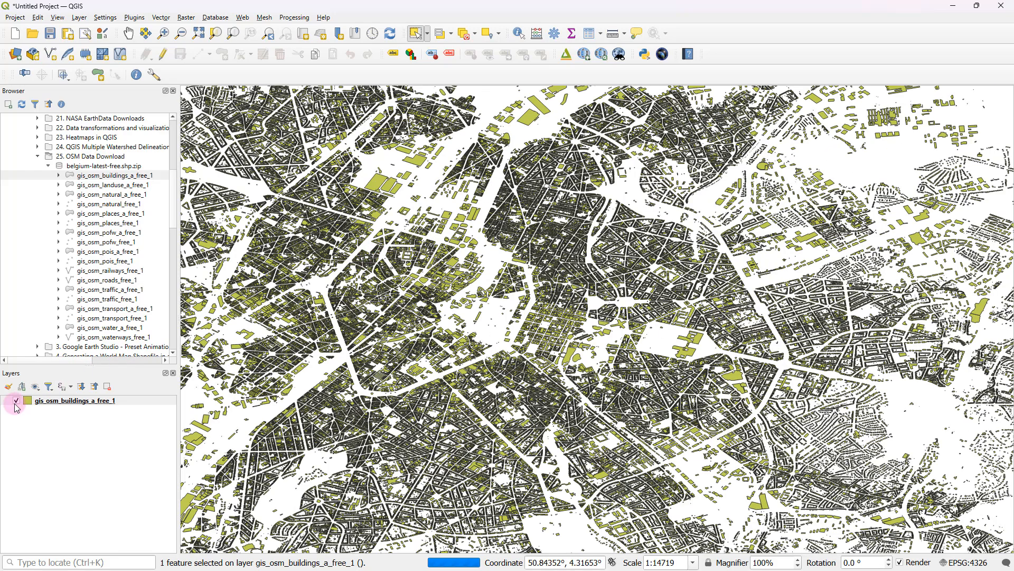
- Hide the buildings layer and open the gis_osm_landuse_a_free_1 attribute table
left_click(17, 401)
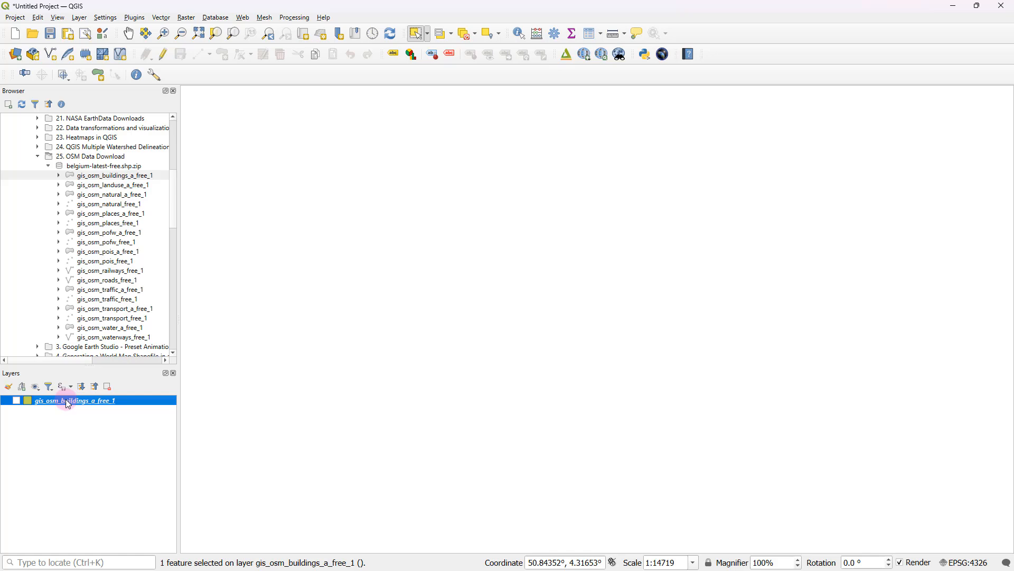
left_click(111, 184)
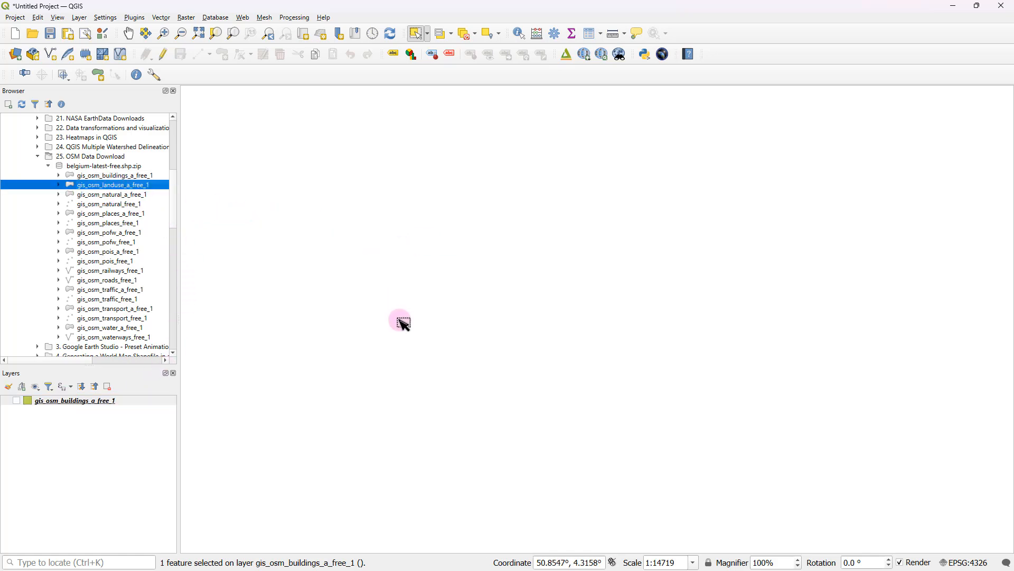
double_click(112, 184)
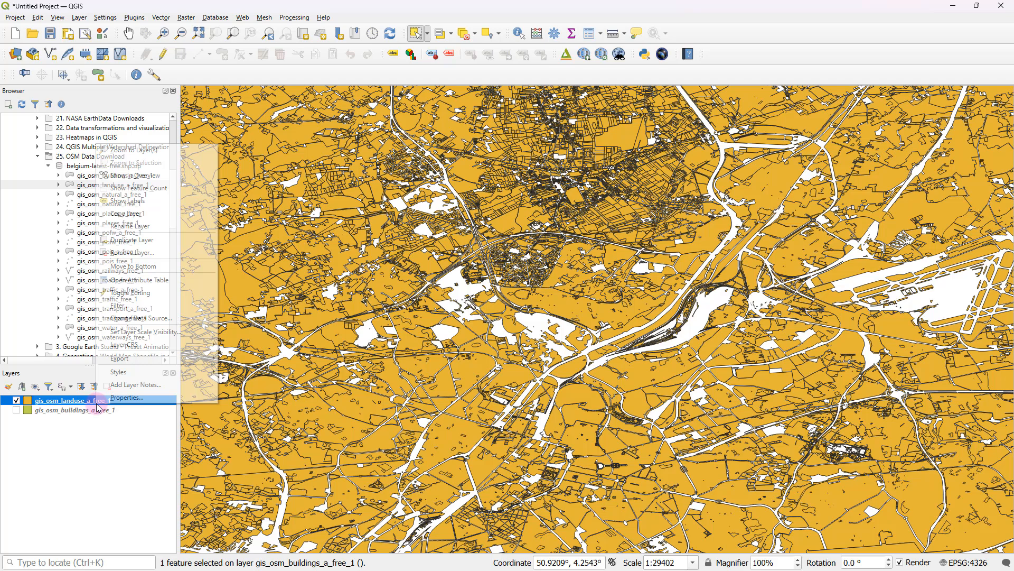
left_click(139, 279)
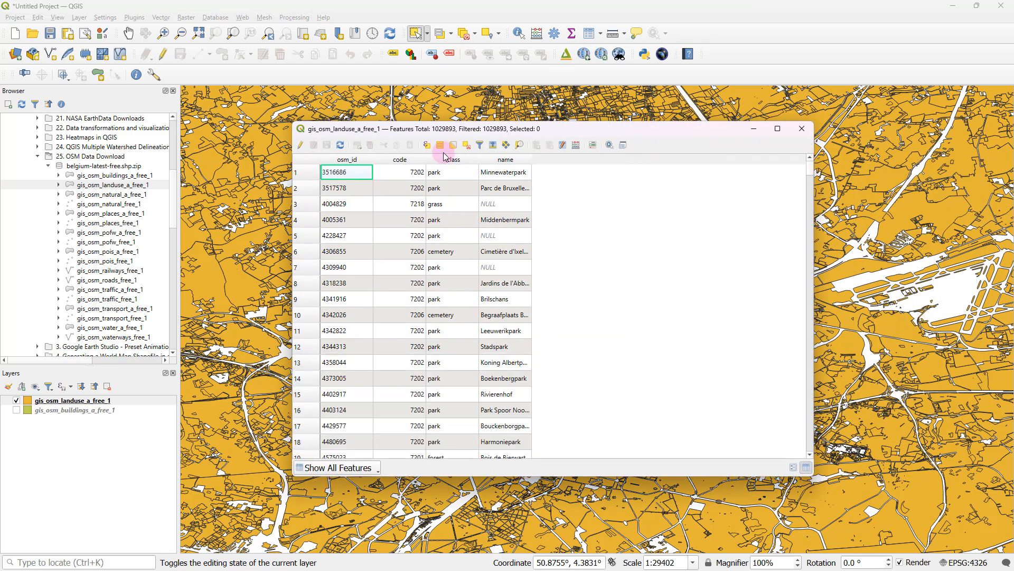
- Scroll the landuse attribute table, close it, and untick gis_osm_landuse_a_free_1
scroll("down", 3)
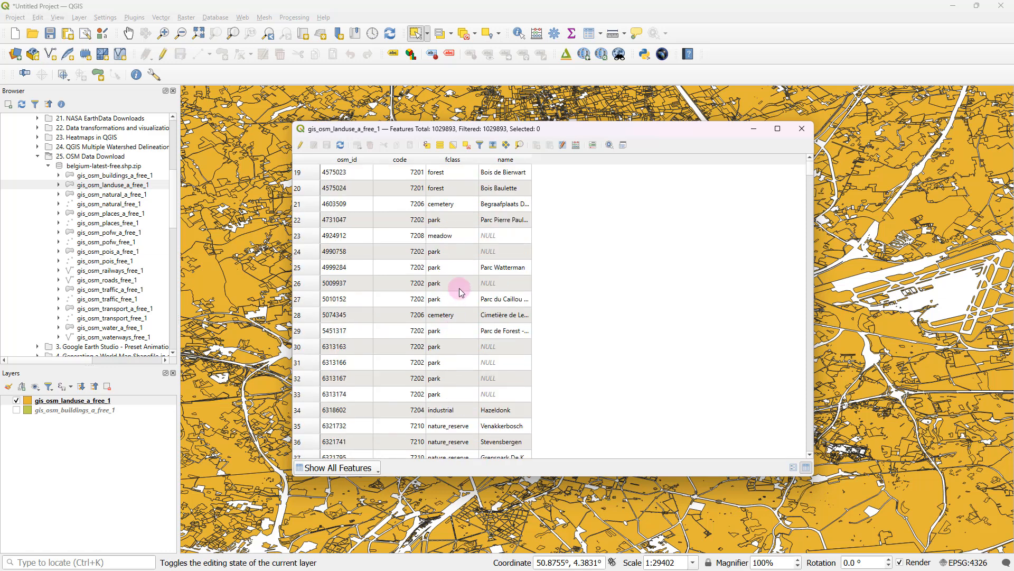
scroll("down", 3)
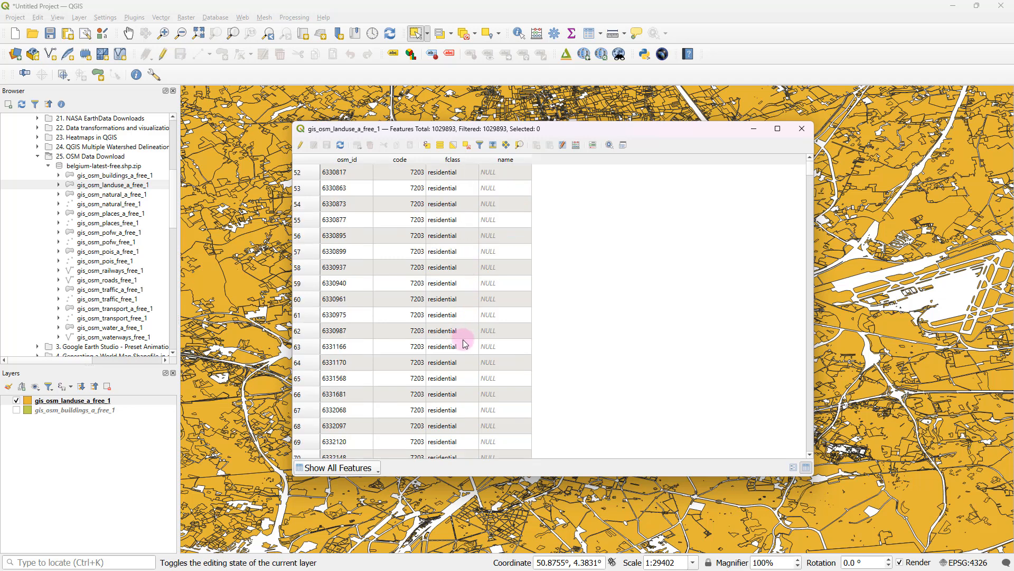
scroll("down", 3)
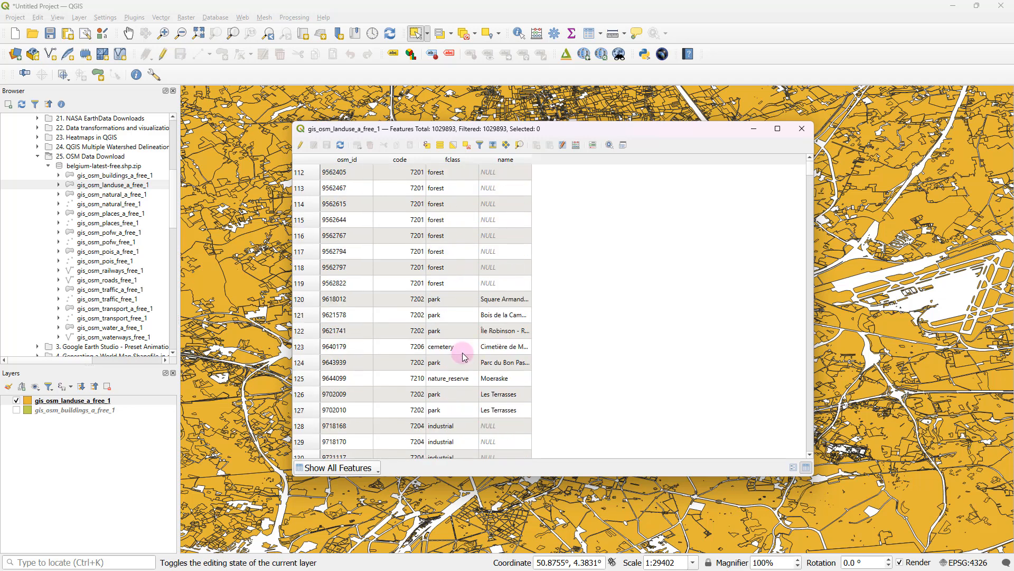
scroll("down", 3)
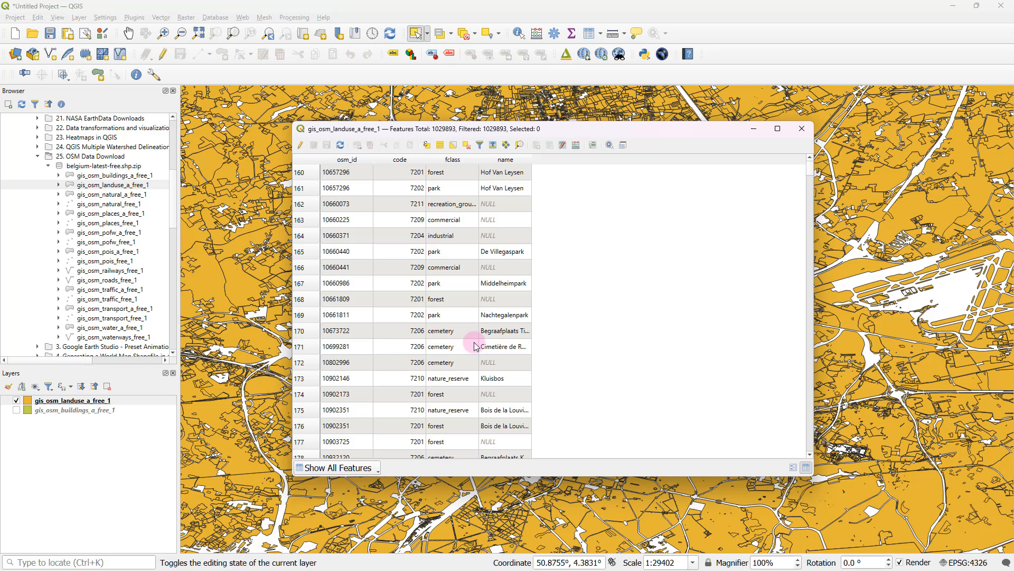
left_click(802, 128)
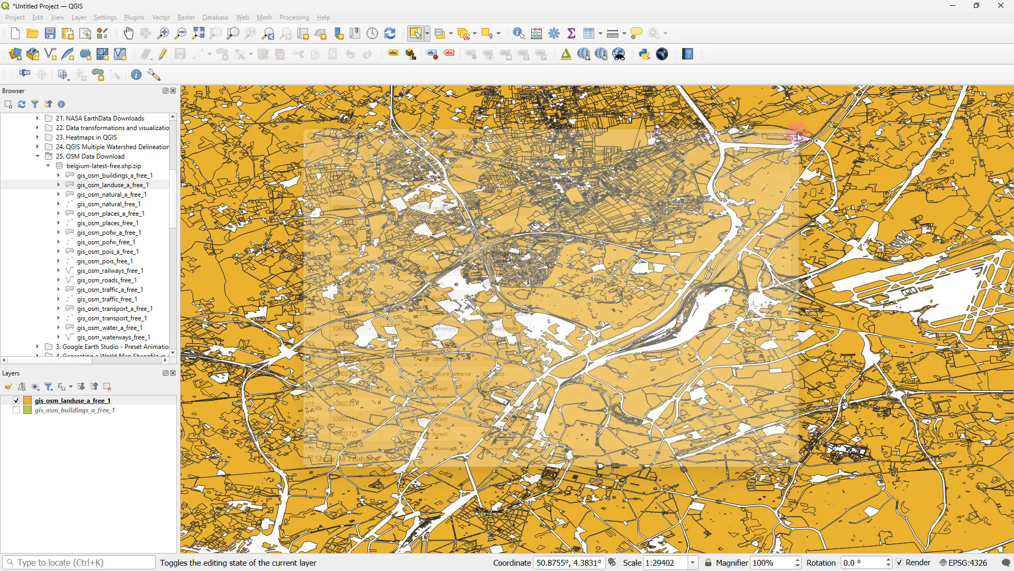
left_click(15, 400)
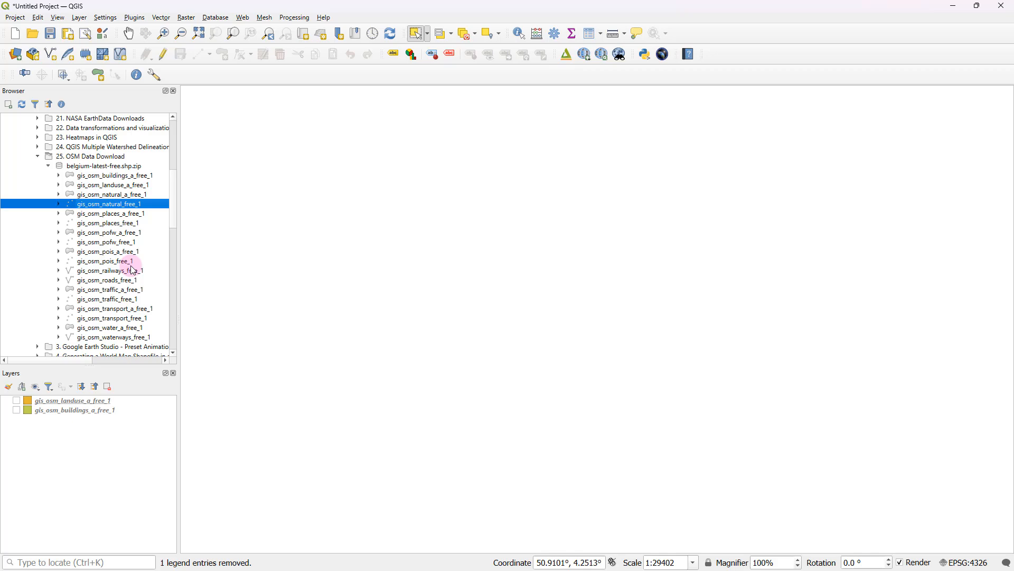
mouse_move(102, 299)
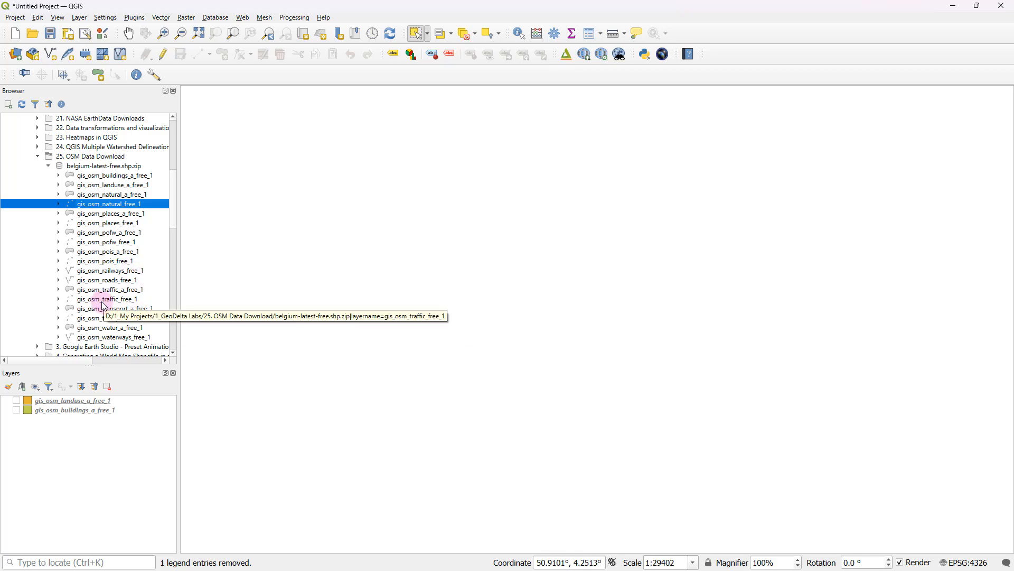
- Add the gis_osm_traffic_free_1 point layer and bring up its layer menu
left_click(107, 299)
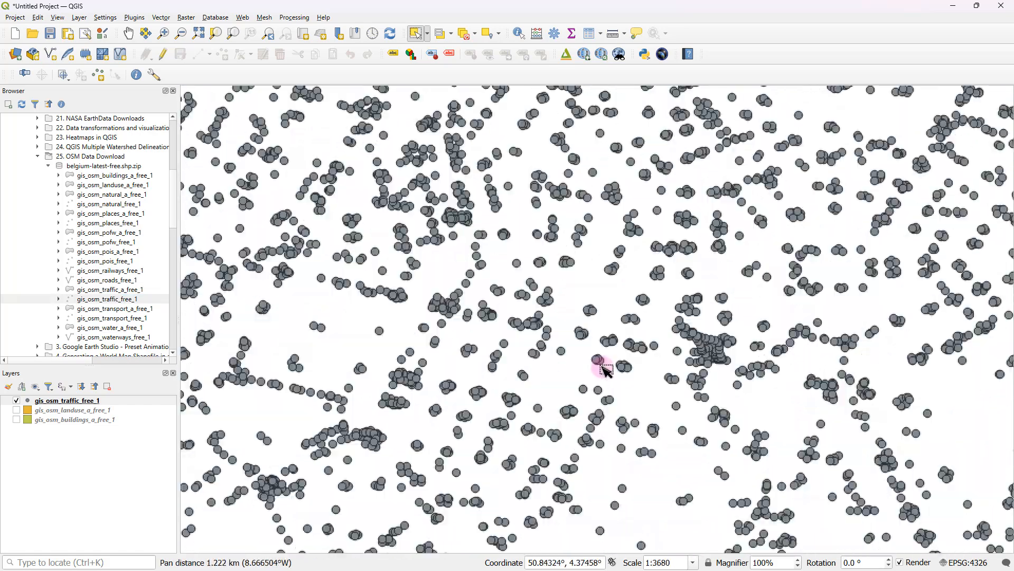
right_click(58, 400)
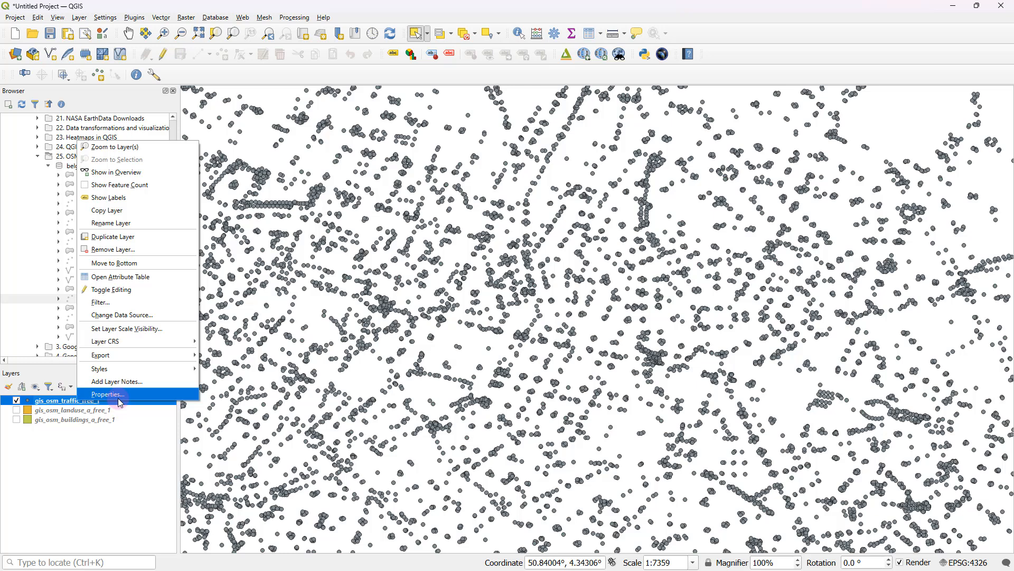
mouse_move(140, 276)
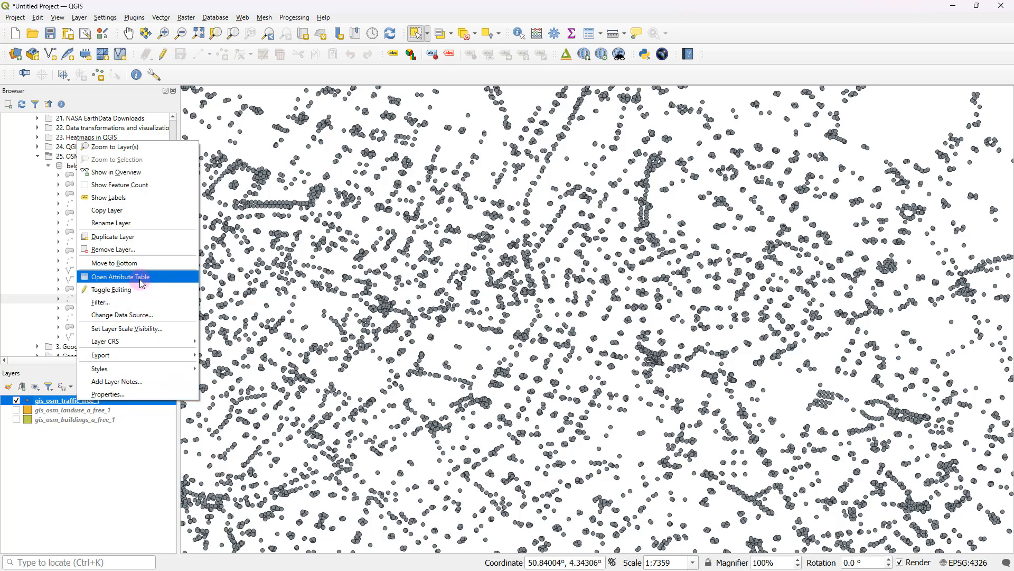
- Open the traffic layer's attribute table and scroll through its records
left_click(121, 276)
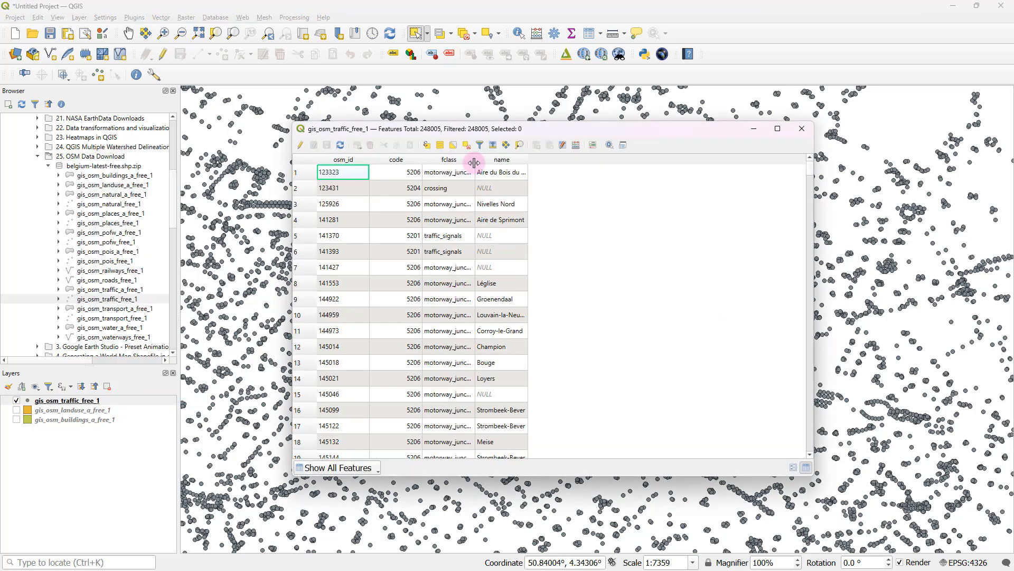
scroll("down", 3)
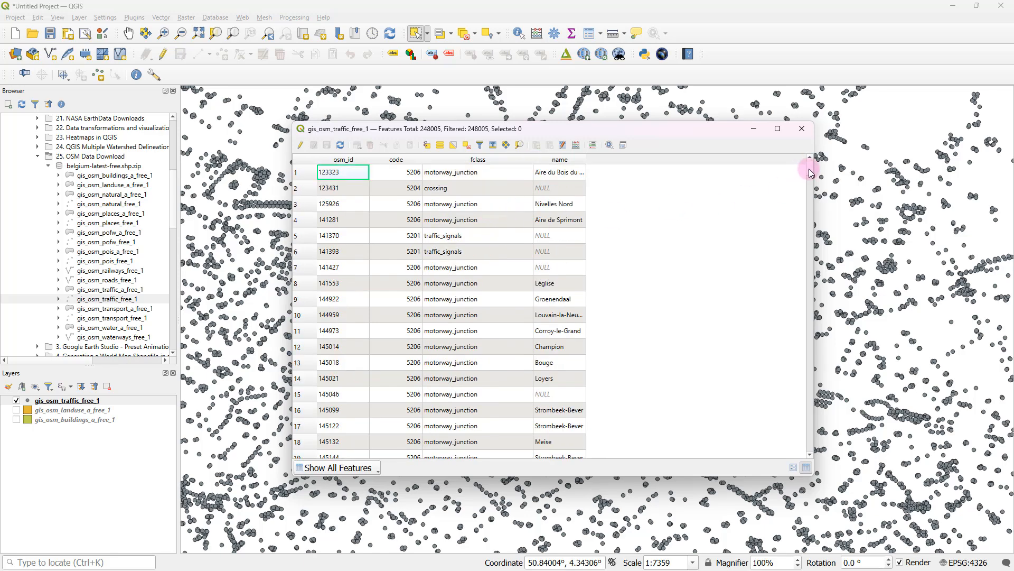
mouse_move(572, 193)
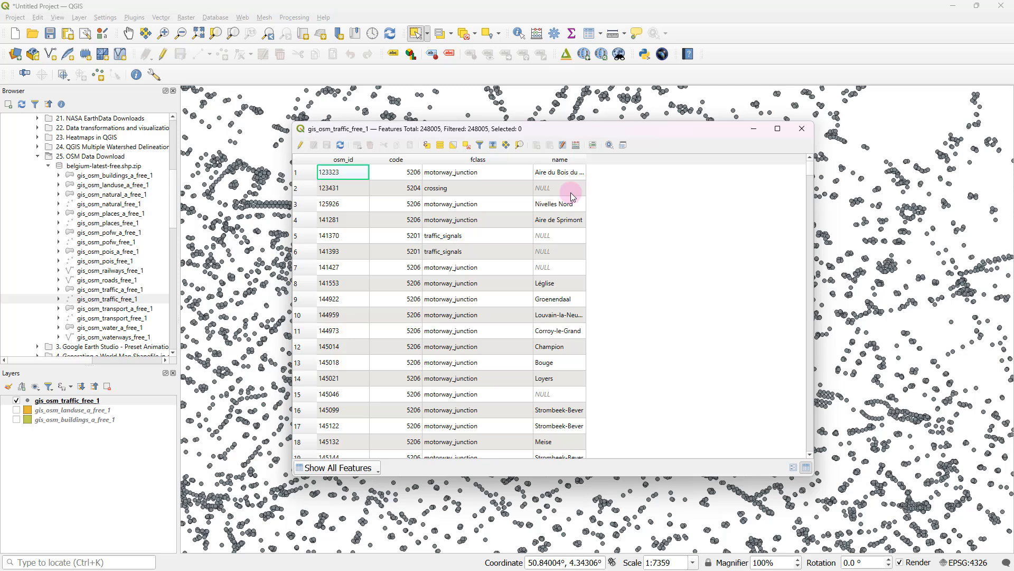
scroll("down", 3)
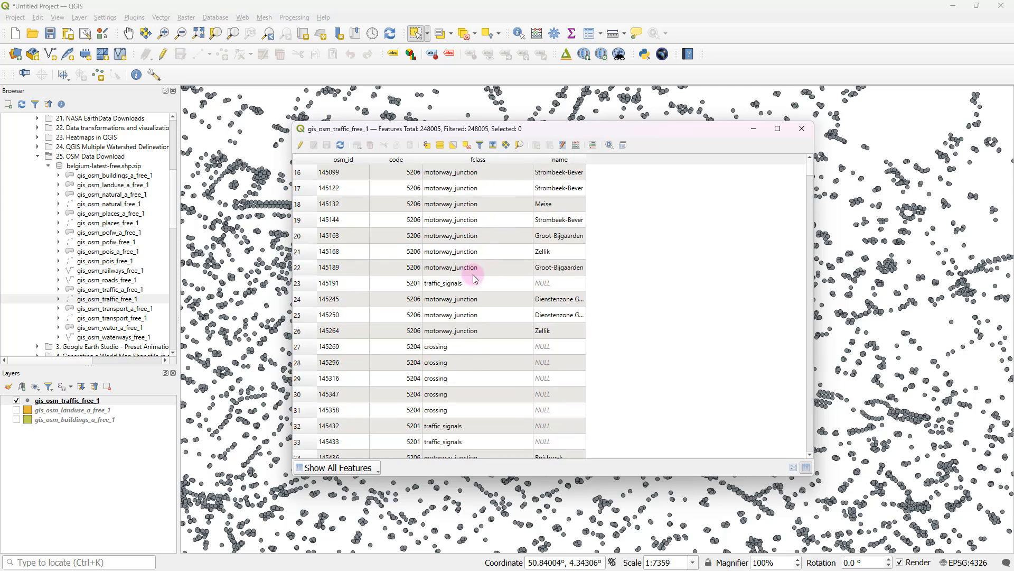
scroll("down", 3)
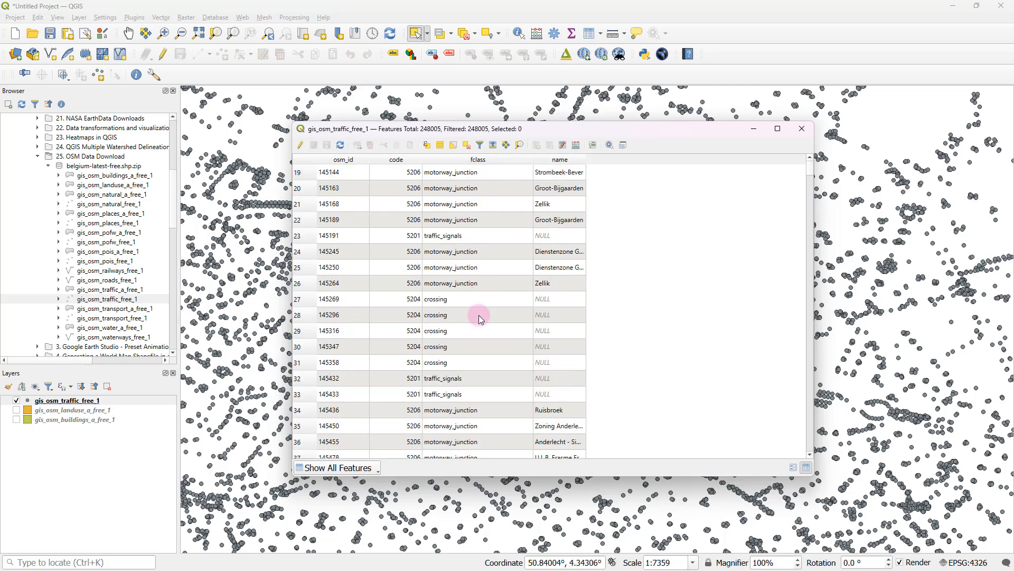
scroll("down", 3)
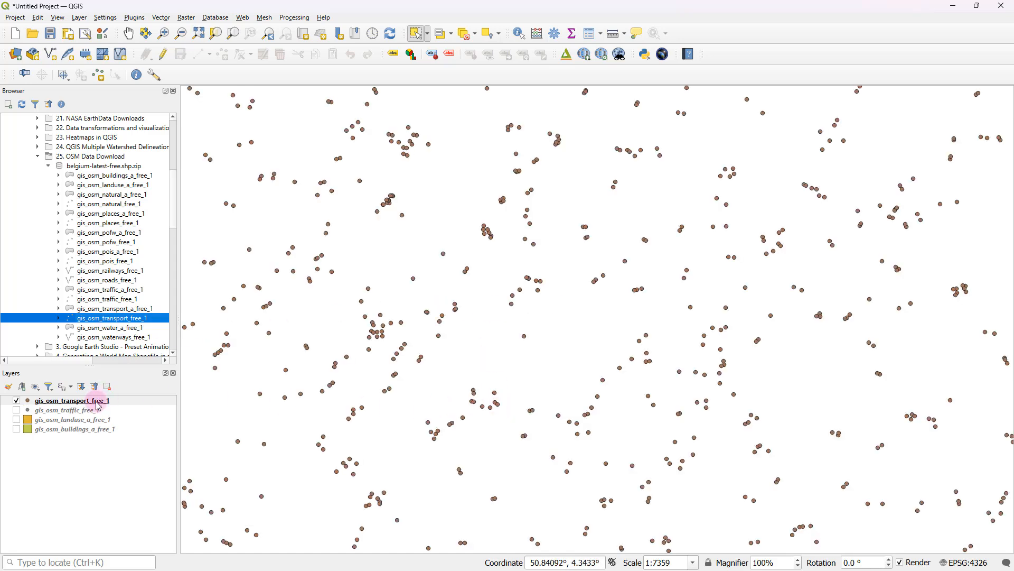
right_click(74, 401)
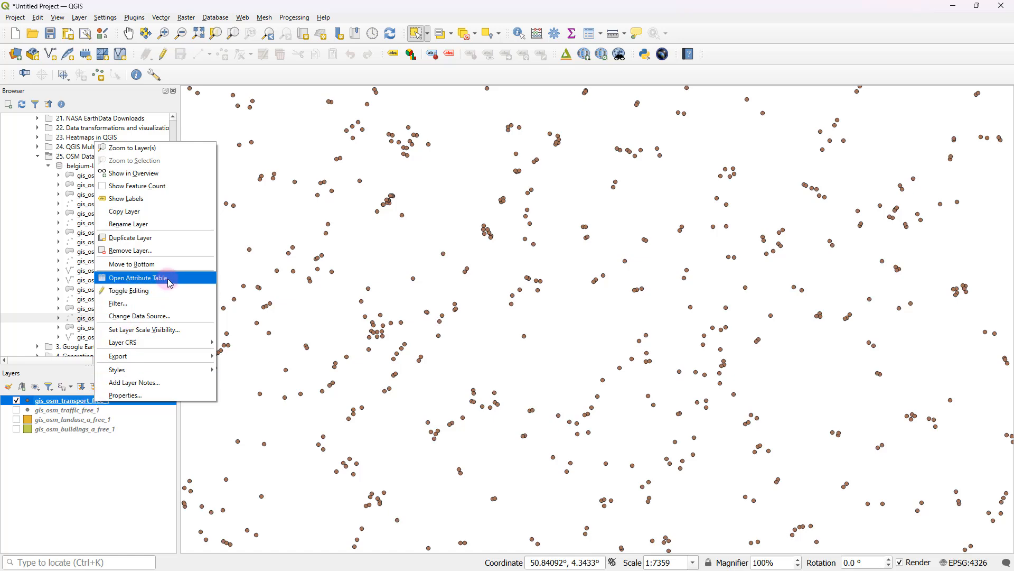
left_click(139, 277)
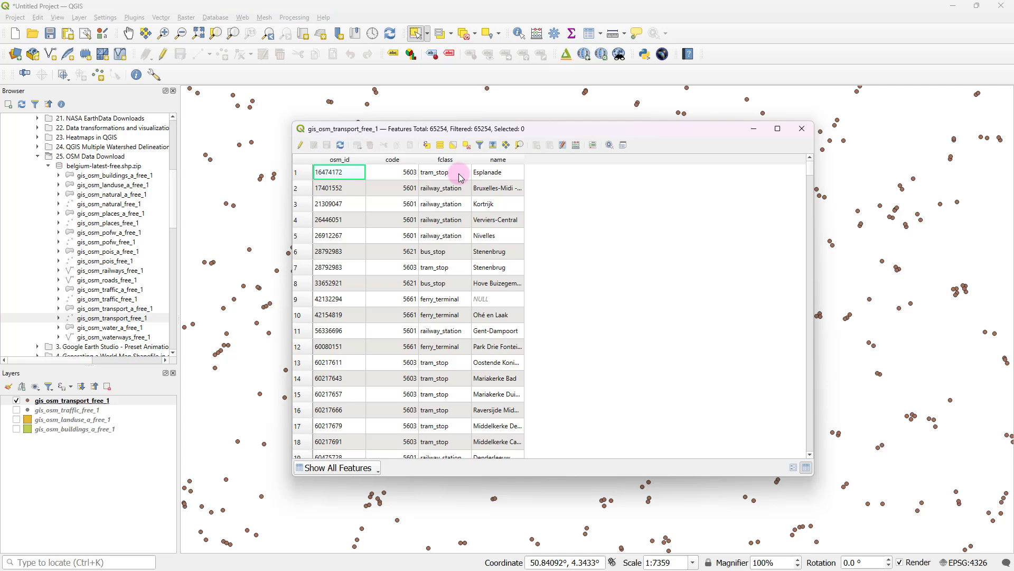
scroll("down", 3)
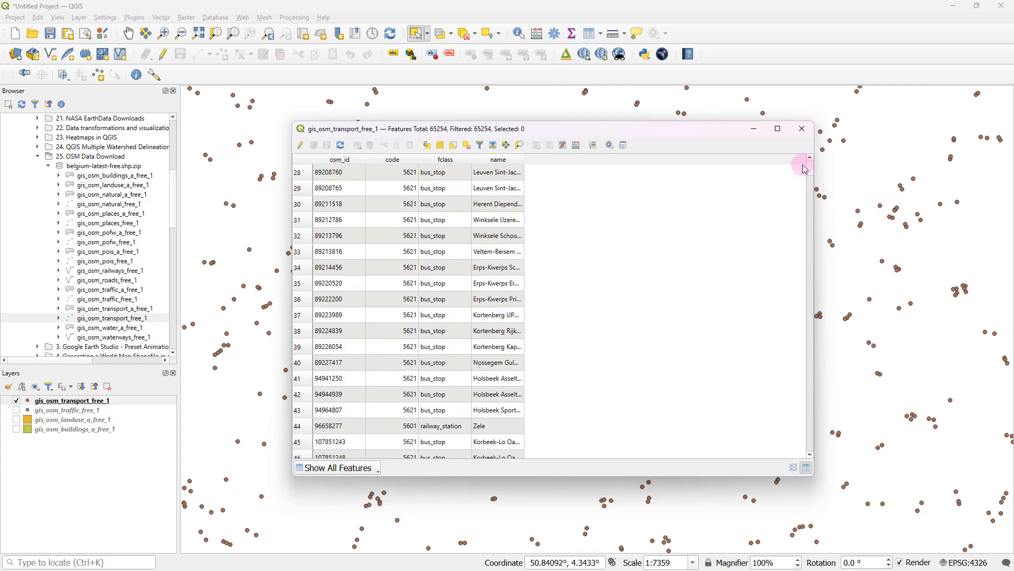
left_click(801, 128)
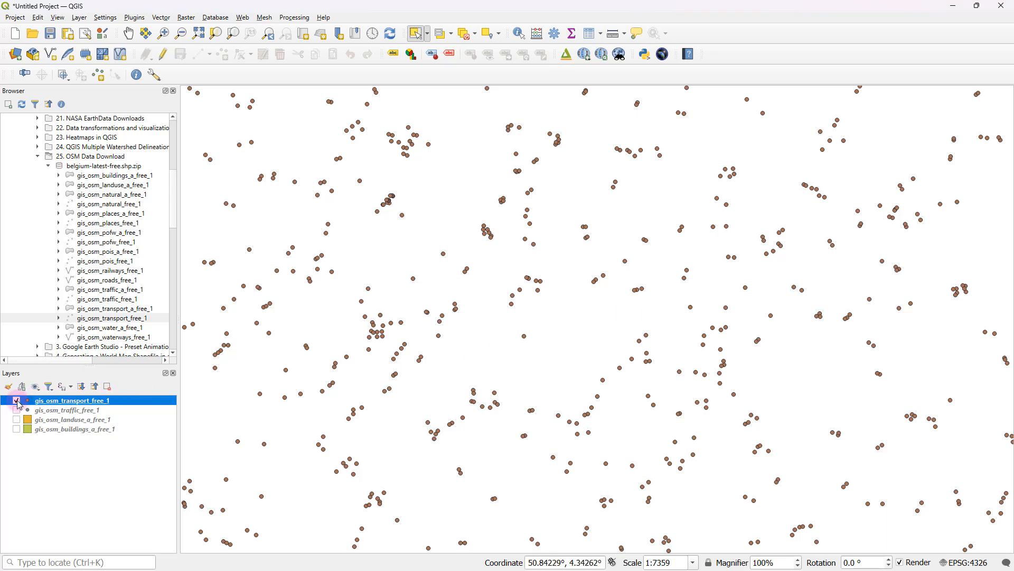
left_click(15, 399)
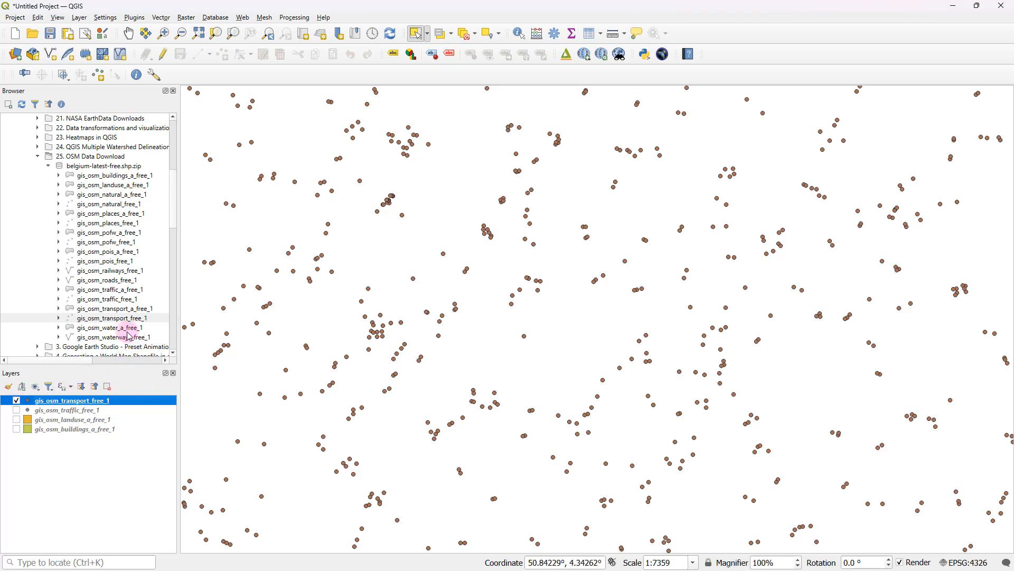
mouse_move(79, 274)
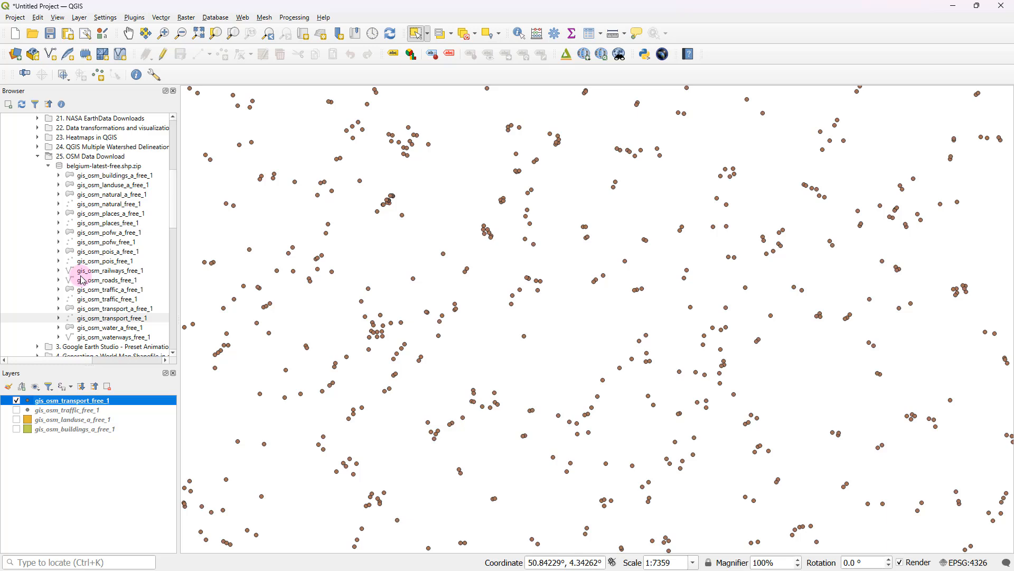
mouse_move(97, 271)
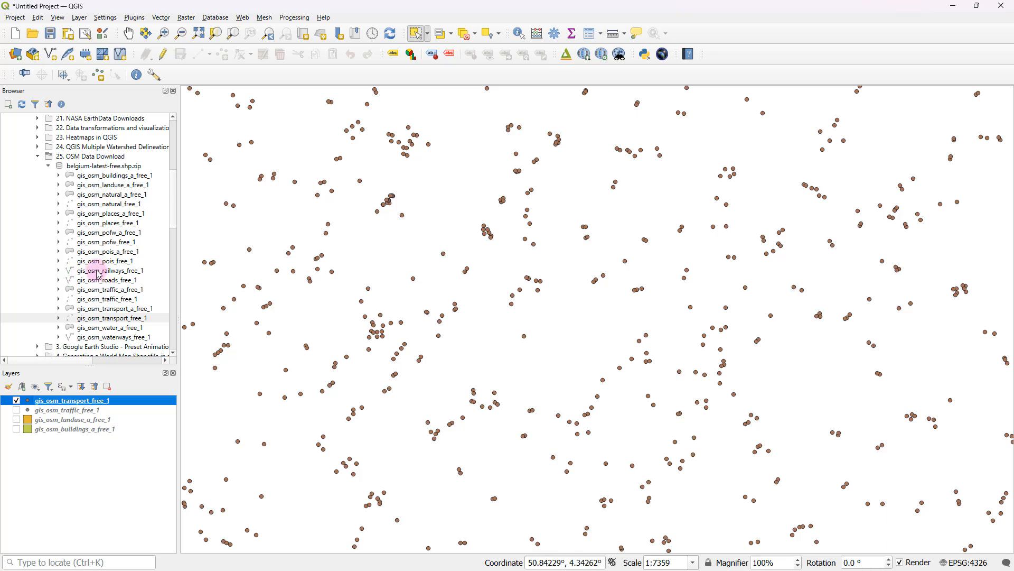
- Drag gis_osm_railways_free_1 onto the map and browse its attribute table records
left_click_drag(112, 270, 288, 277)
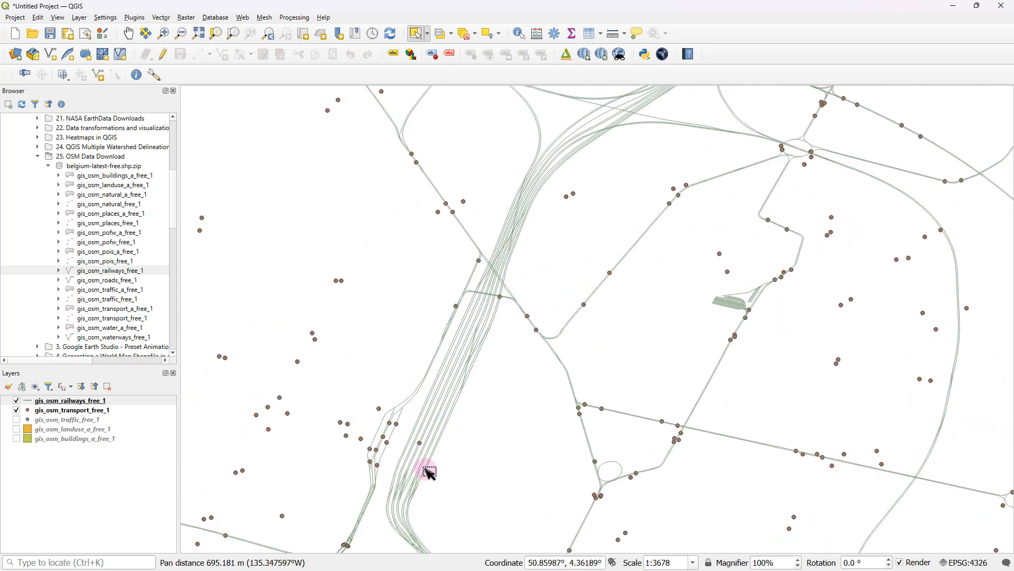
scroll("down", 3)
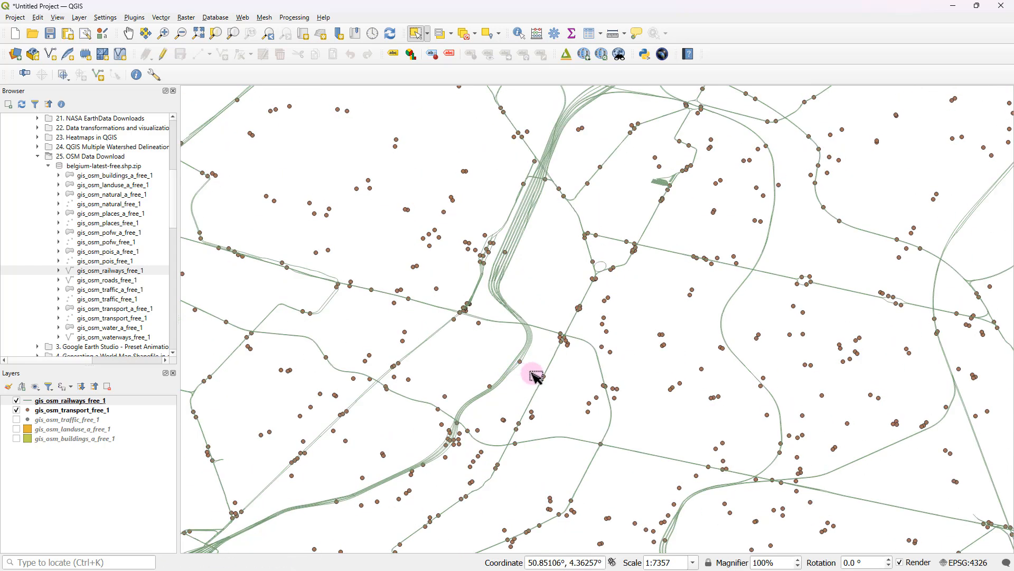
right_click(66, 400)
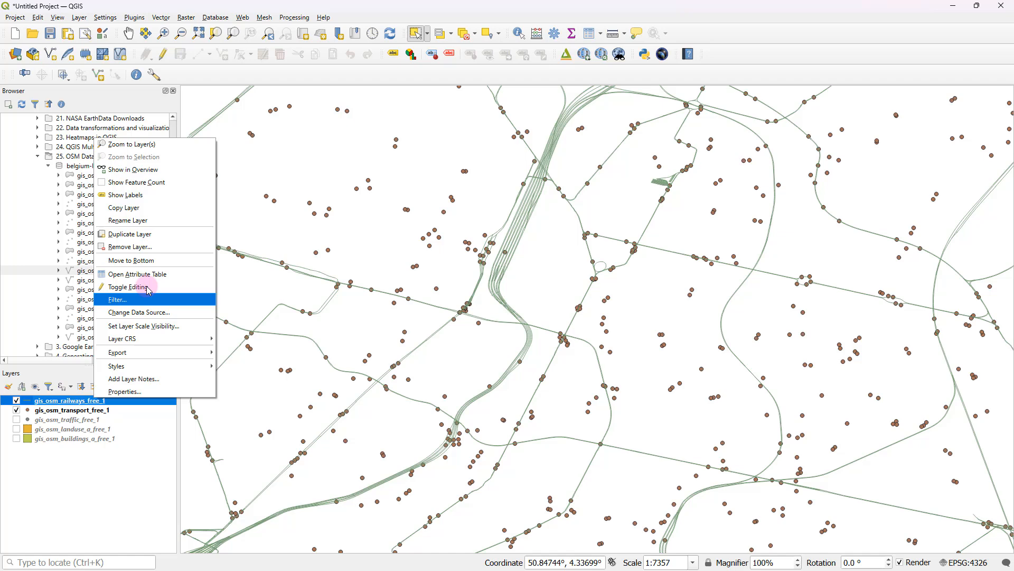
left_click(136, 274)
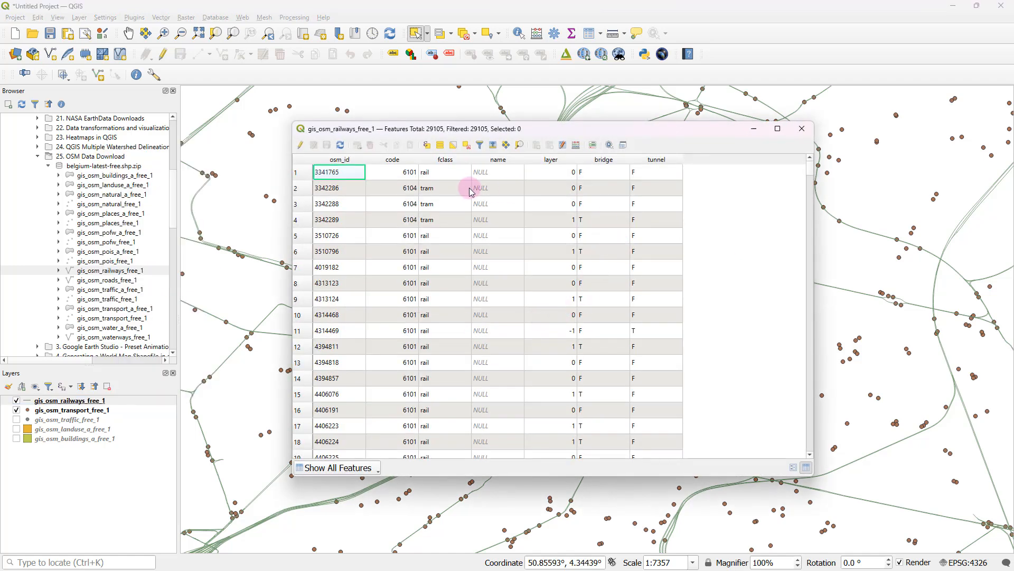
mouse_move(448, 281)
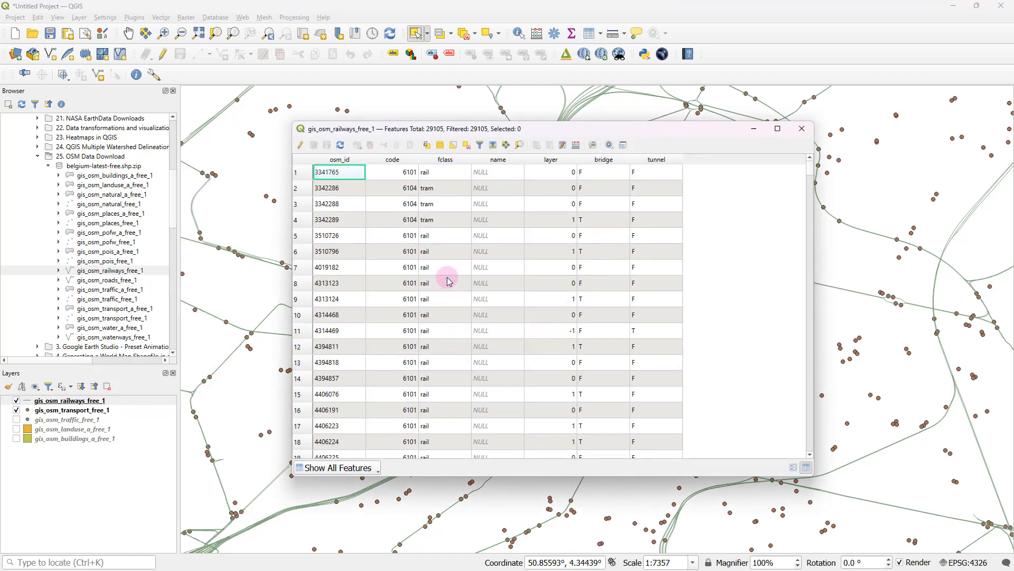
scroll("down", 3)
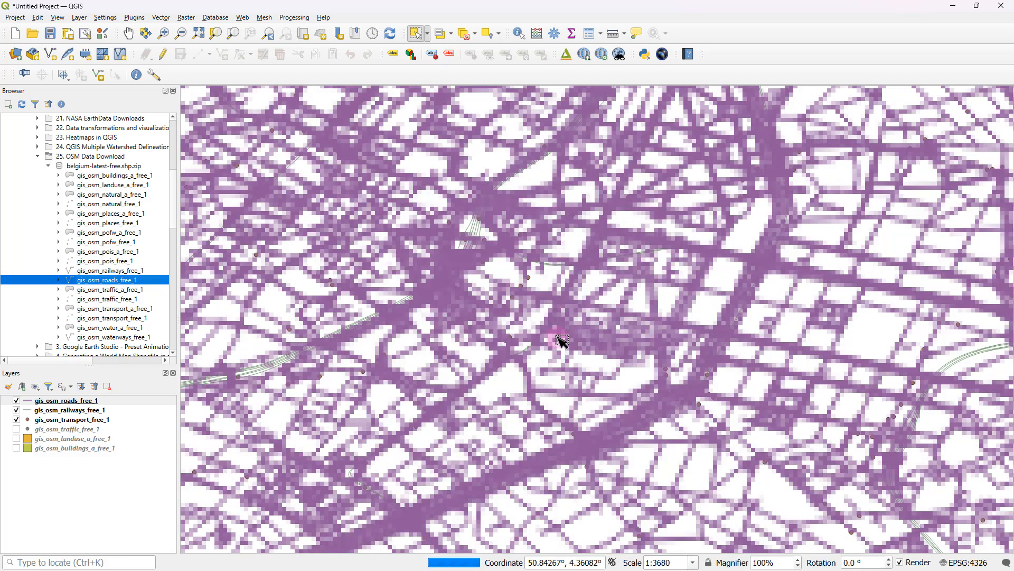
- Pan the map across the Brussels road network
left_click_drag(562, 342, 697, 377)
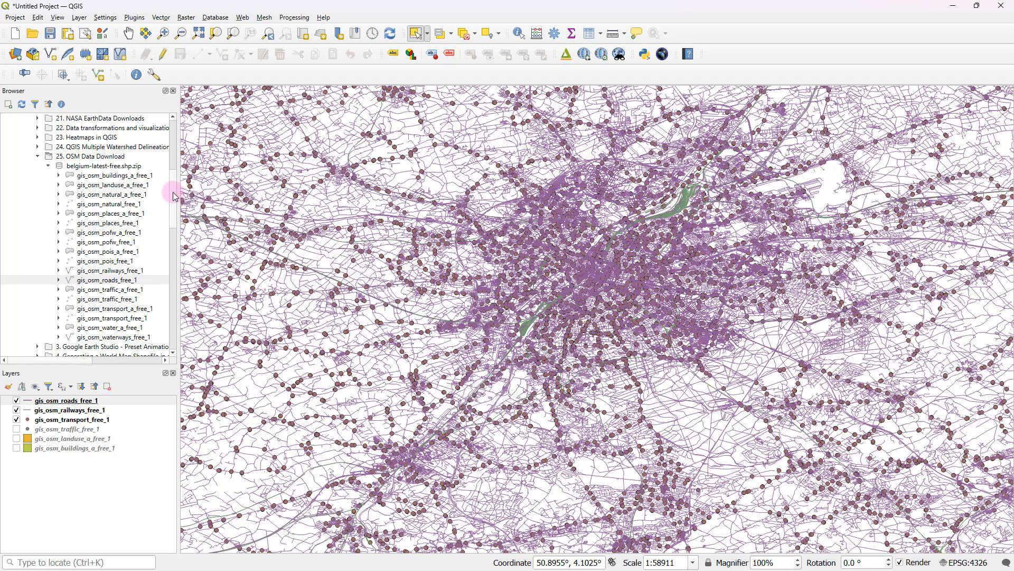
- Expand XYZ Tiles and add OpenStreetMap as the basemap layer
left_click(106, 279)
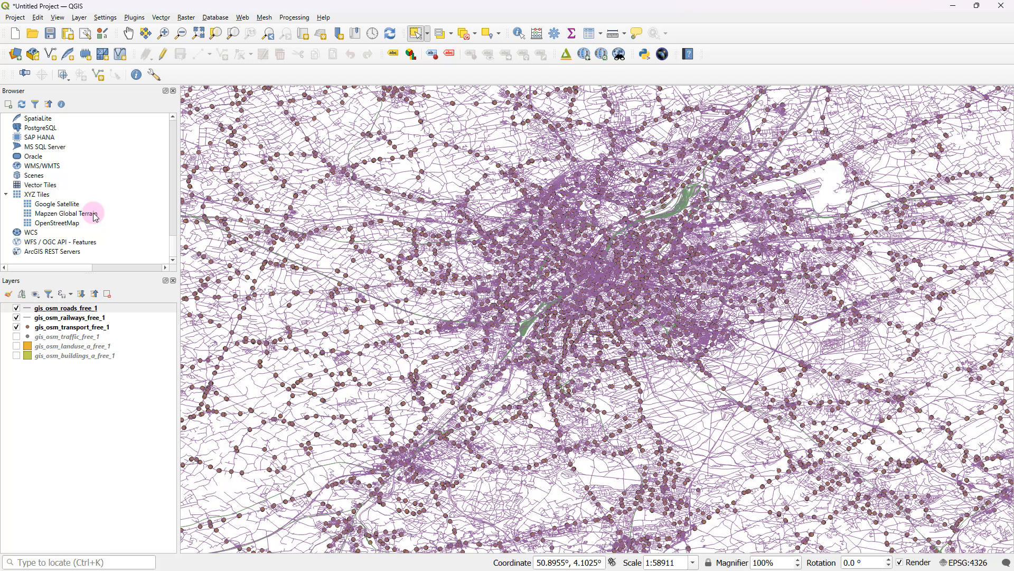
left_click(37, 194)
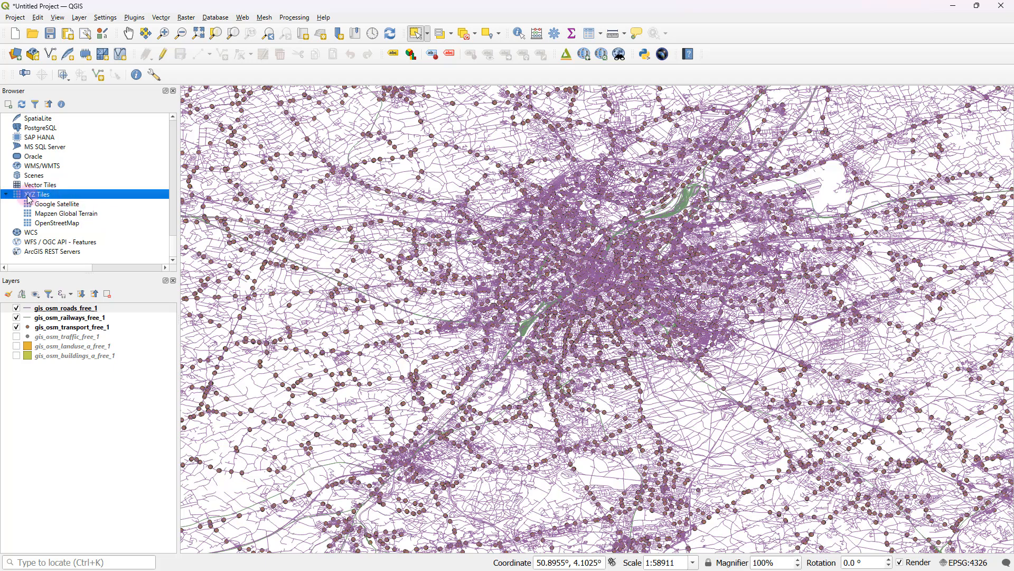
left_click(57, 222)
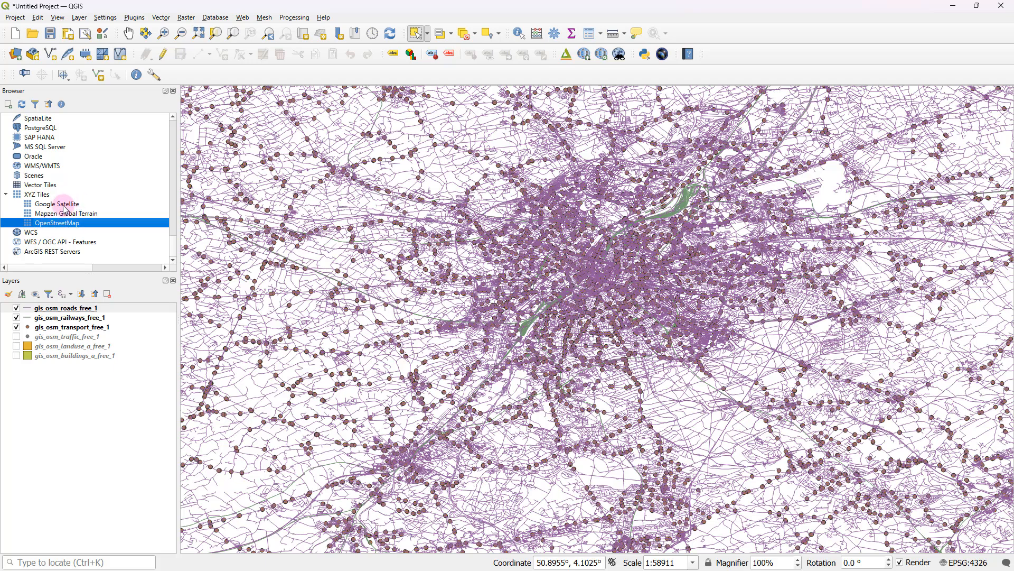
left_click(56, 204)
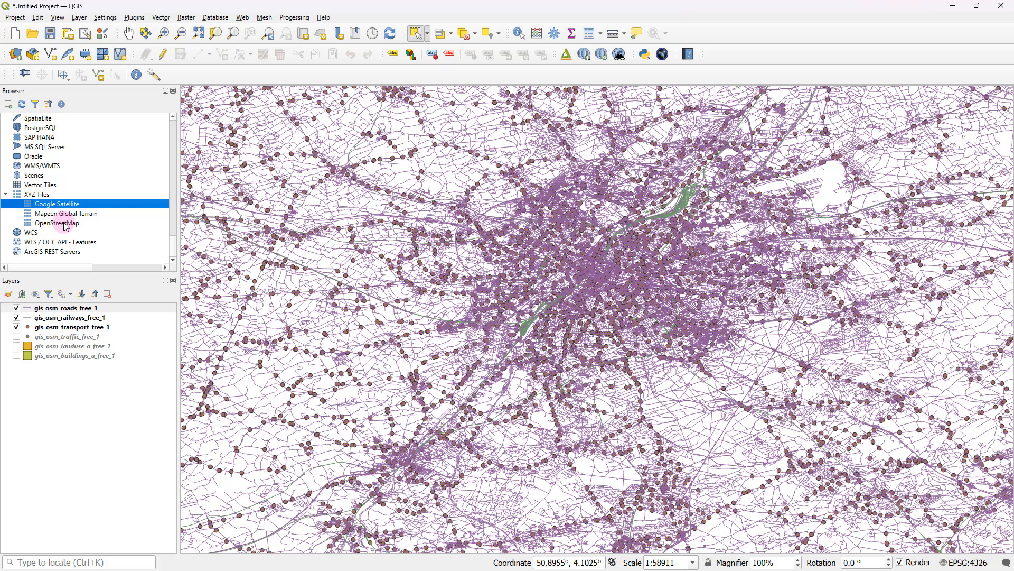
left_click(56, 223)
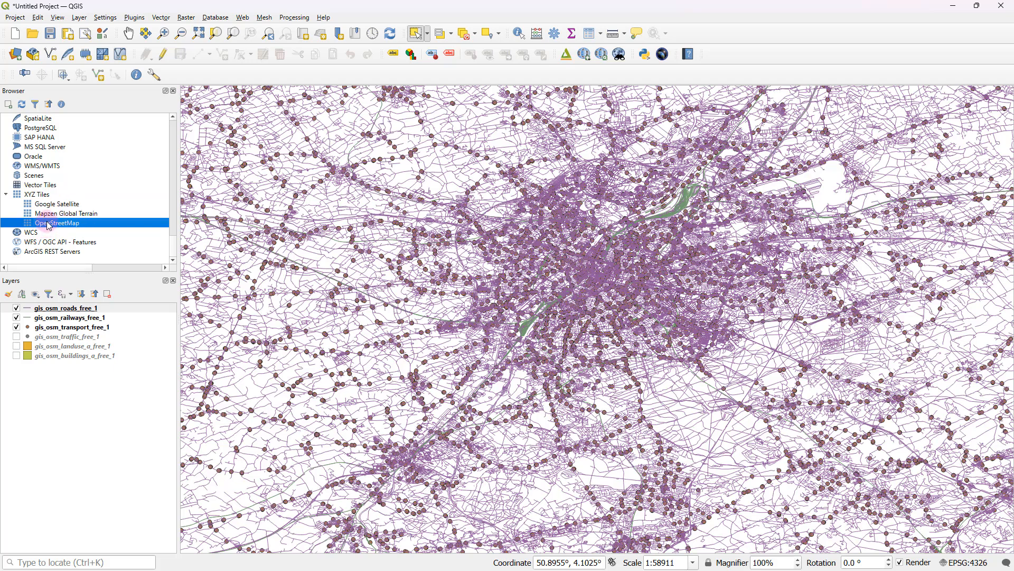
double_click(57, 223)
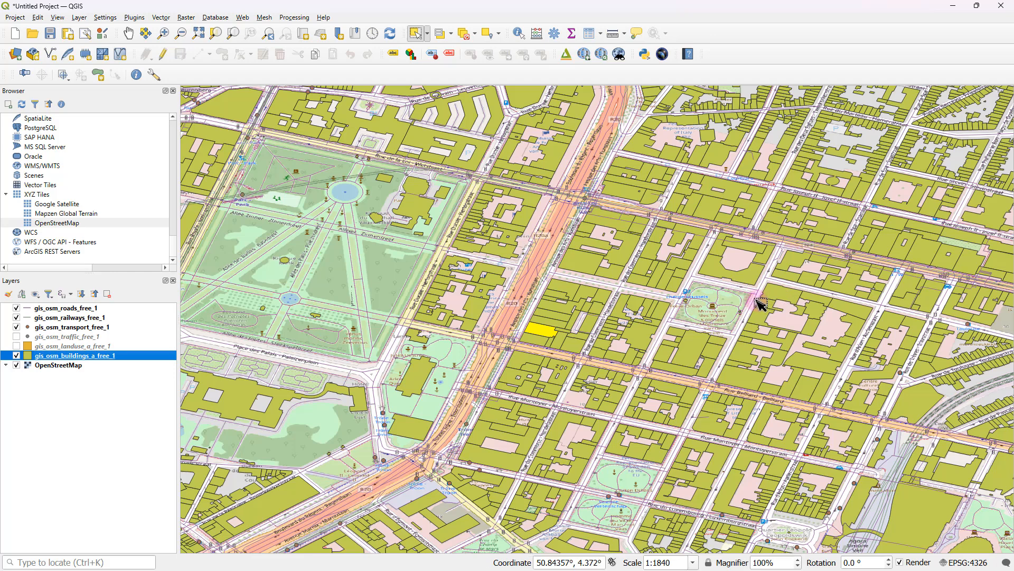
mouse_move(764, 302)
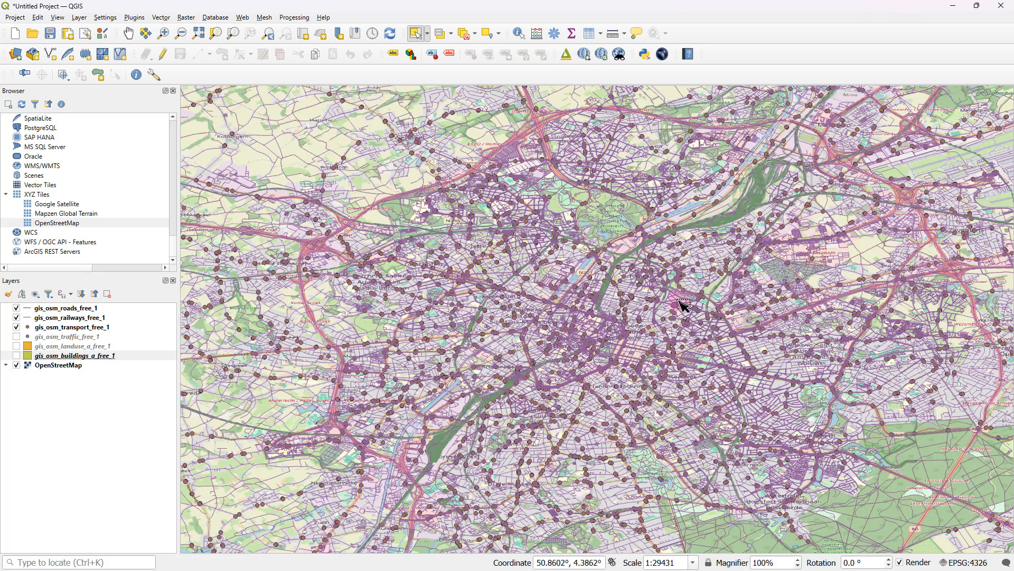
mouse_move(595, 299)
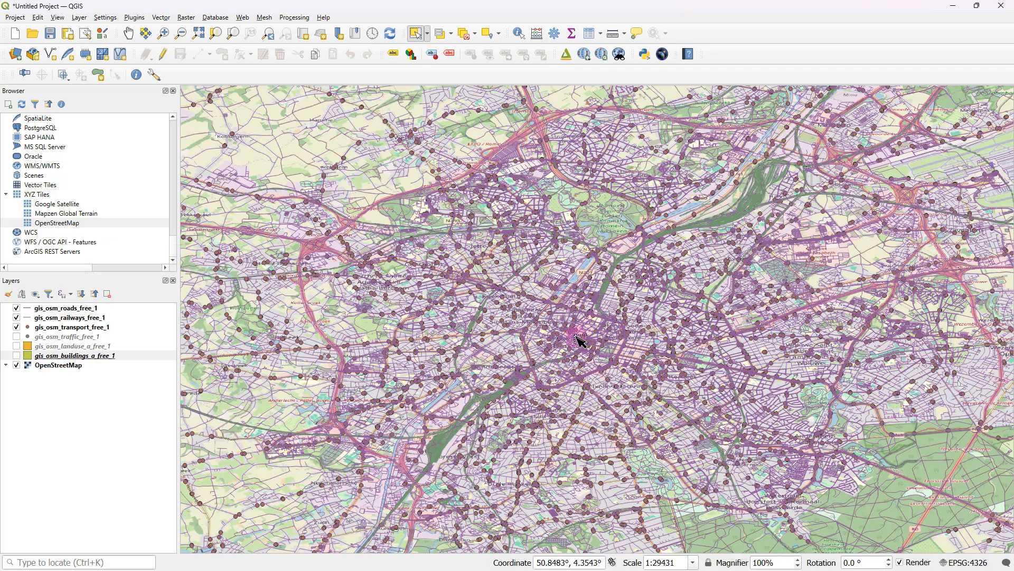
mouse_move(531, 347)
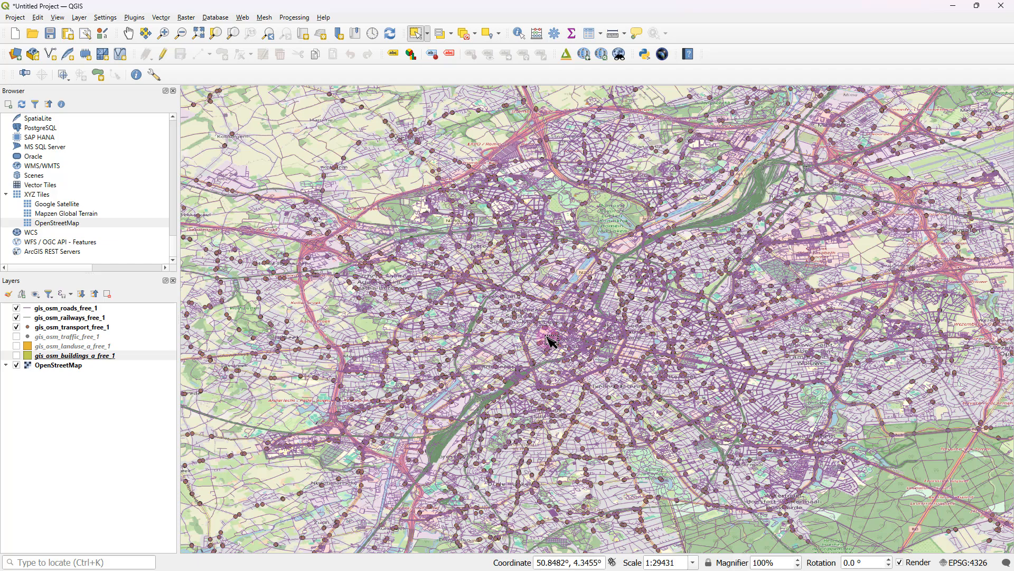
mouse_move(406, 344)
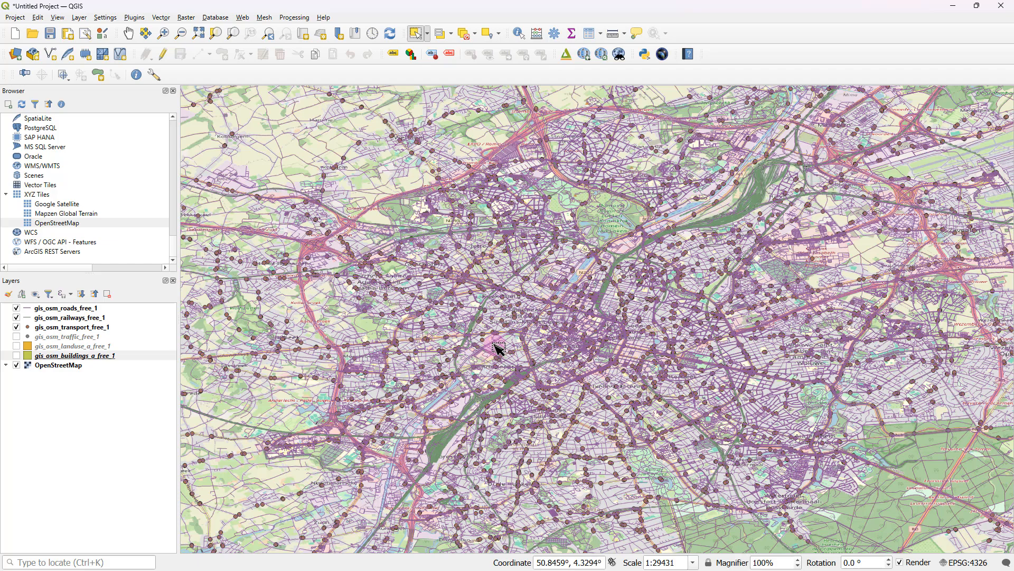
mouse_move(717, 520)
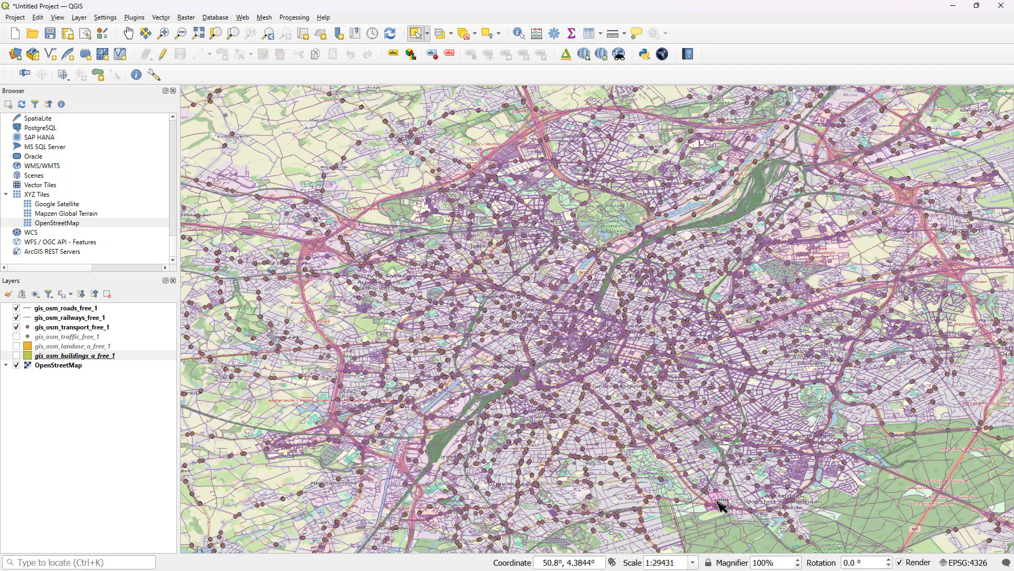
mouse_move(775, 290)
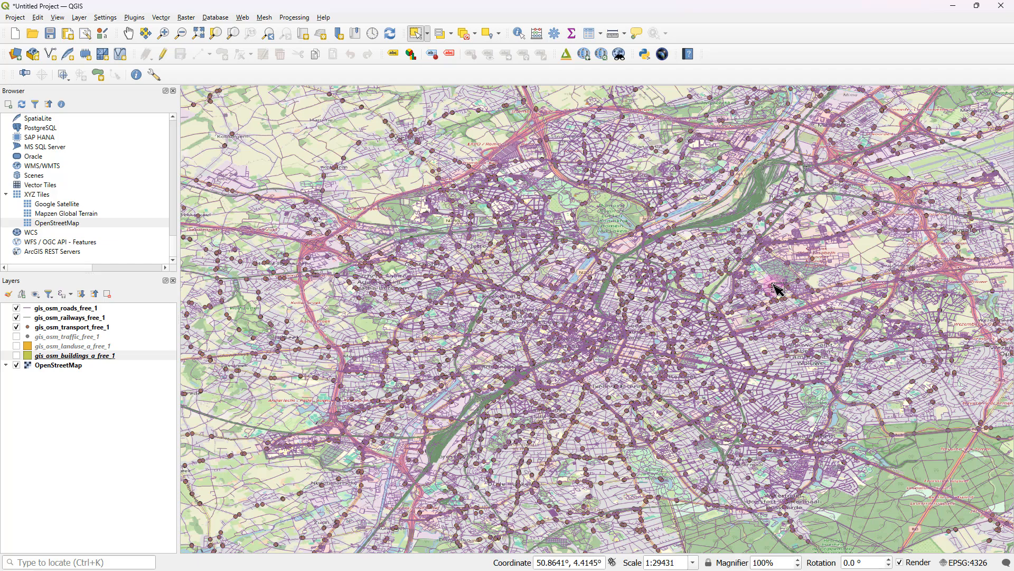
mouse_move(948, 515)
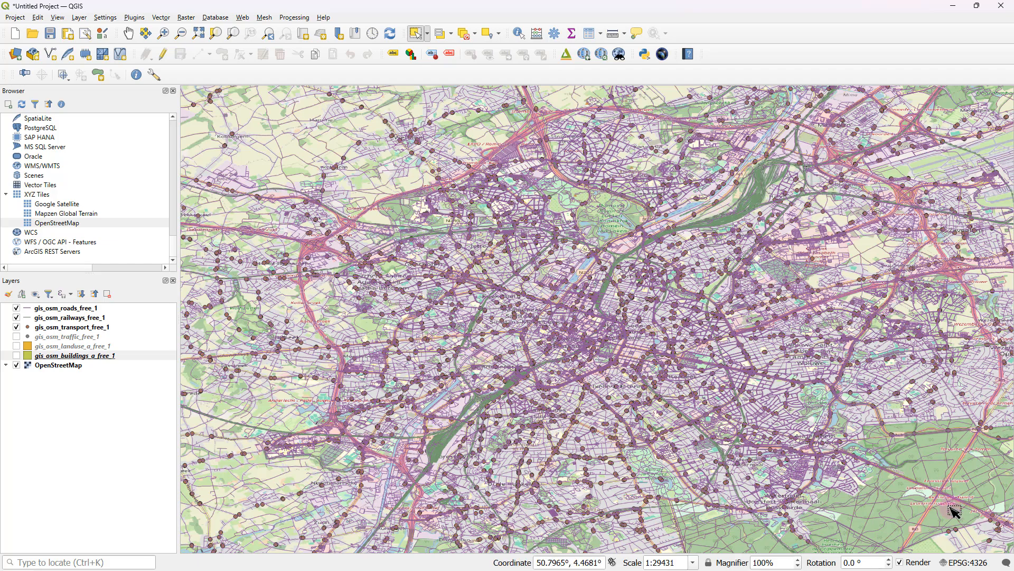
mouse_move(509, 324)
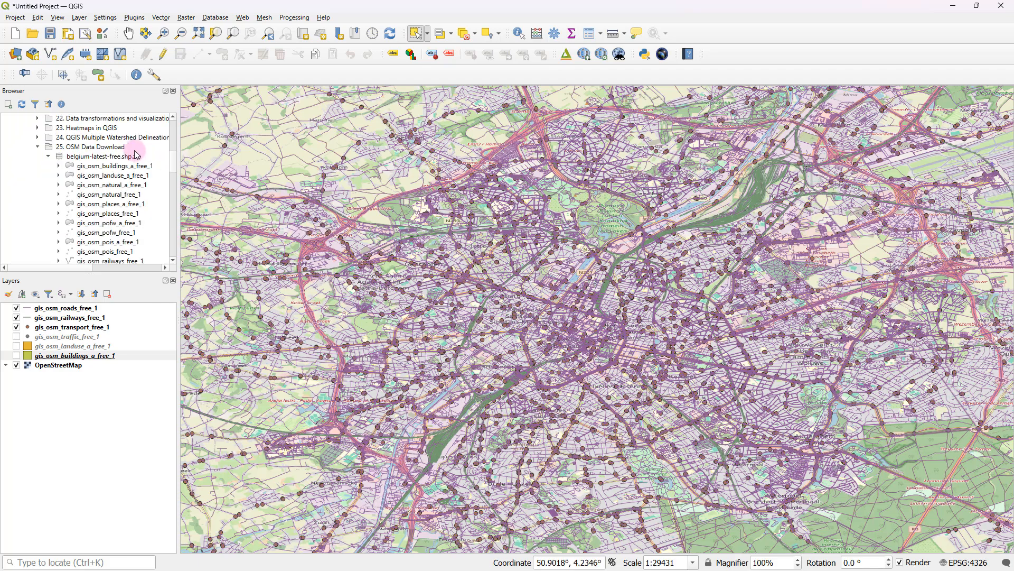
- Define a new Polygon shapefile named area_of_interest in the OSM Data Download folder
left_click(94, 146)
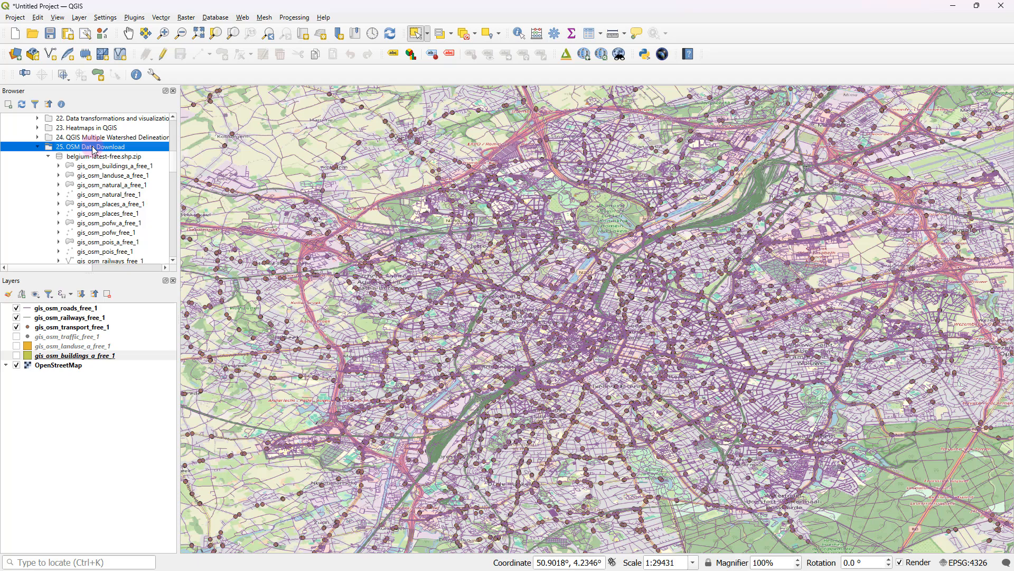
right_click(94, 147)
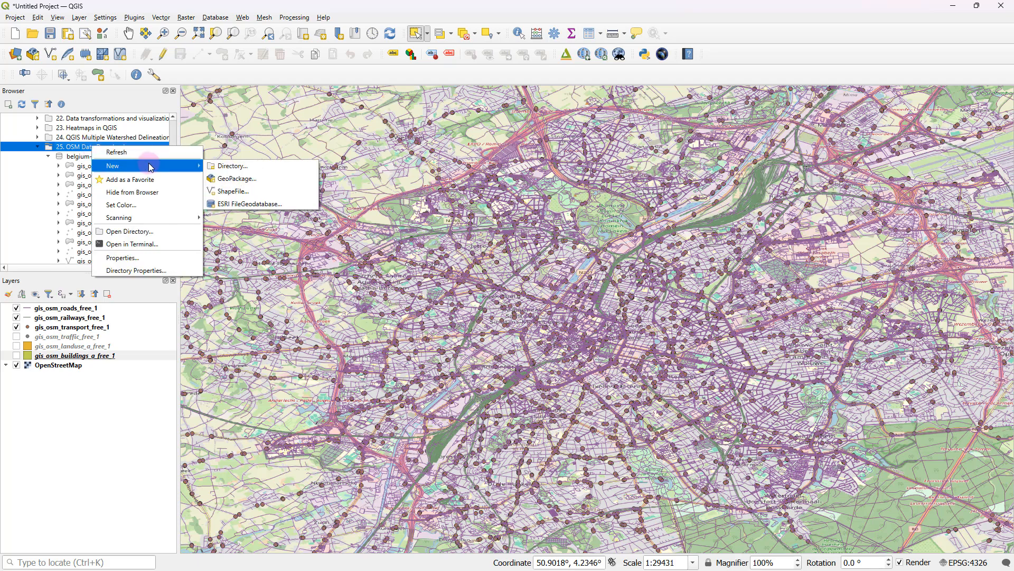
left_click(231, 190)
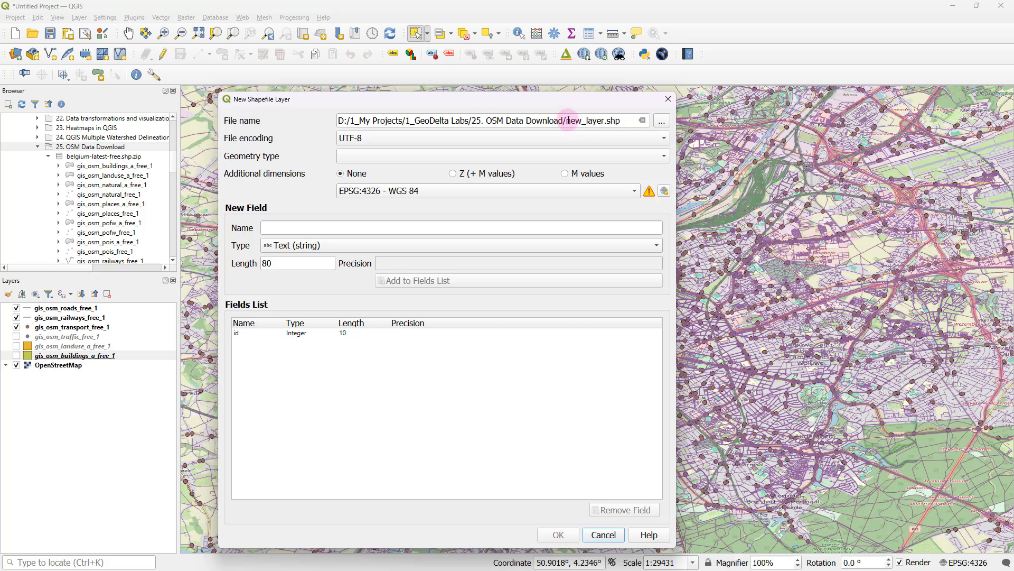
double_click(570, 120)
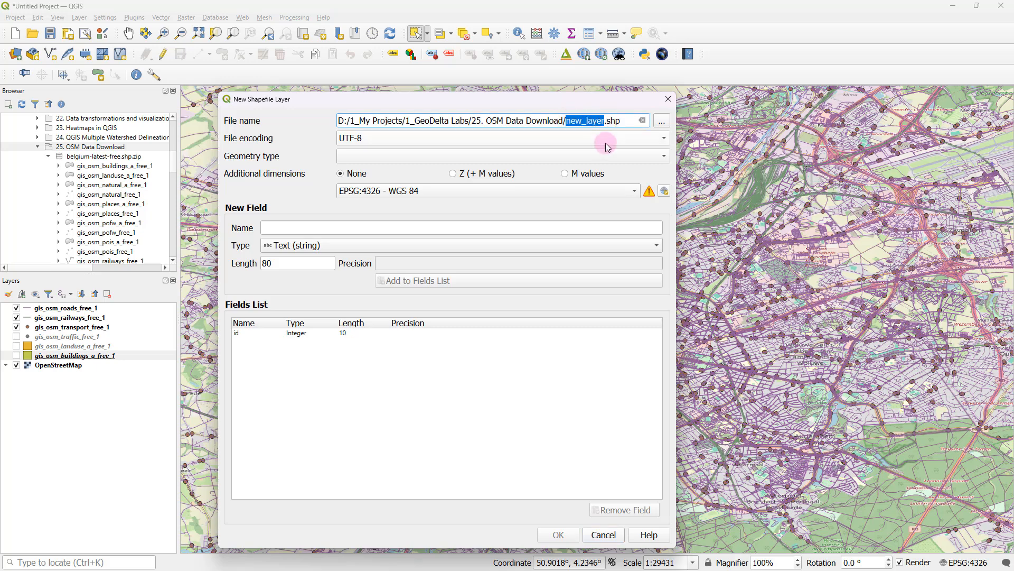
type("area_of_interest")
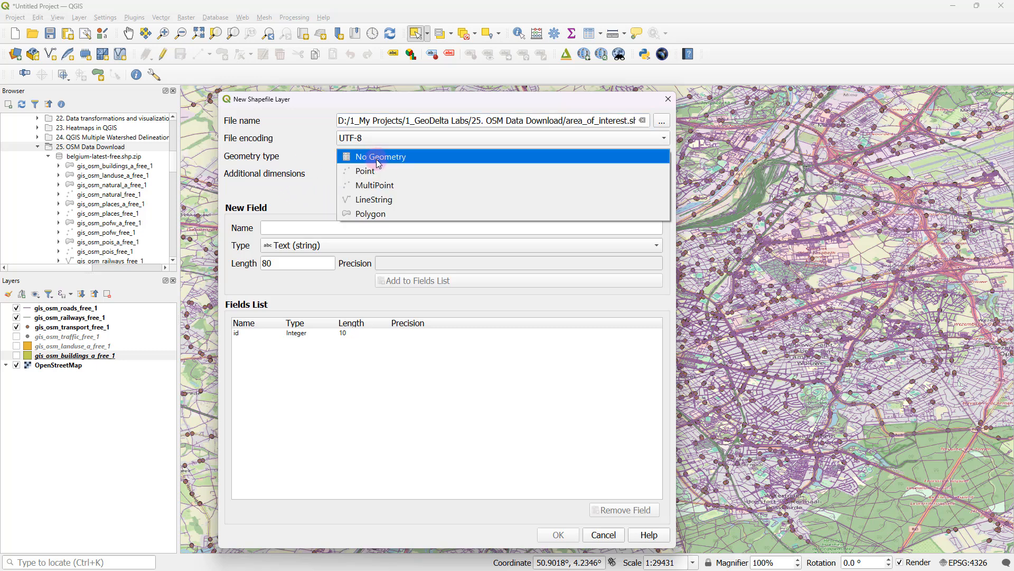
mouse_move(394, 214)
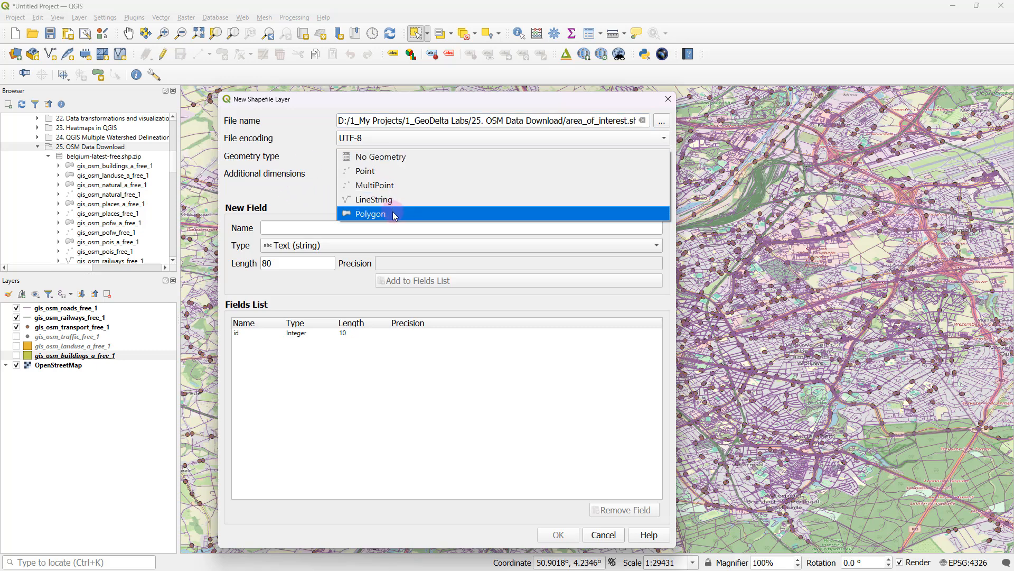
left_click(370, 213)
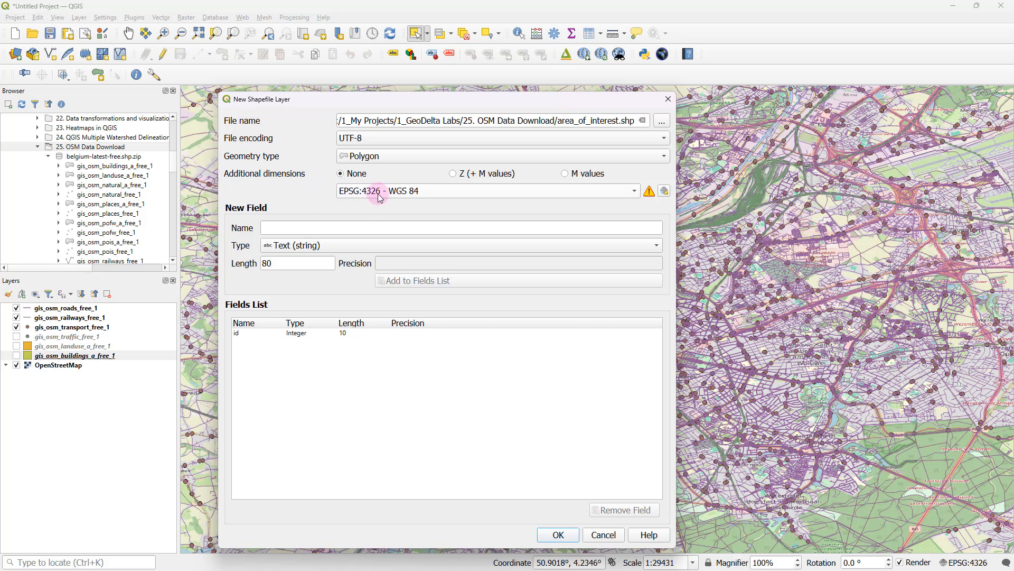
mouse_move(374, 200)
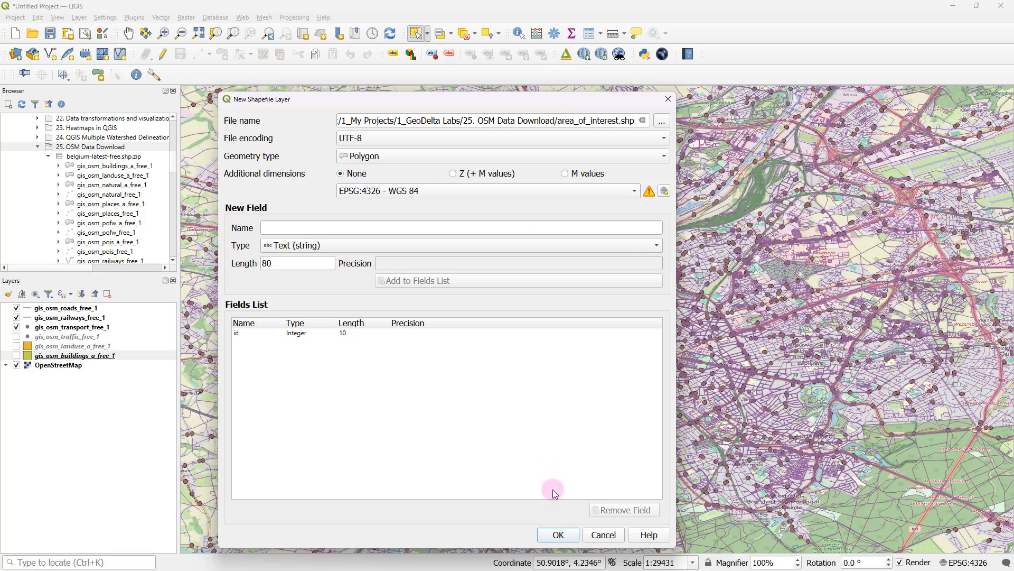
- Create the area_of_interest shapefile, select the landuse layer and hide roads
left_click(558, 534)
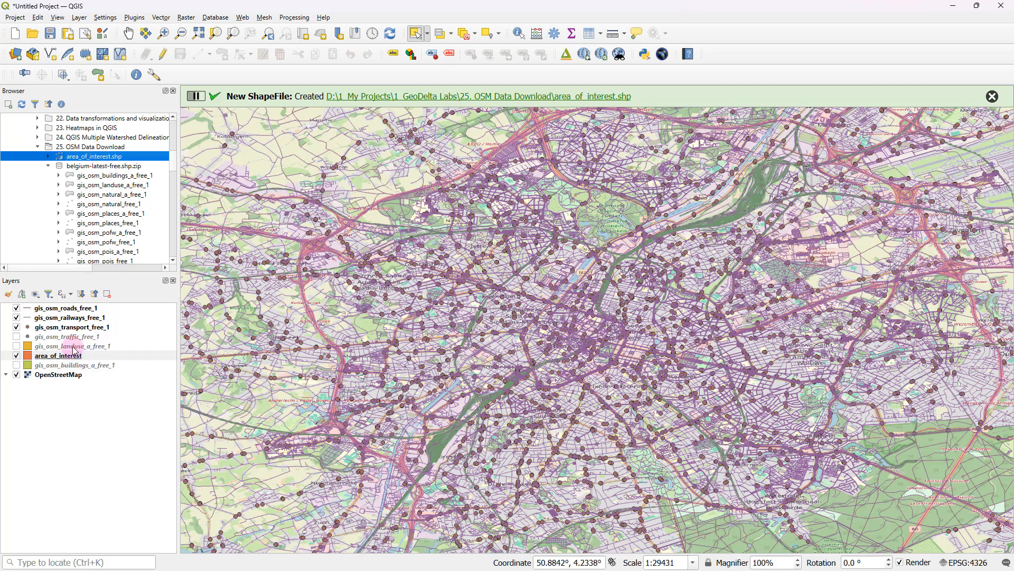
left_click(72, 345)
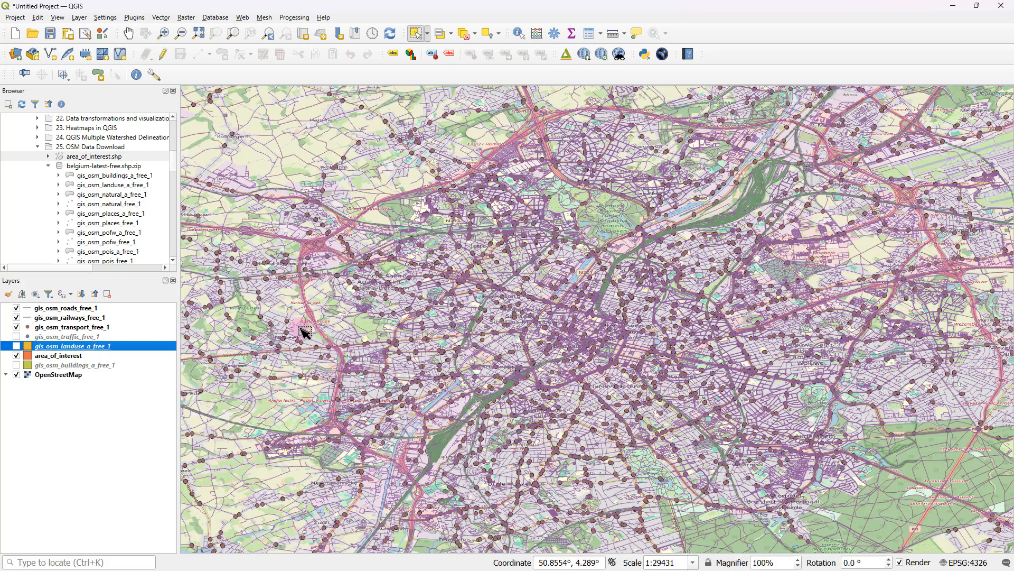
left_click(12, 326)
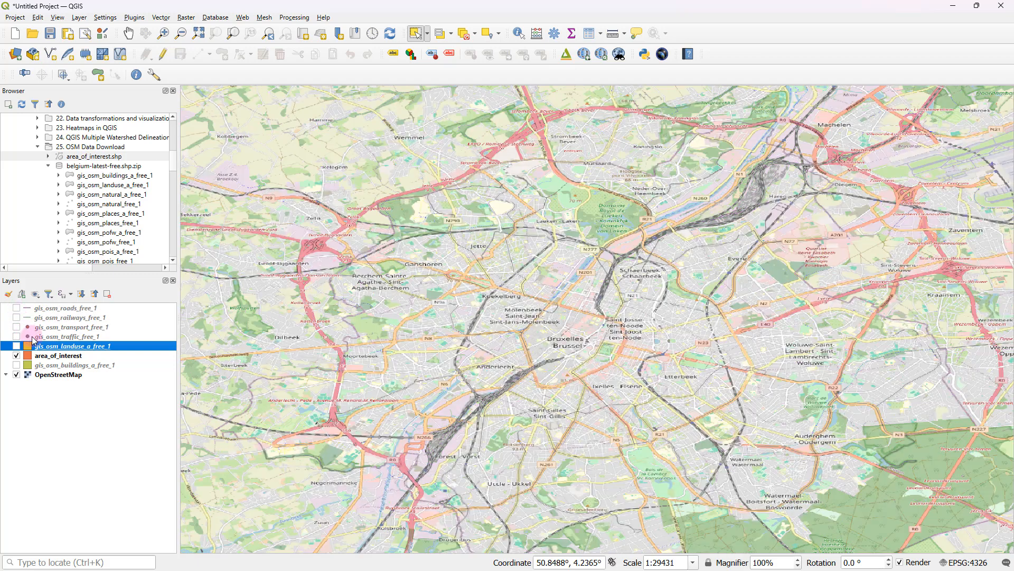
mouse_move(16, 355)
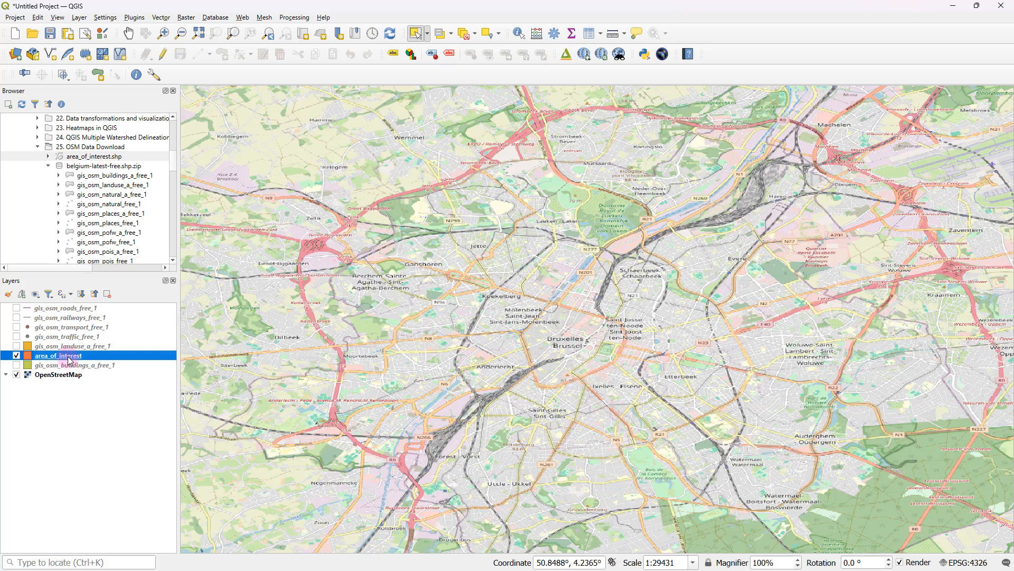
- Open the area_of_interest layer menu and place a southwest polygon vertex
right_click(57, 355)
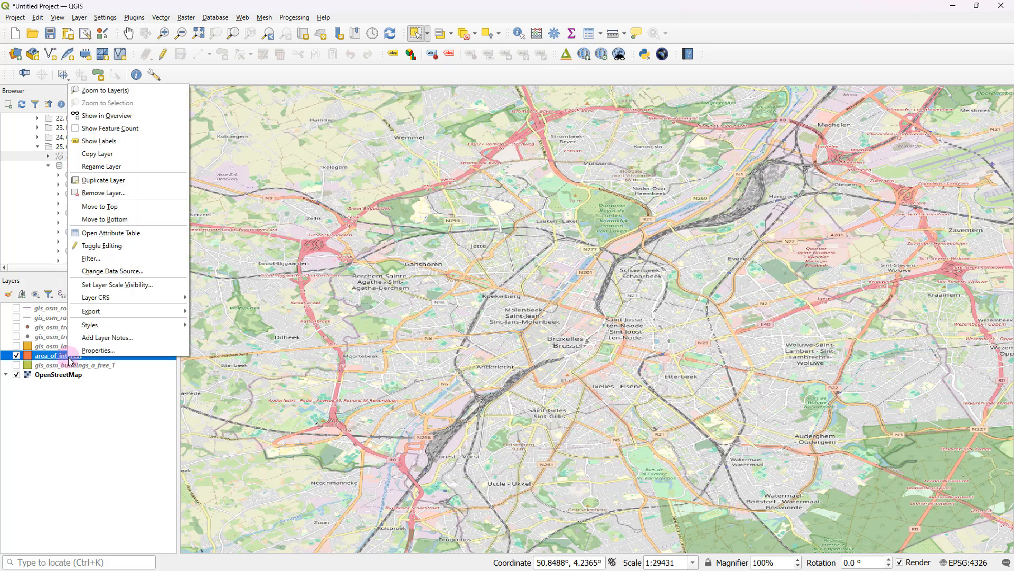
mouse_move(161, 245)
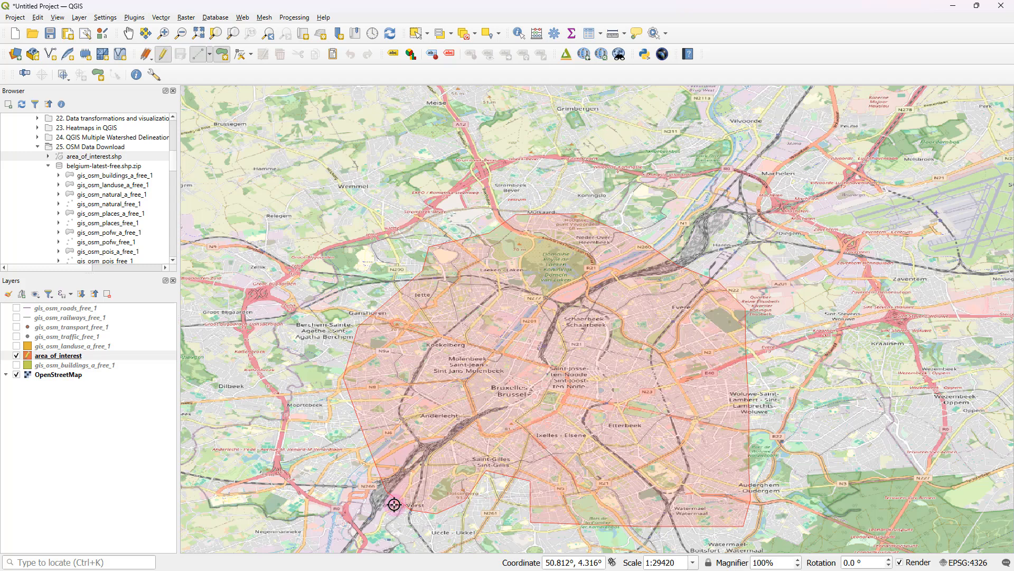
left_click(393, 505)
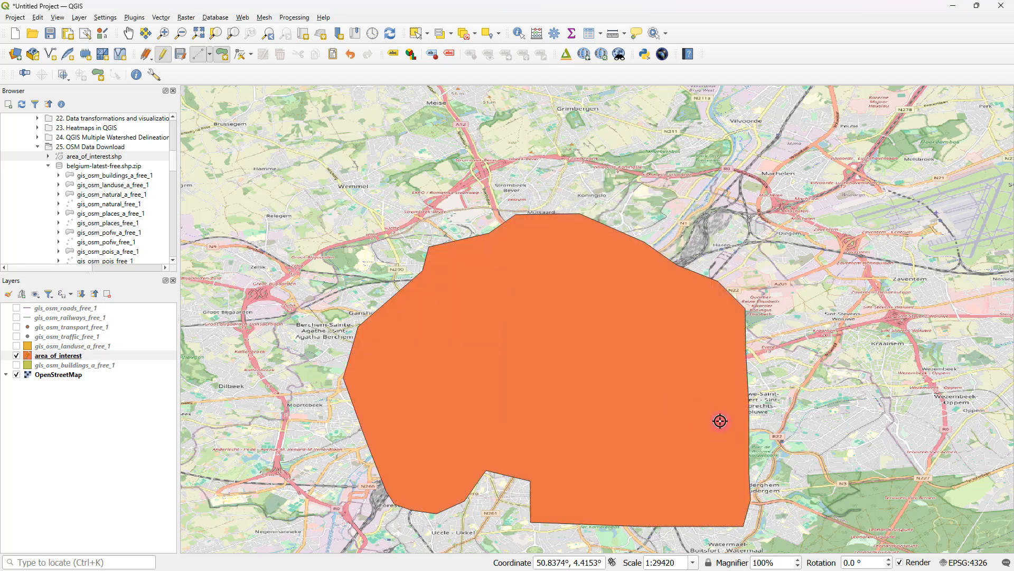
mouse_move(717, 339)
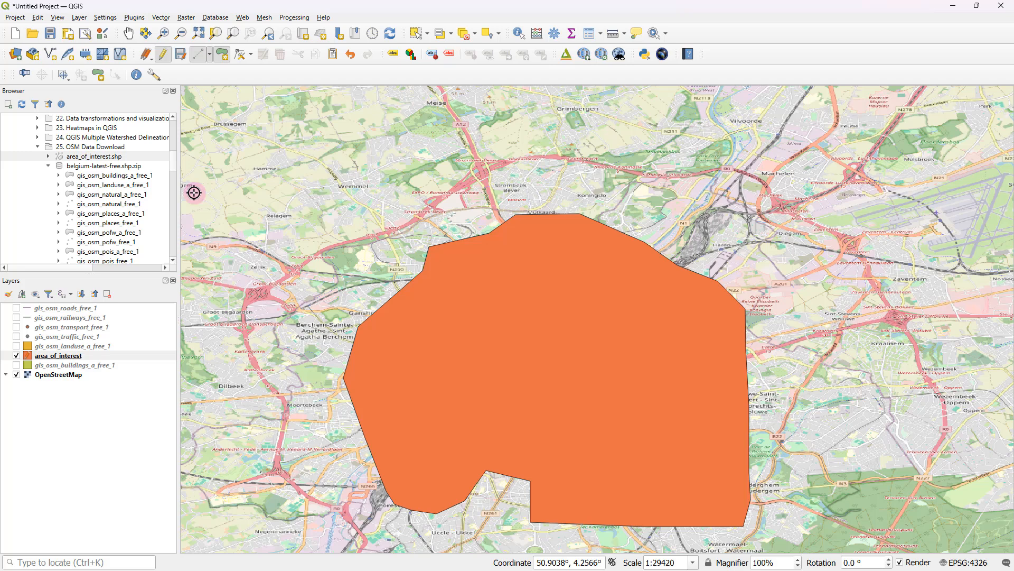
- Stop editing area_of_interest, save the outline, and open a layer's menu
left_click(148, 55)
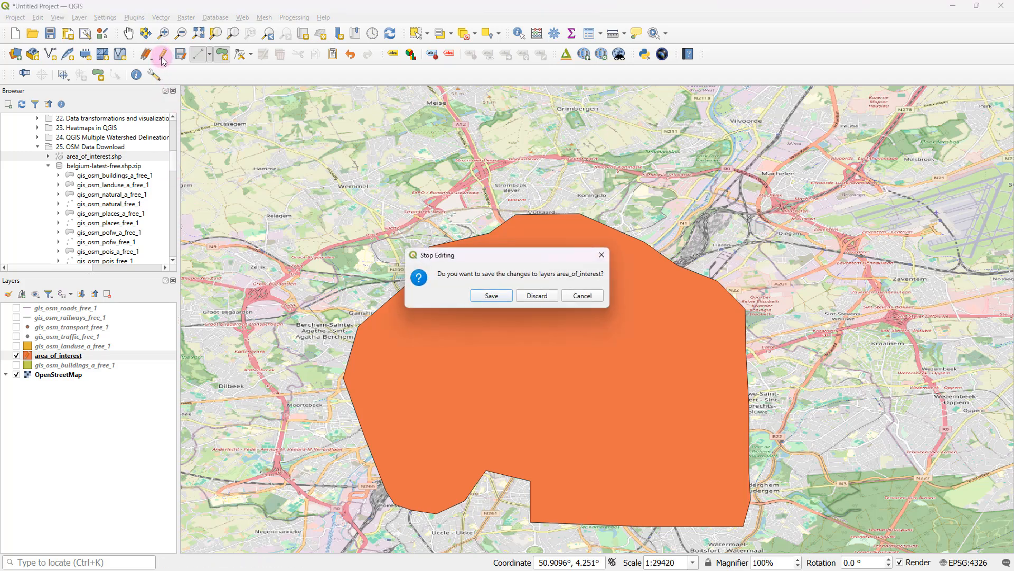
left_click(491, 295)
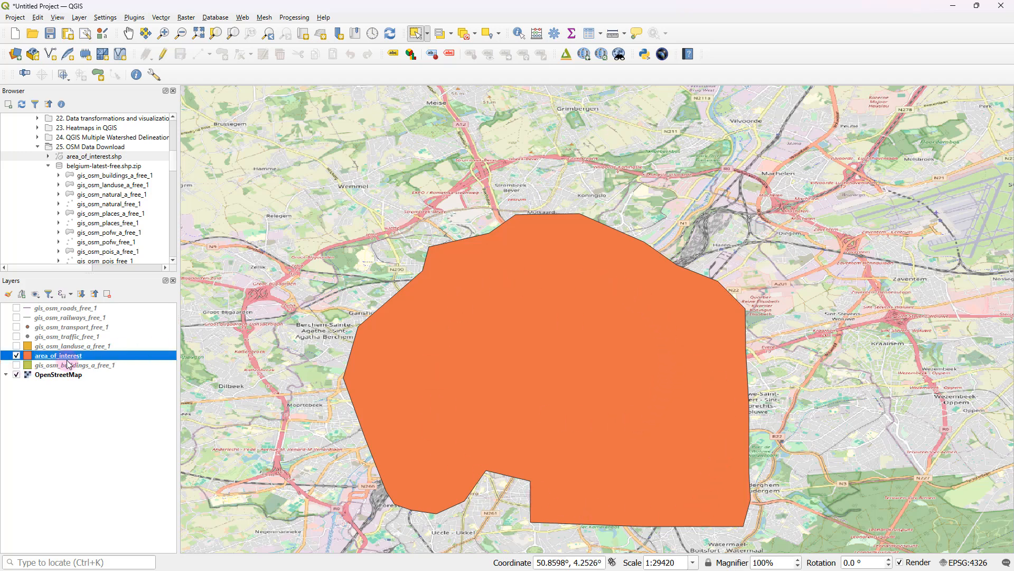
right_click(58, 355)
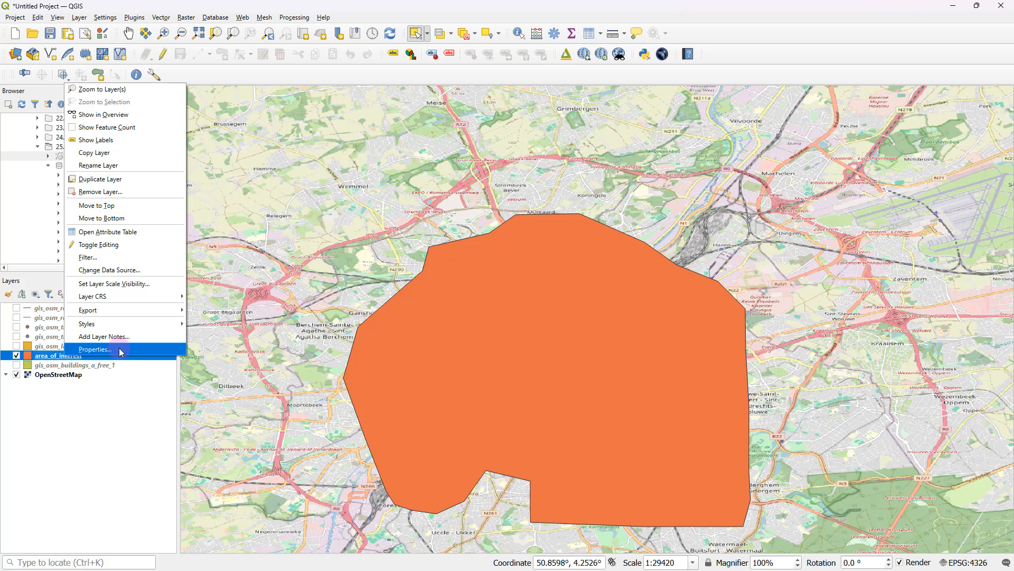
- Style area_of_interest as Outline: Simple Line and show the buildings layer again
left_click(96, 349)
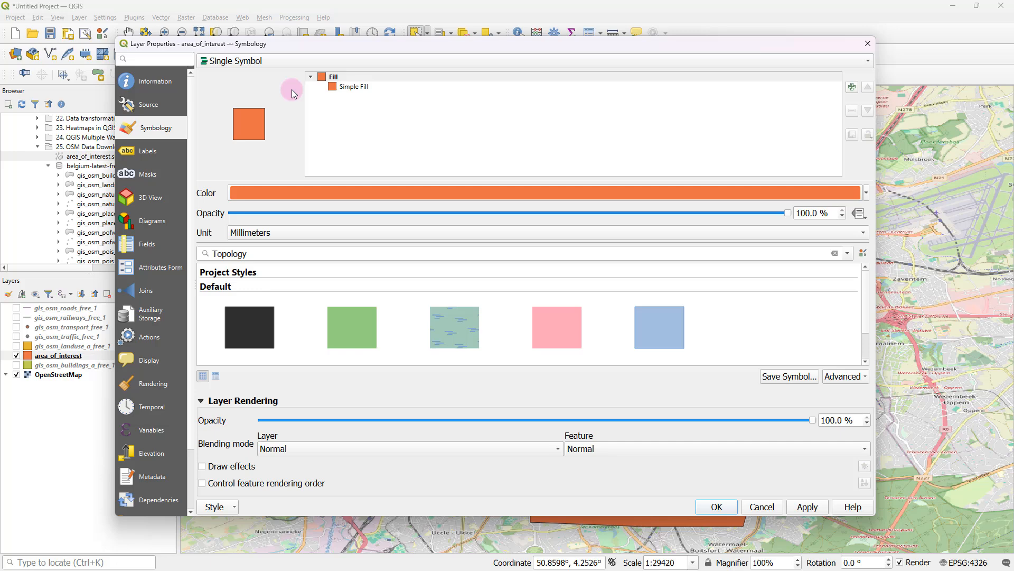
left_click(353, 86)
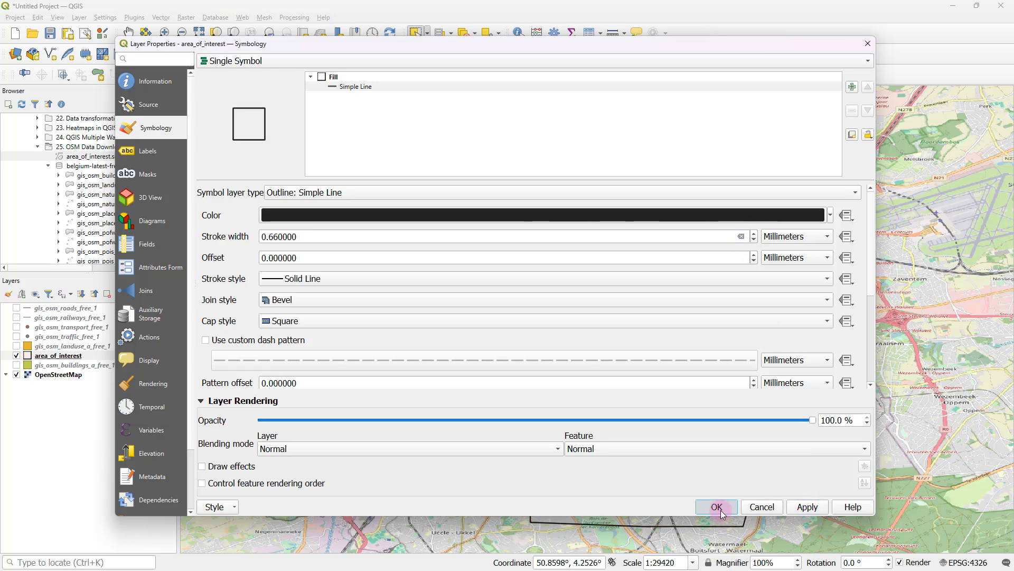
left_click(717, 507)
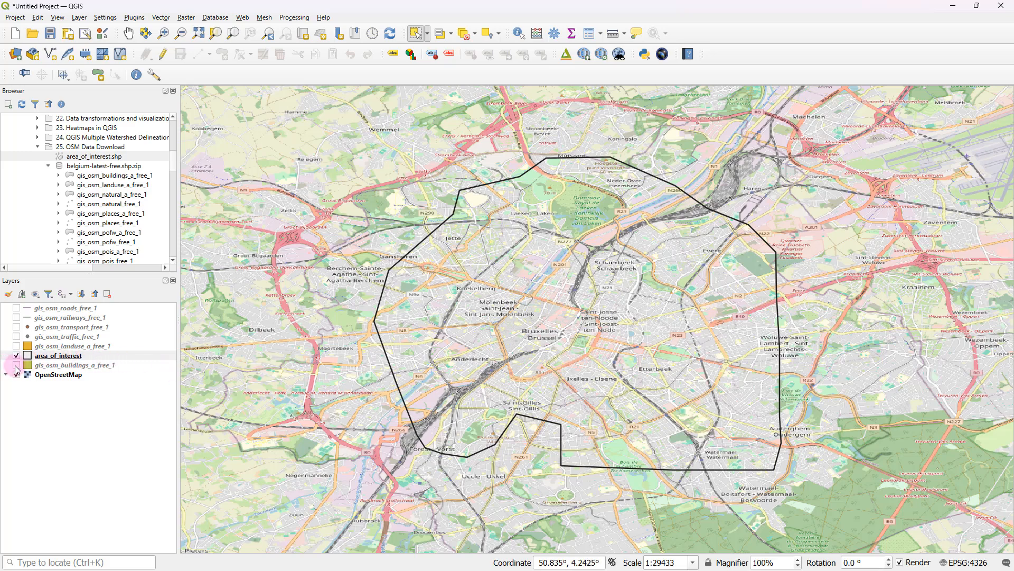
left_click(16, 365)
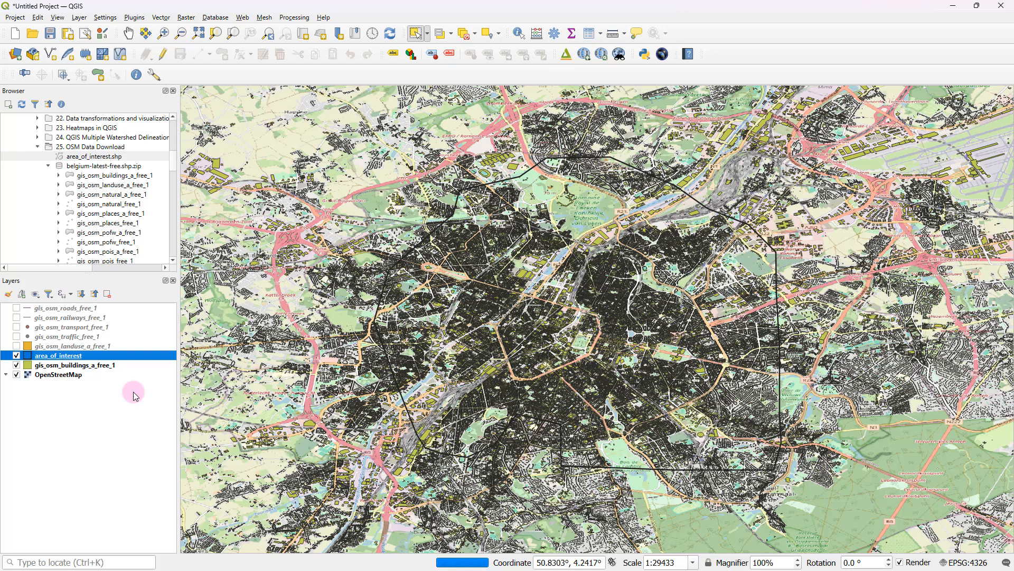
- Hide the buildings layer and bring up the Clip tool from Vector > Geoprocessing Tools
left_click(16, 365)
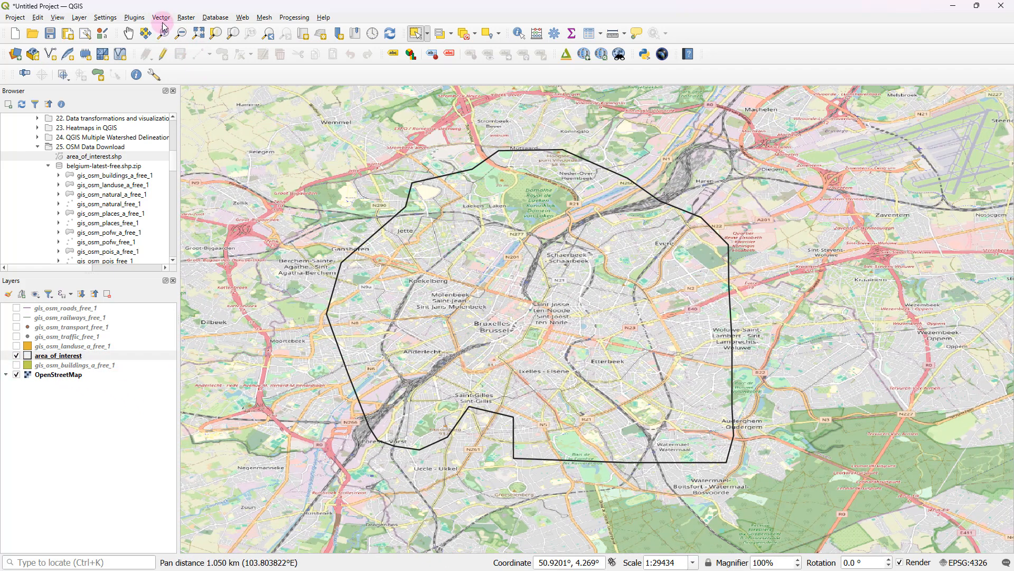
mouse_move(154, 17)
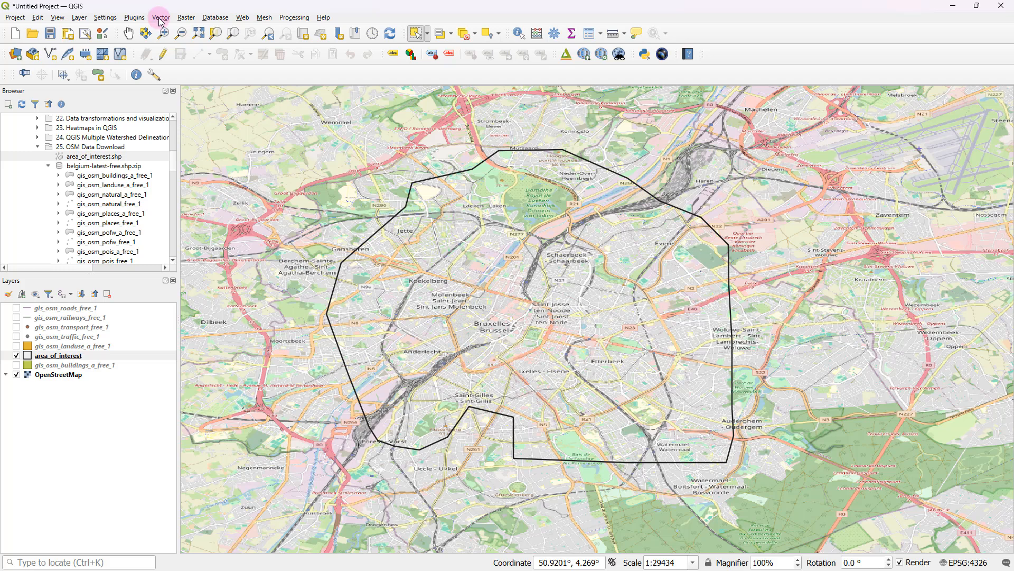
left_click(162, 17)
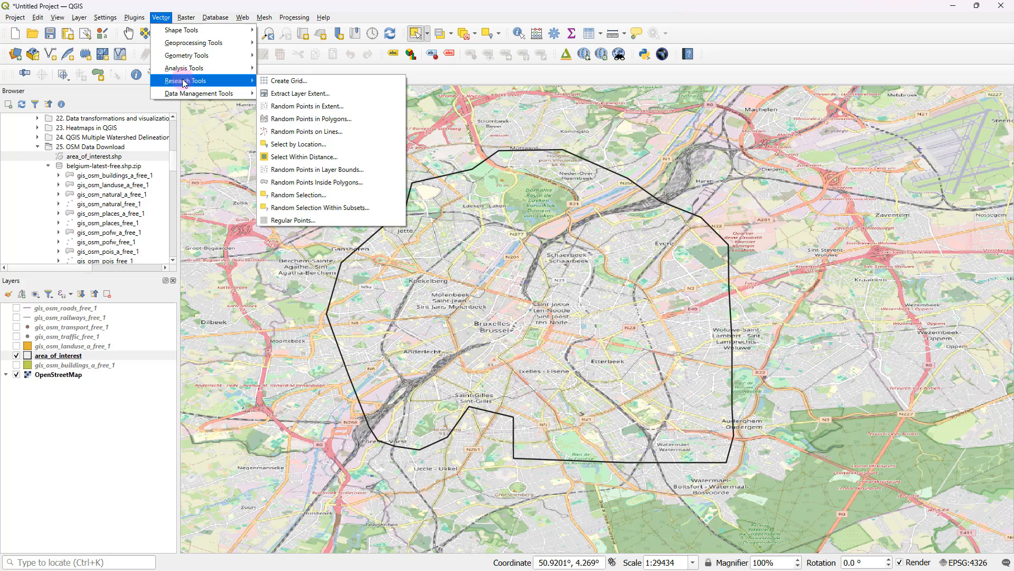
mouse_move(191, 43)
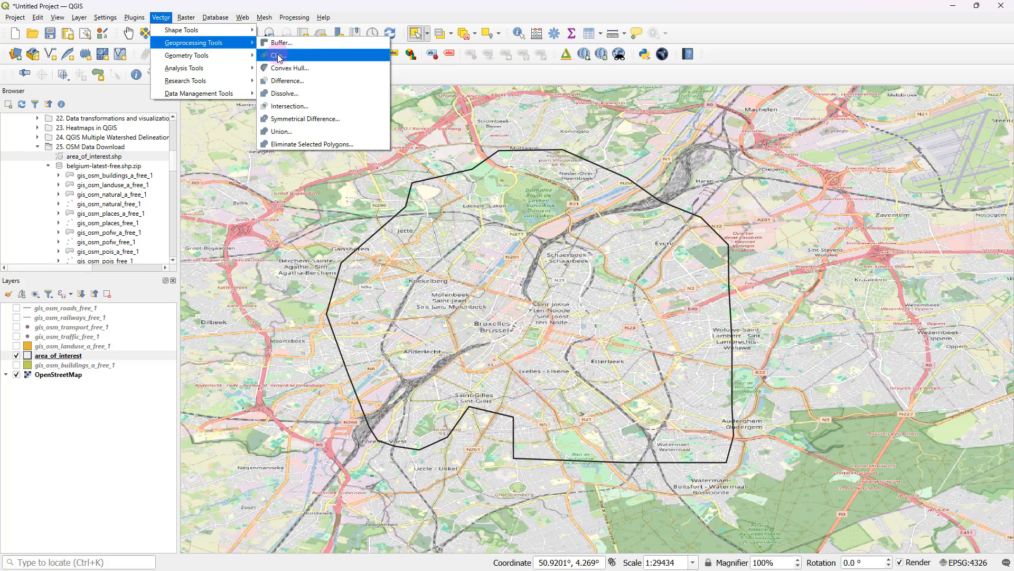
left_click(280, 54)
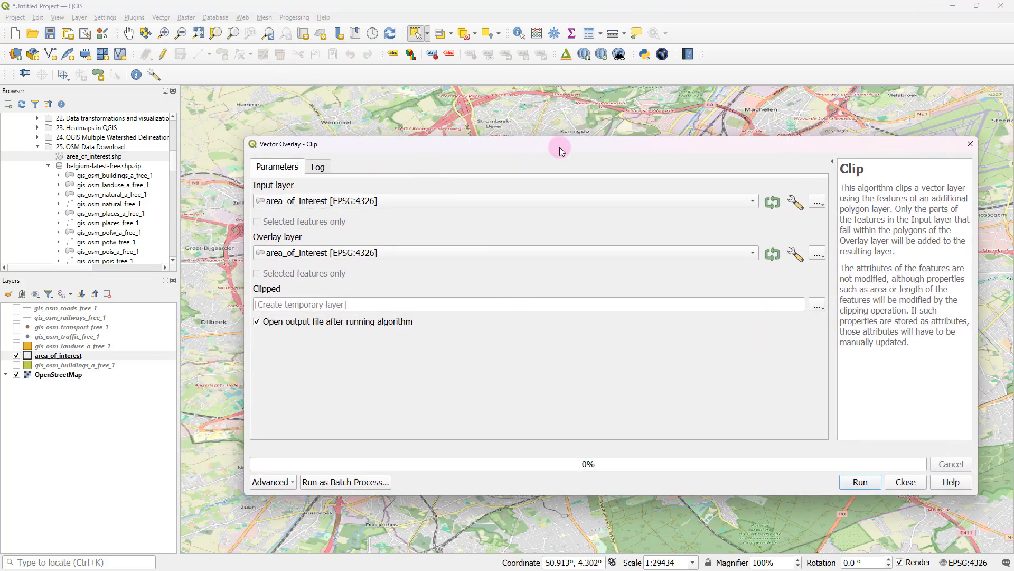
mouse_move(391, 197)
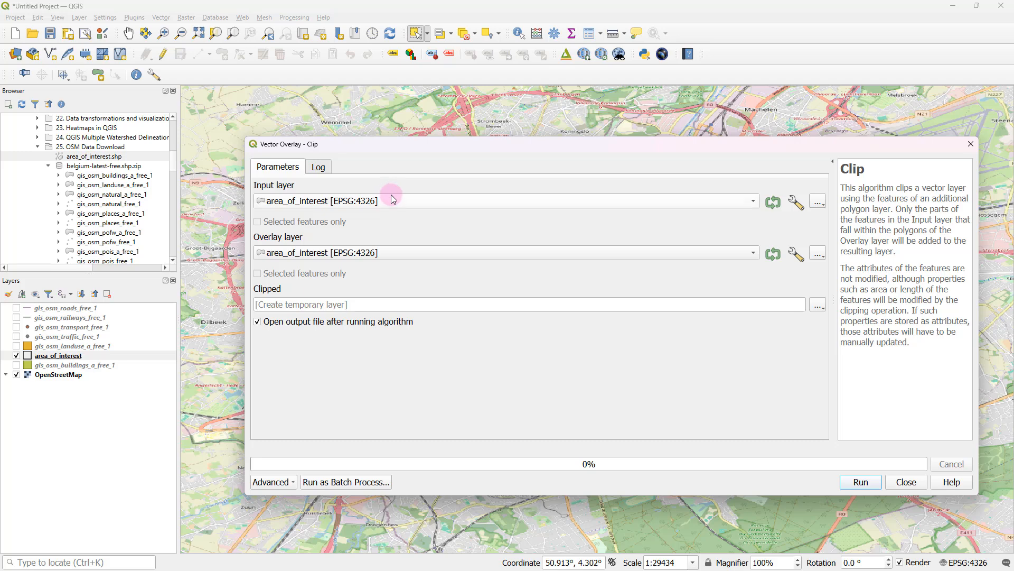
mouse_move(361, 204)
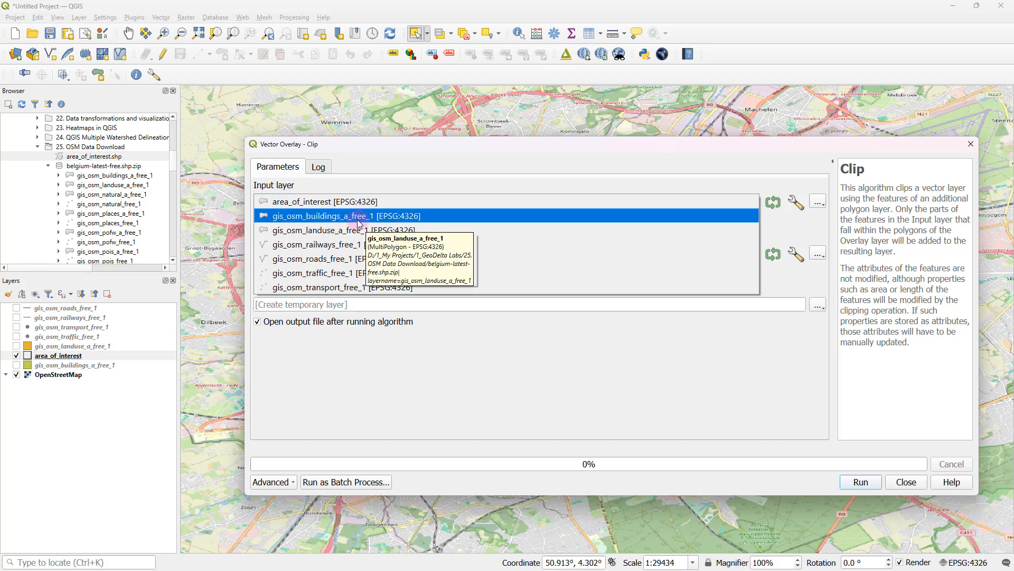
- Clip gis_osm_buildings_a_free_1 to area_of_interest, then turn on gis_osm_railways_free_1
left_click(338, 216)
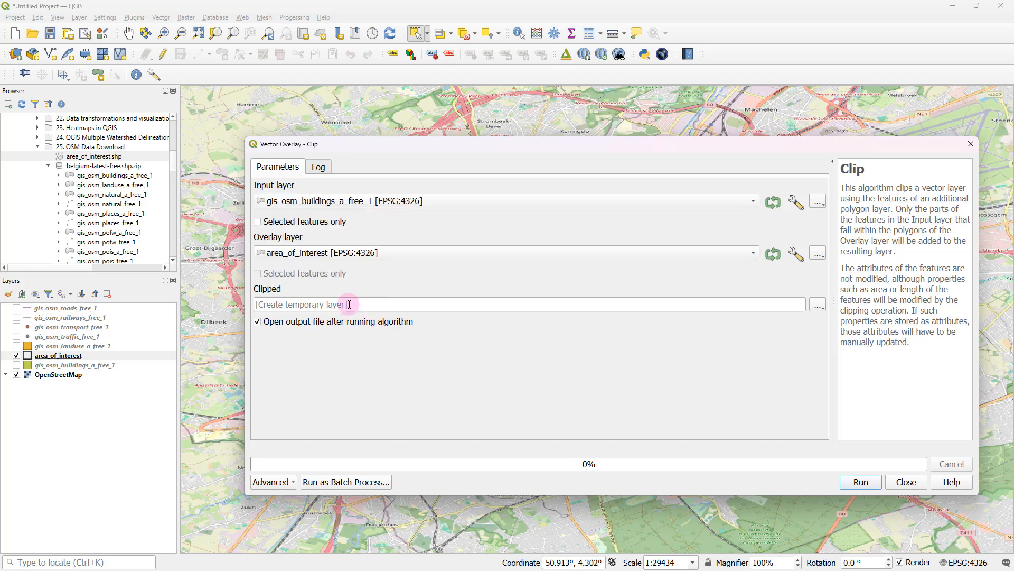
mouse_move(355, 278)
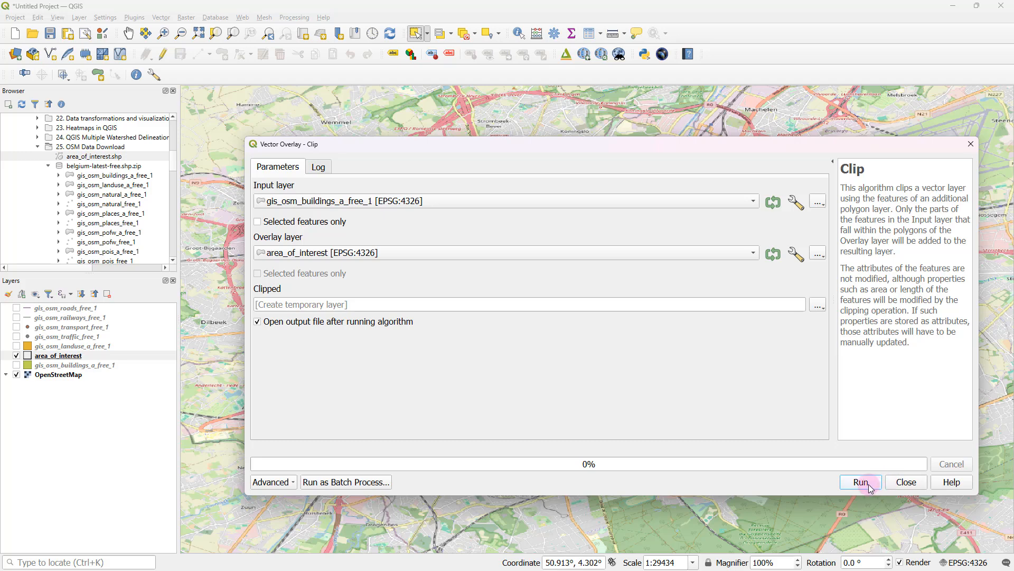
left_click(860, 482)
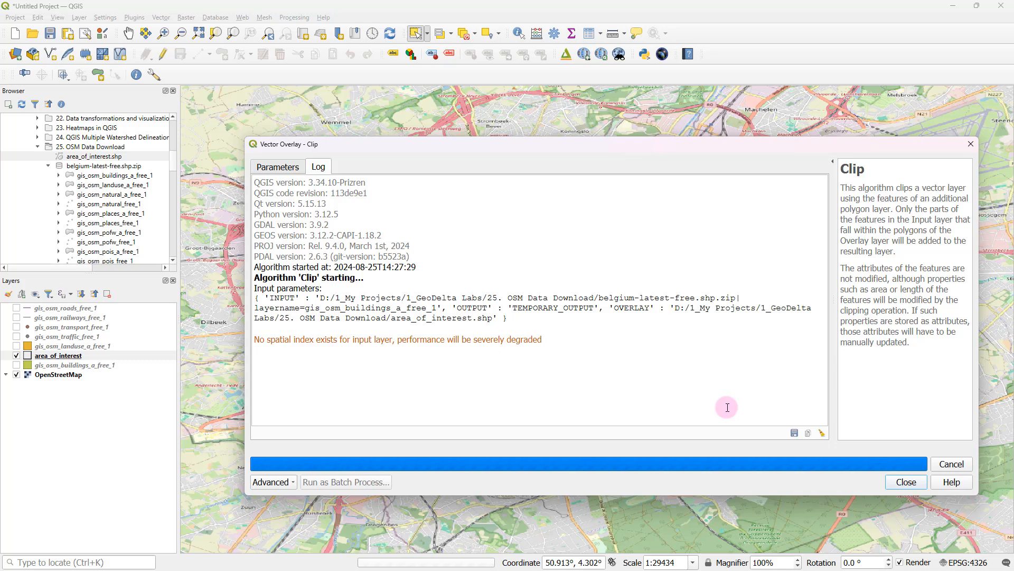
left_click(906, 481)
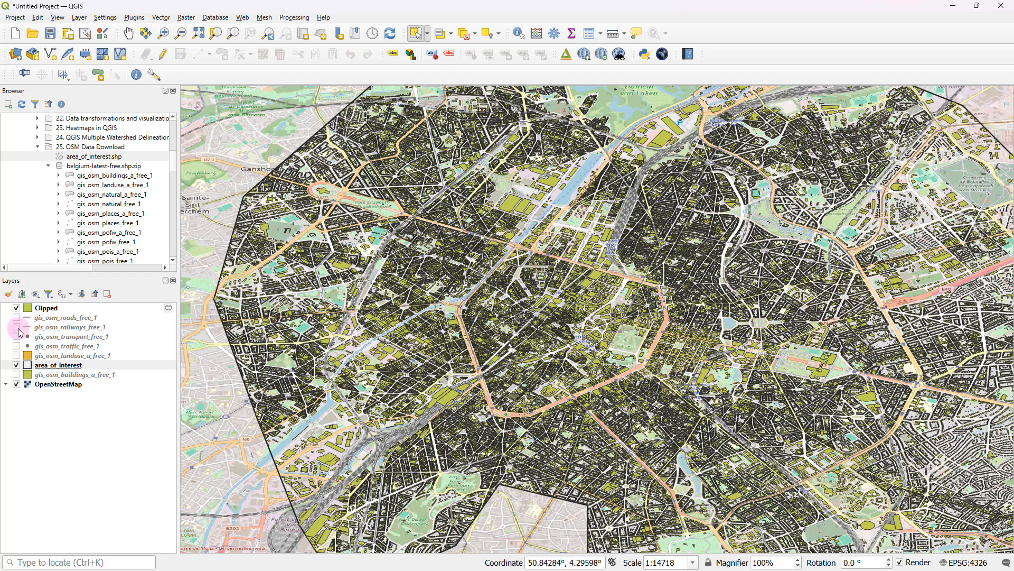
left_click(16, 327)
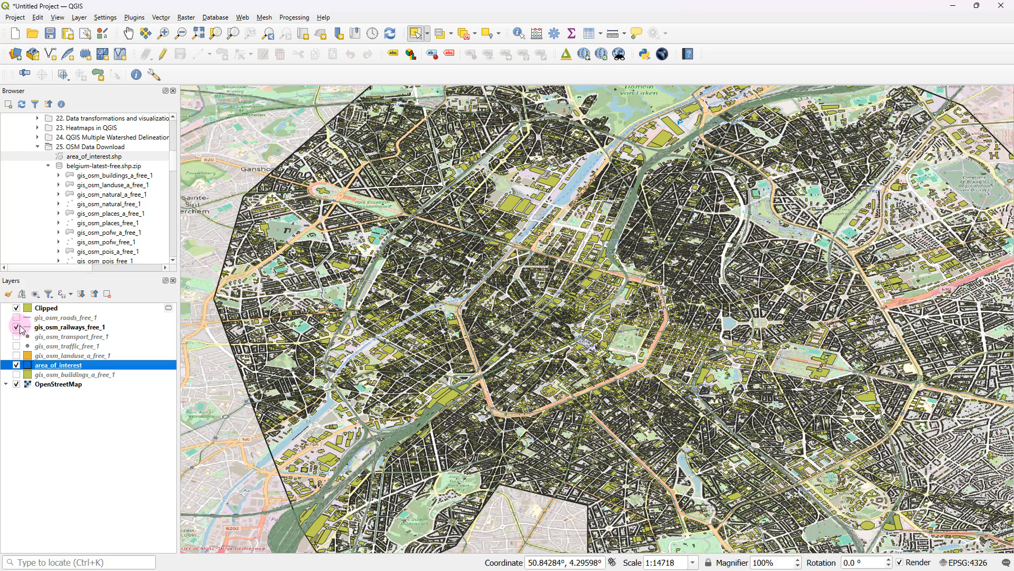
- Hide Clipped buildings and run Clip on gis_osm_railways_free_1 with area_of_interest as overlay
left_click(186, 18)
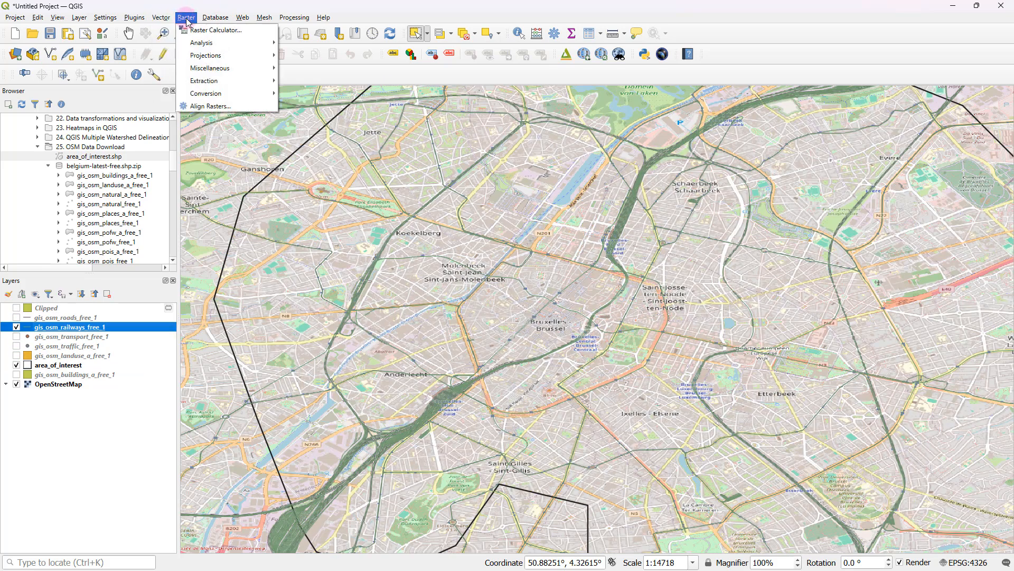
left_click(164, 17)
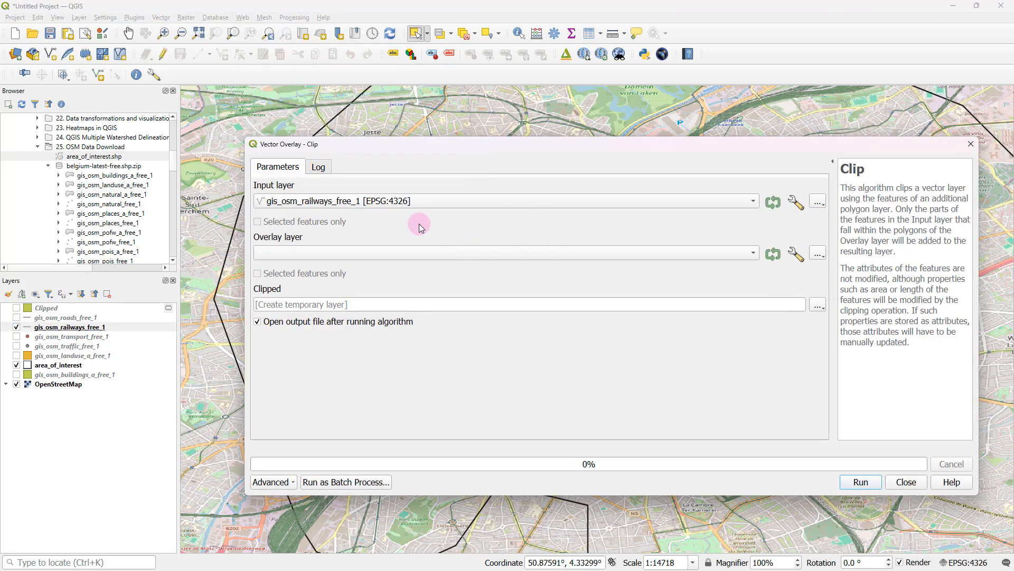
mouse_move(150, 307)
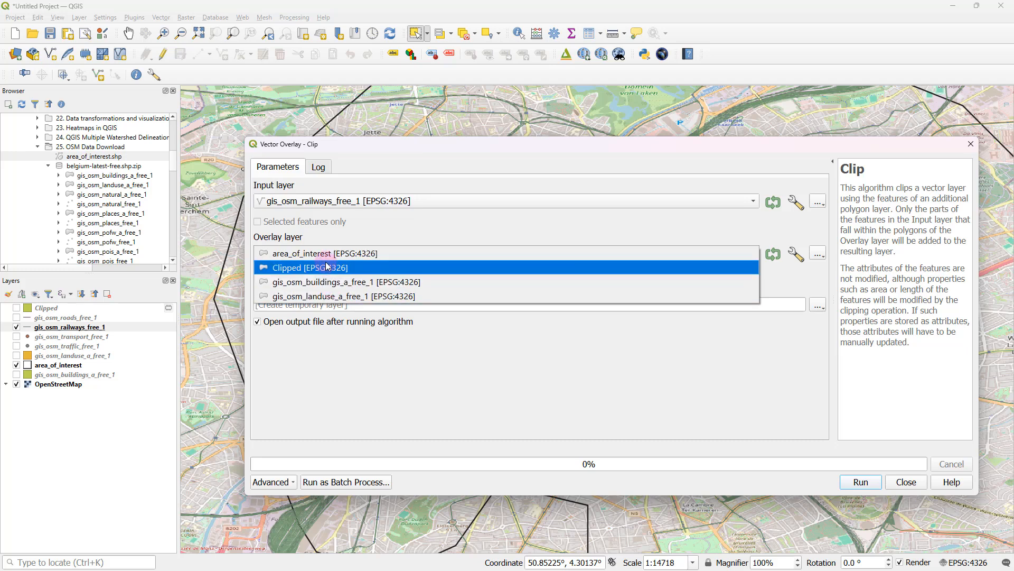
left_click(301, 254)
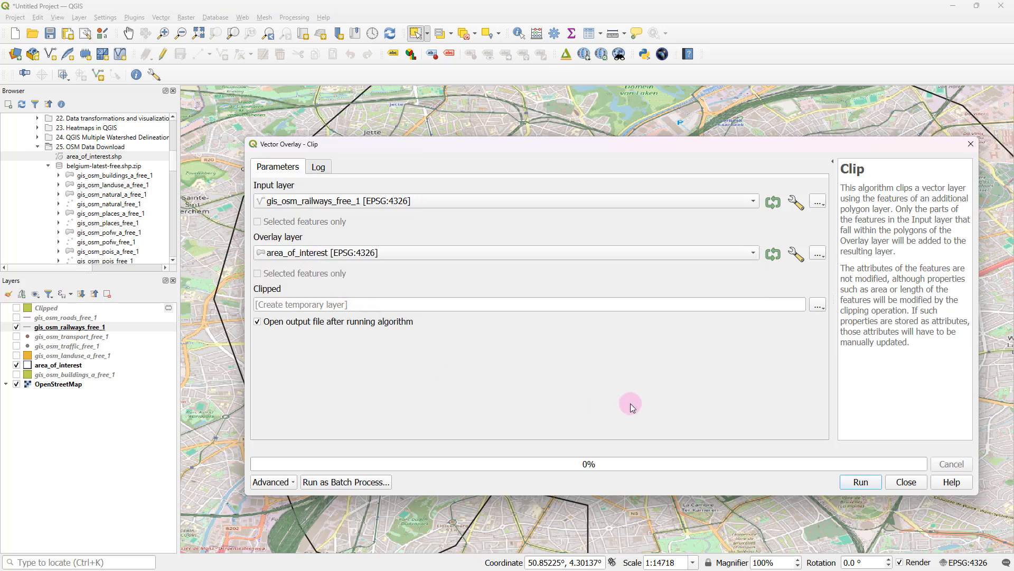
left_click(861, 482)
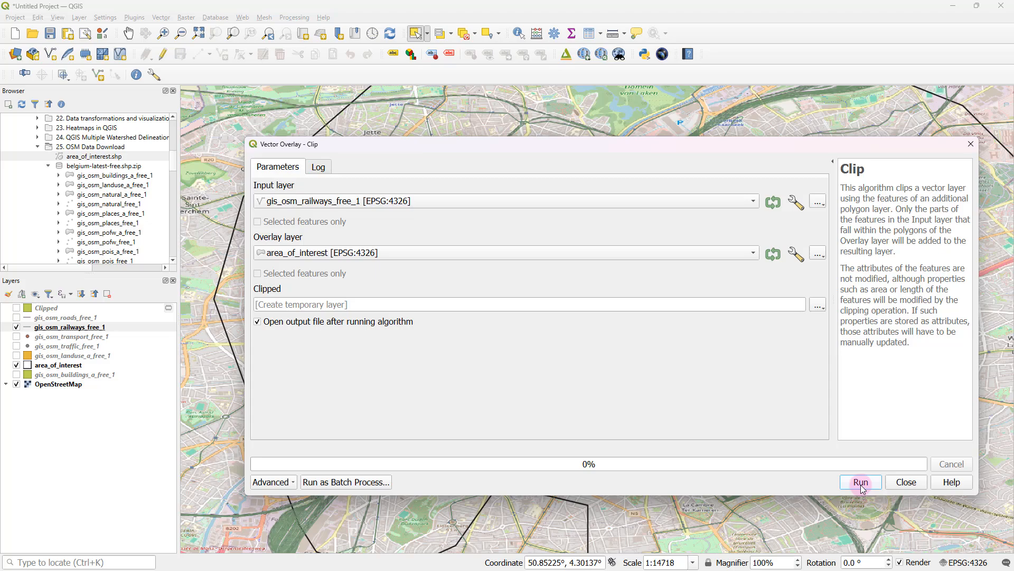
left_click(861, 481)
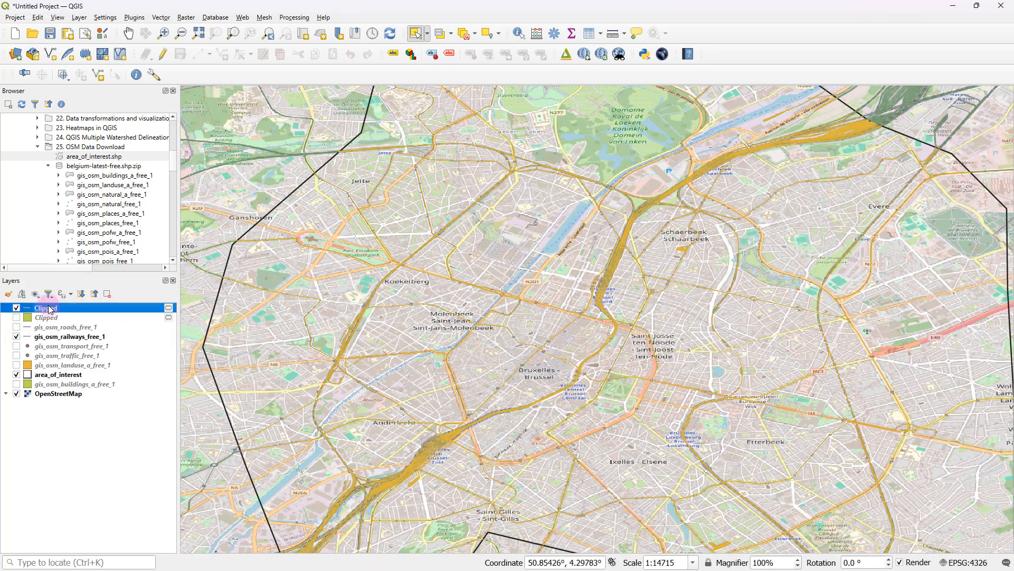
- Set the Clipped railways layer's symbology colour to pink in Properties
right_click(45, 307)
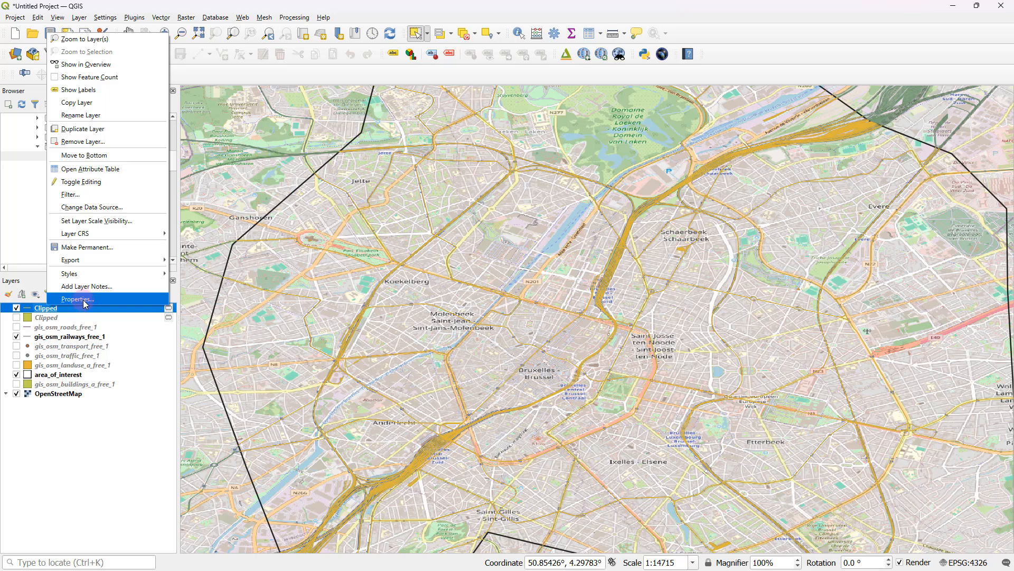
left_click(78, 299)
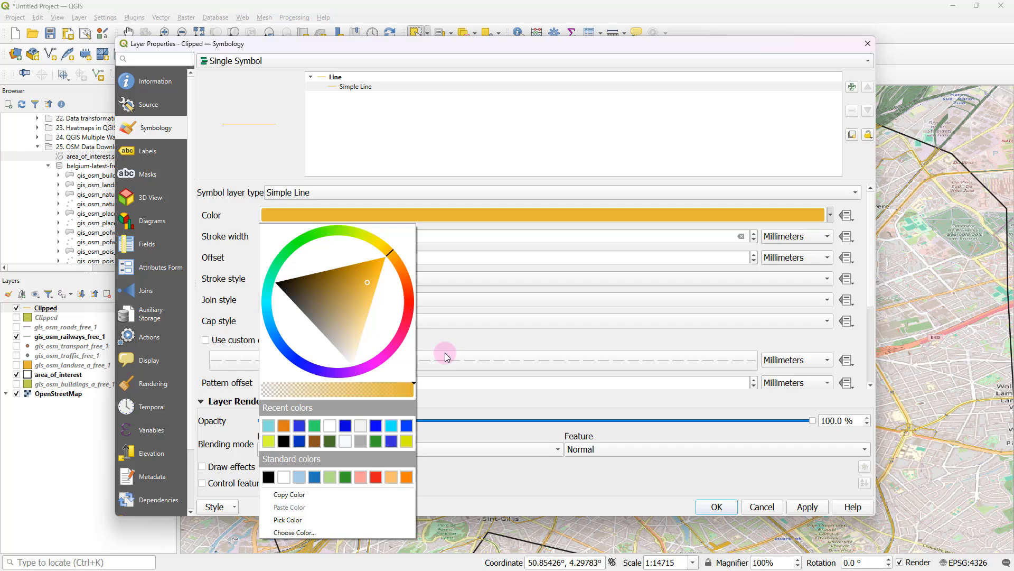
left_click(395, 340)
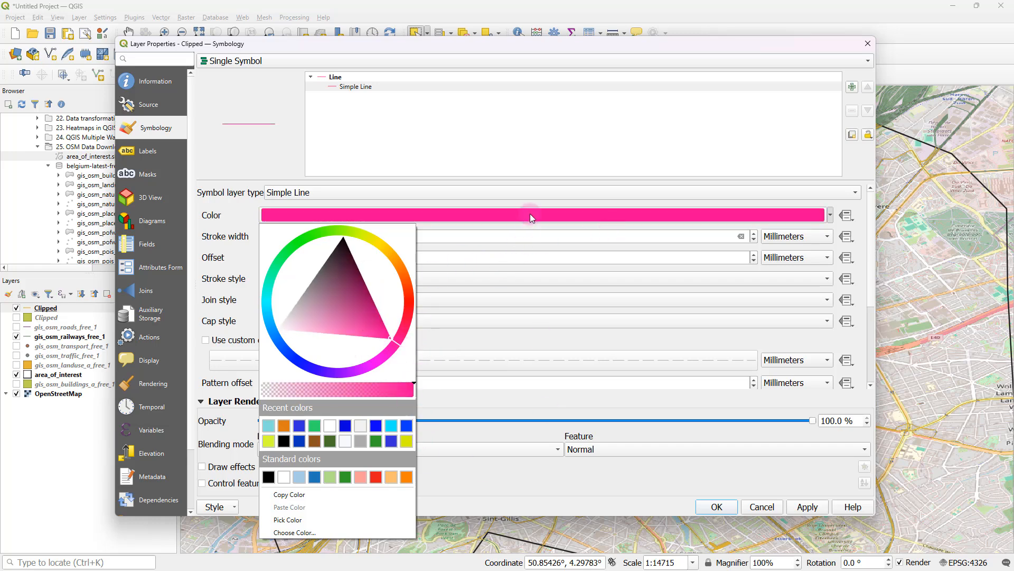
left_click(717, 506)
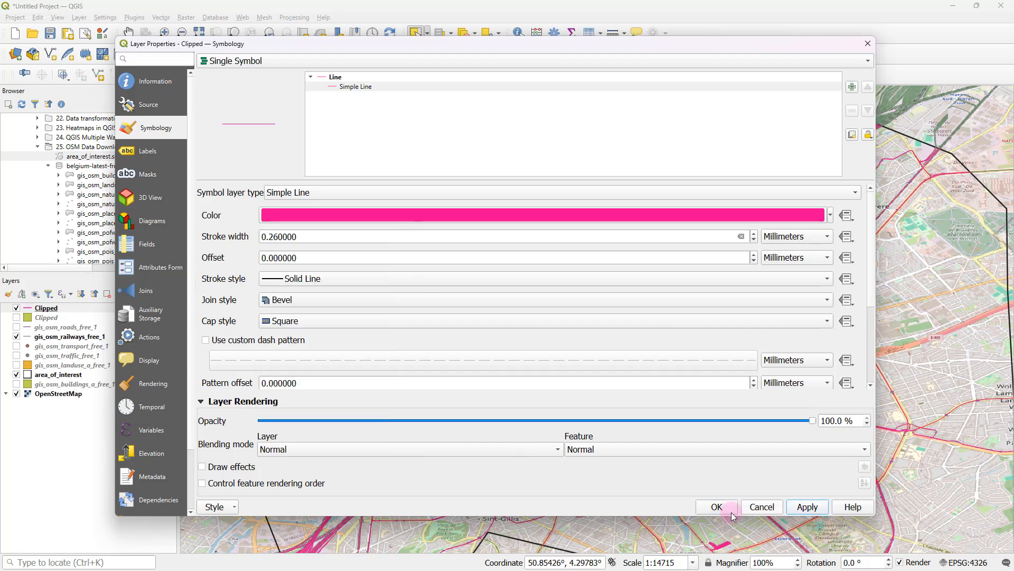
left_click(717, 507)
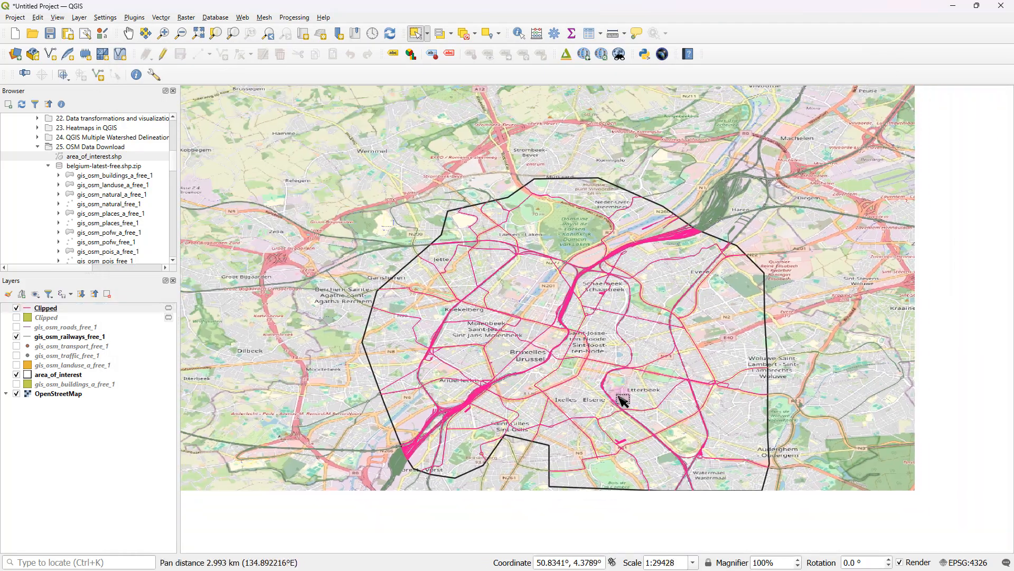
- Pan and zoom across Brussels to view the clipped buildings and pink railways
left_click_drag(621, 401, 443, 320)
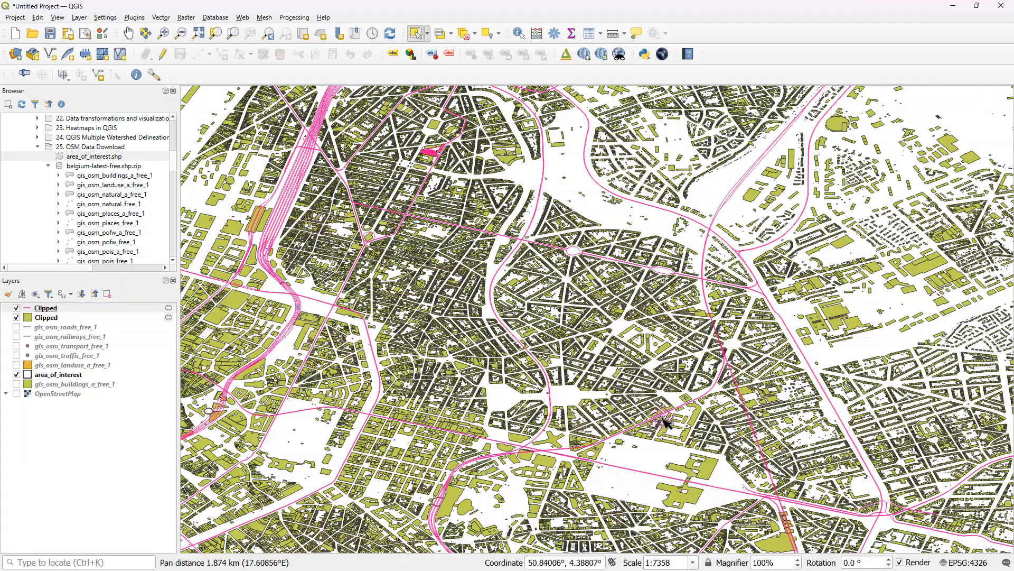
left_click_drag(666, 421, 440, 447)
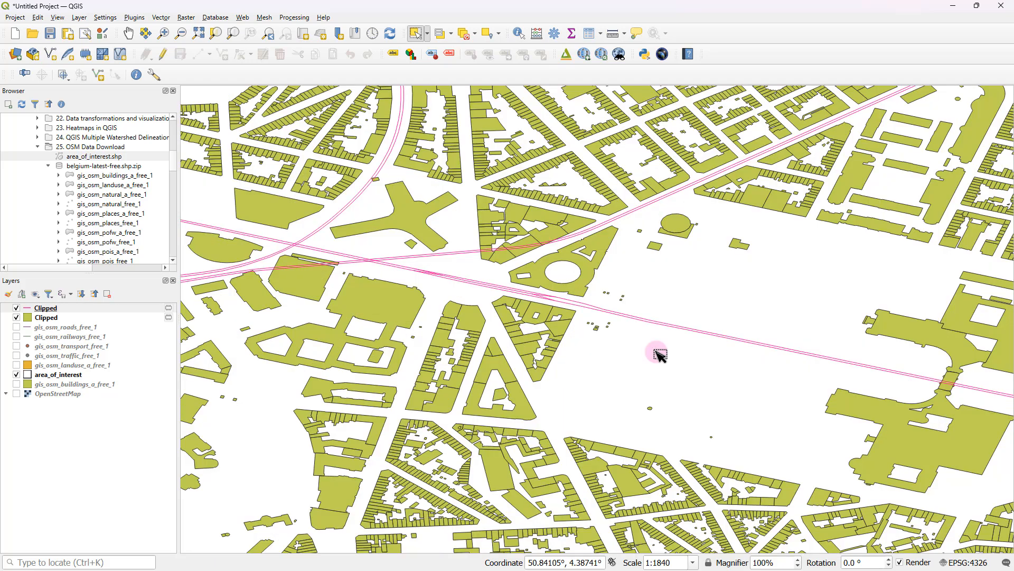
scroll("down", 3)
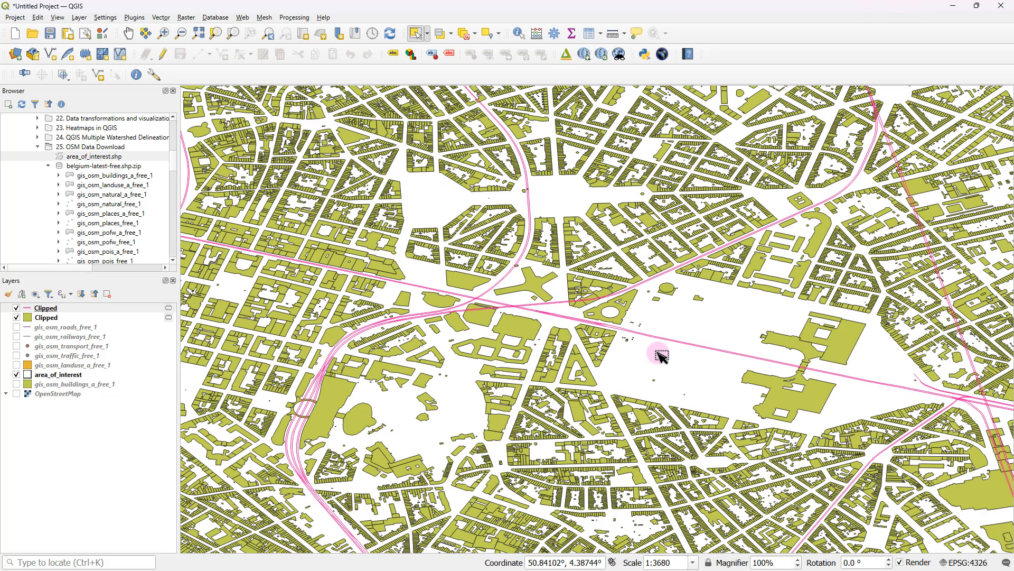
mouse_move(501, 355)
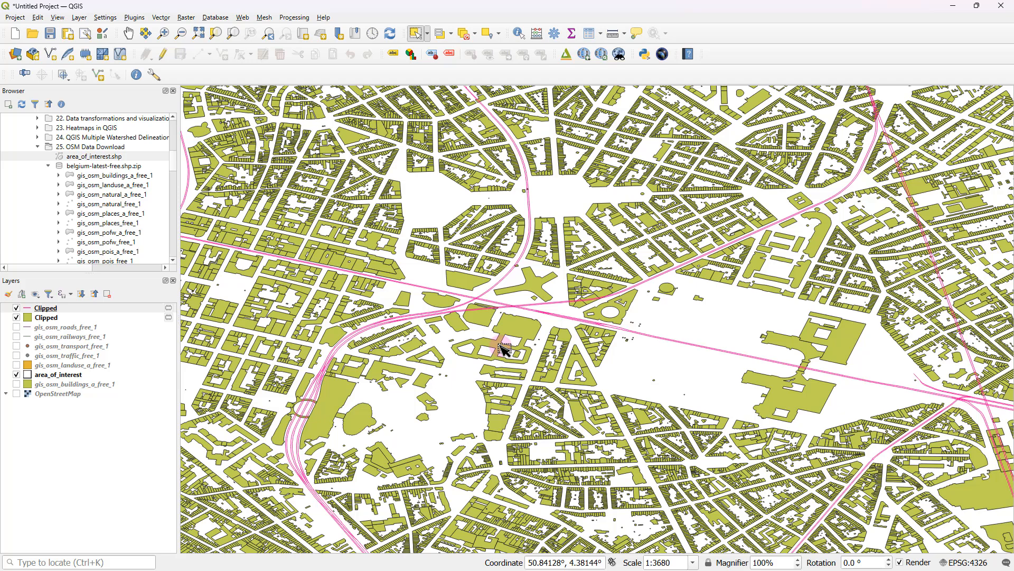